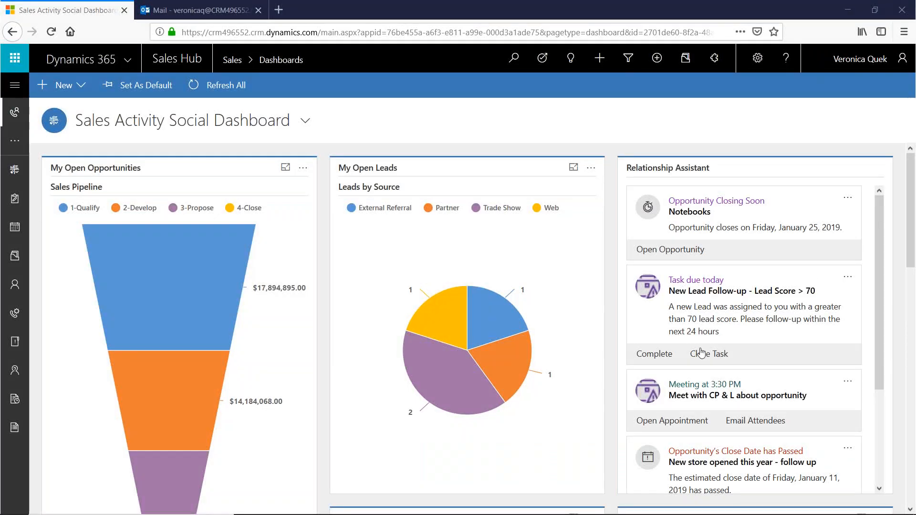
pyautogui.moveTo(328, 205)
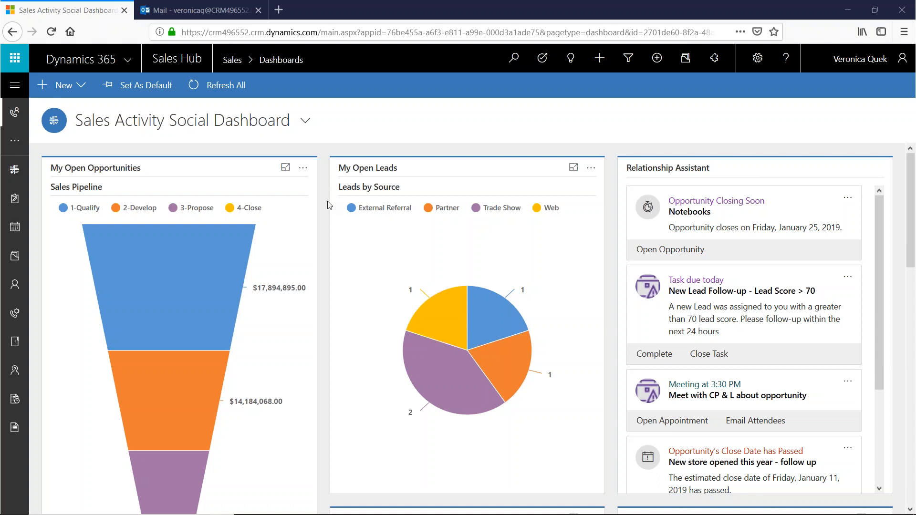
pyautogui.scroll(-3)
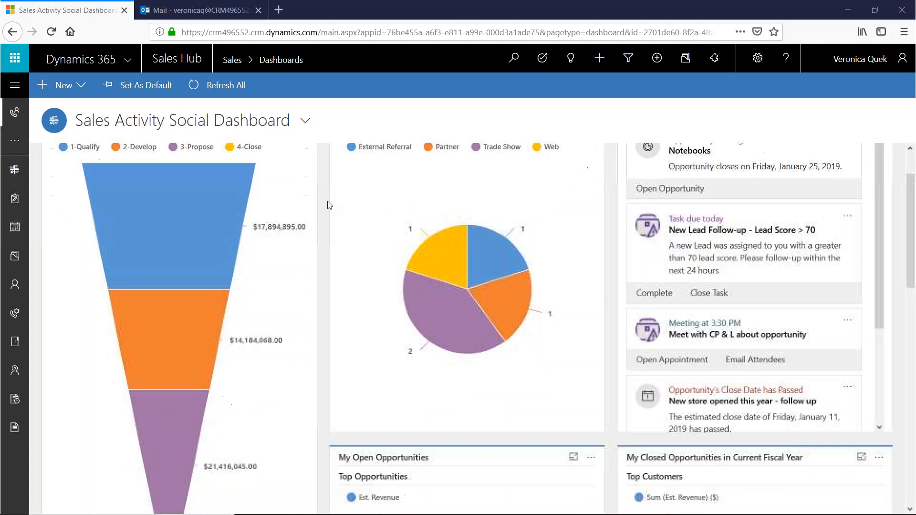
pyautogui.scroll(3)
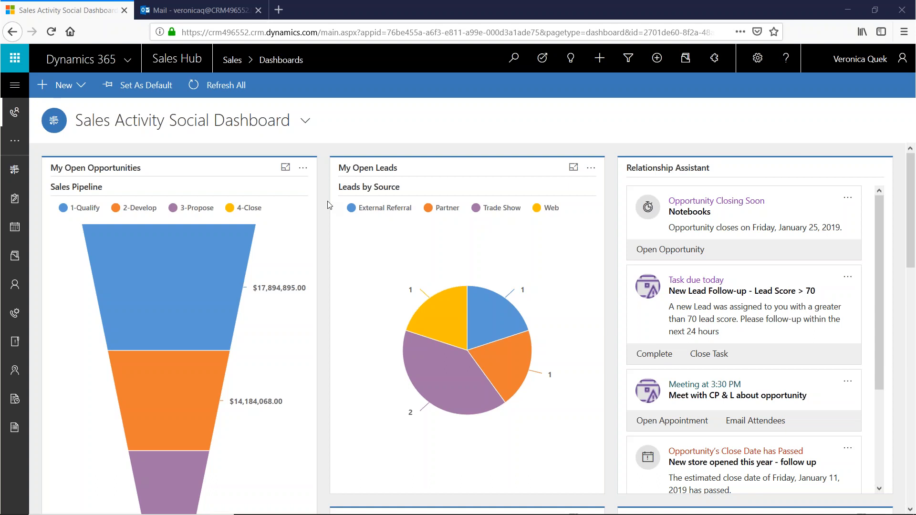
pyautogui.moveTo(602, 191)
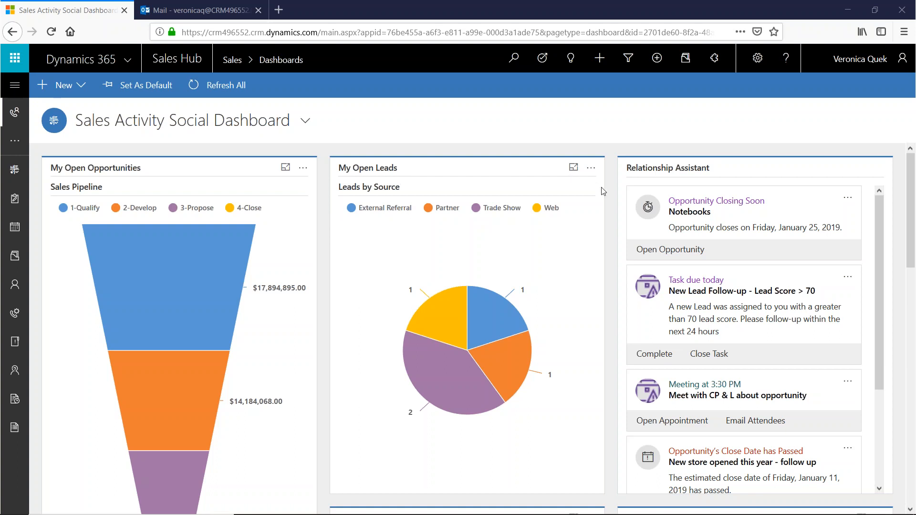
pyautogui.moveTo(614, 198)
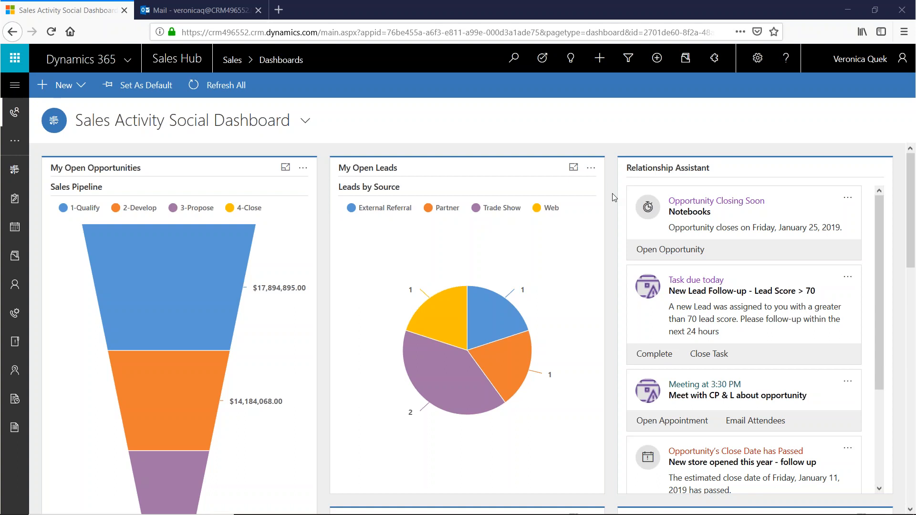
pyautogui.moveTo(878, 247)
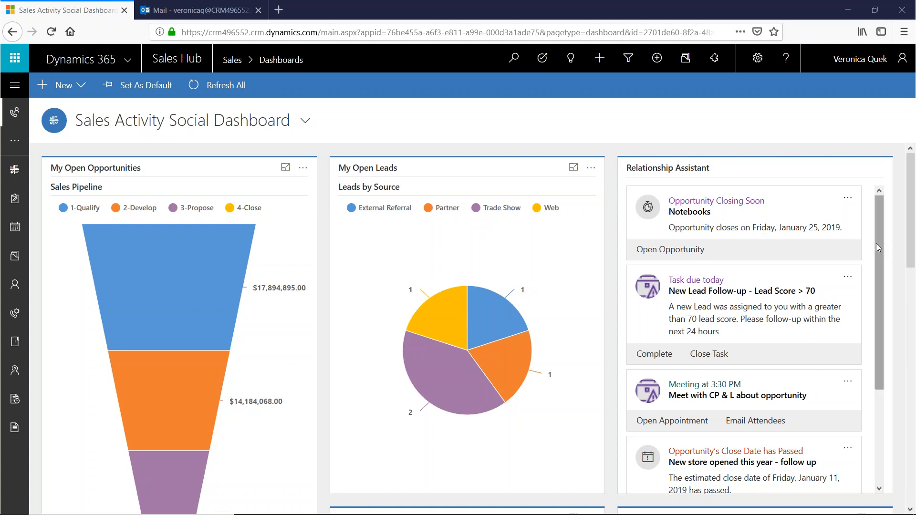
pyautogui.scroll(-3)
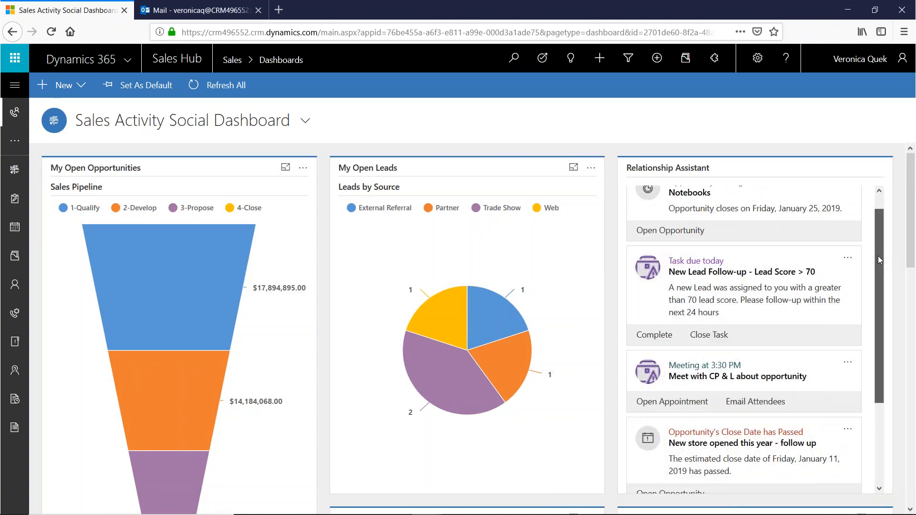
pyautogui.scroll(-3)
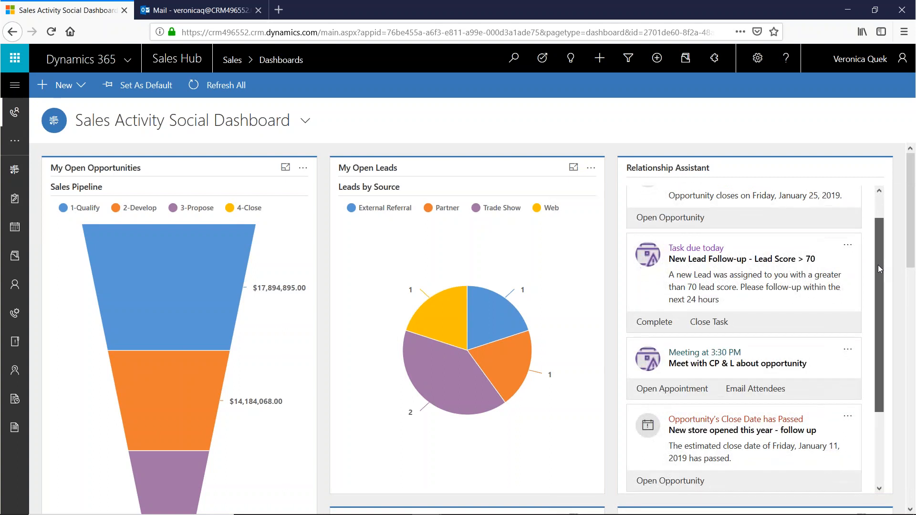
pyautogui.scroll(-3)
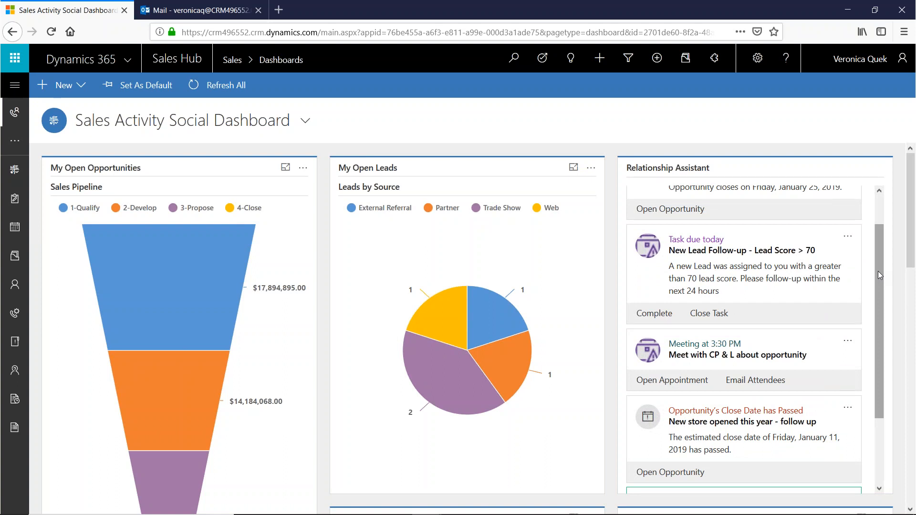
pyautogui.moveTo(731, 257)
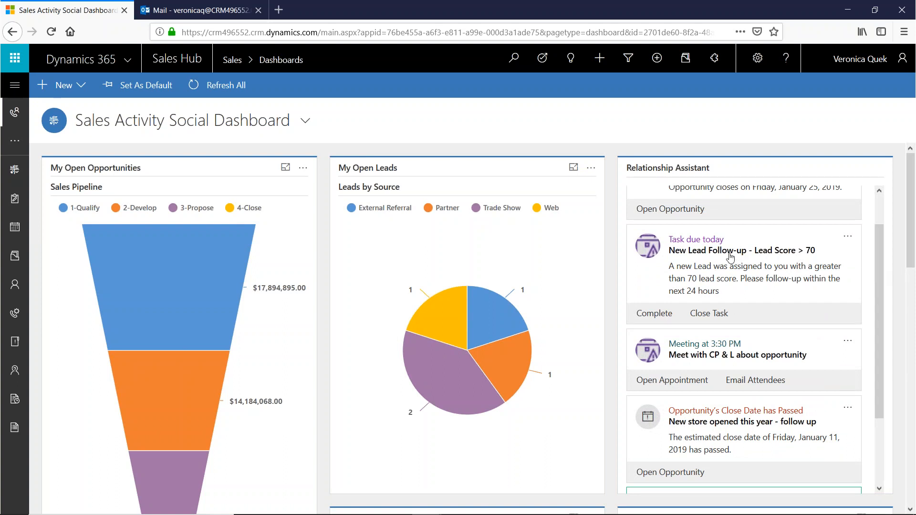
pyautogui.click(739, 250)
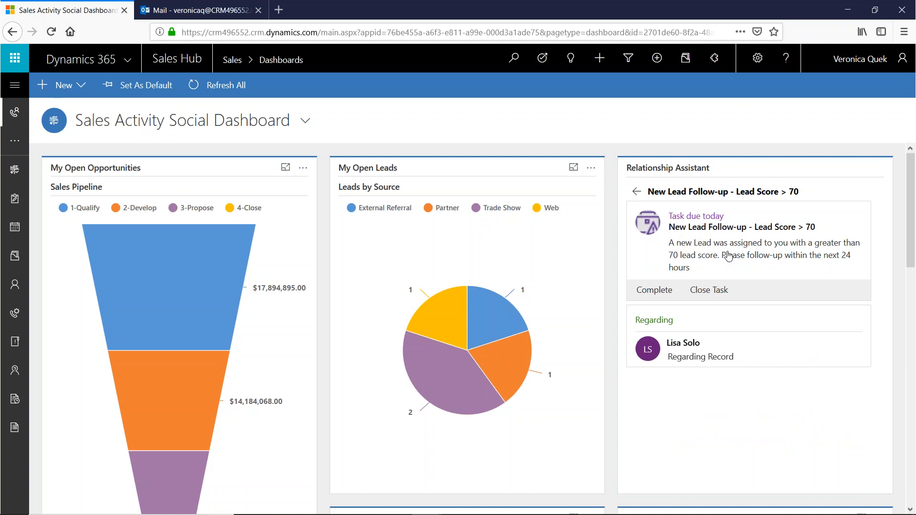
pyautogui.moveTo(754, 268)
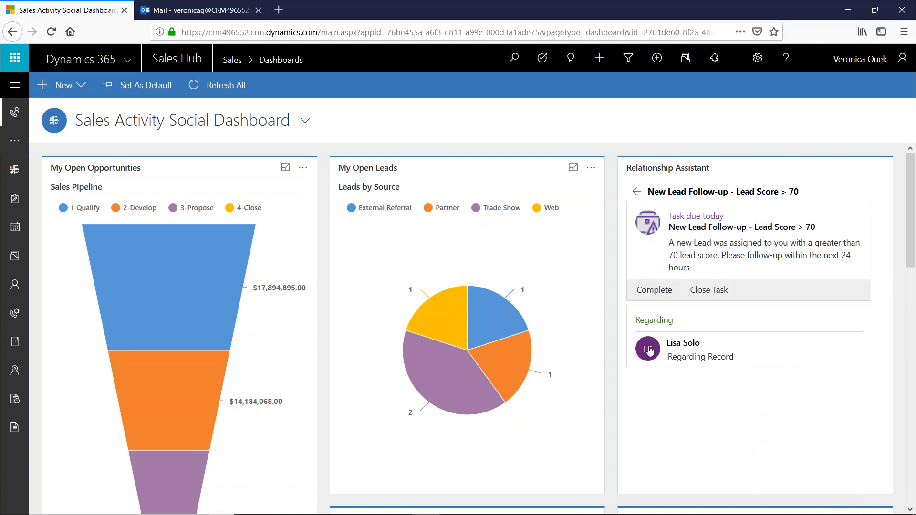
pyautogui.click(682, 343)
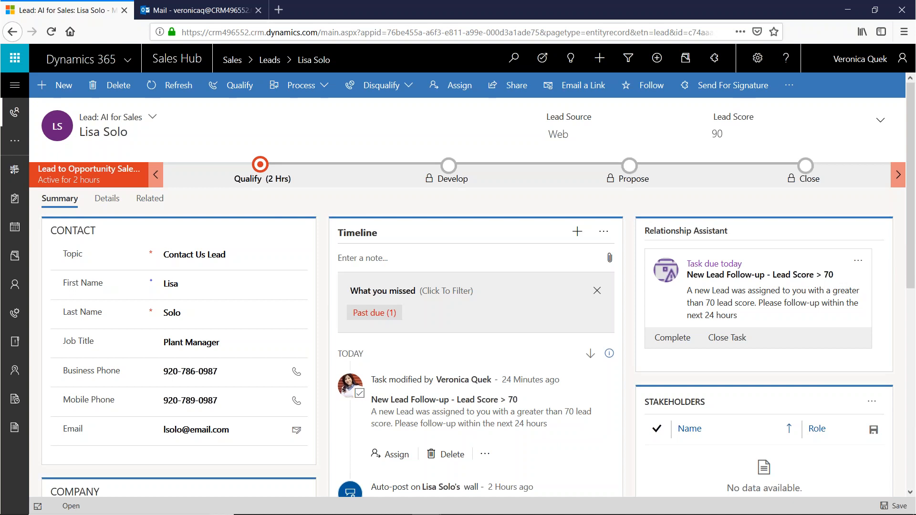
pyautogui.moveTo(380, 337)
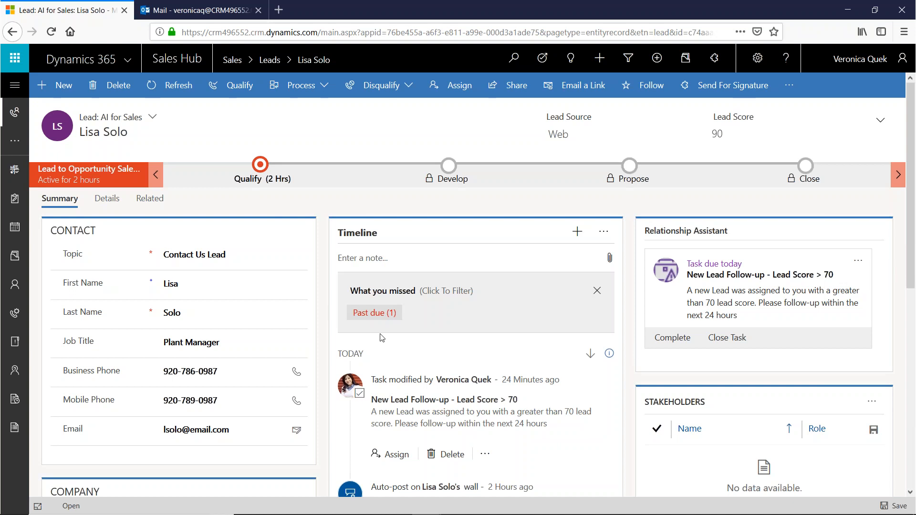
pyautogui.moveTo(325, 271)
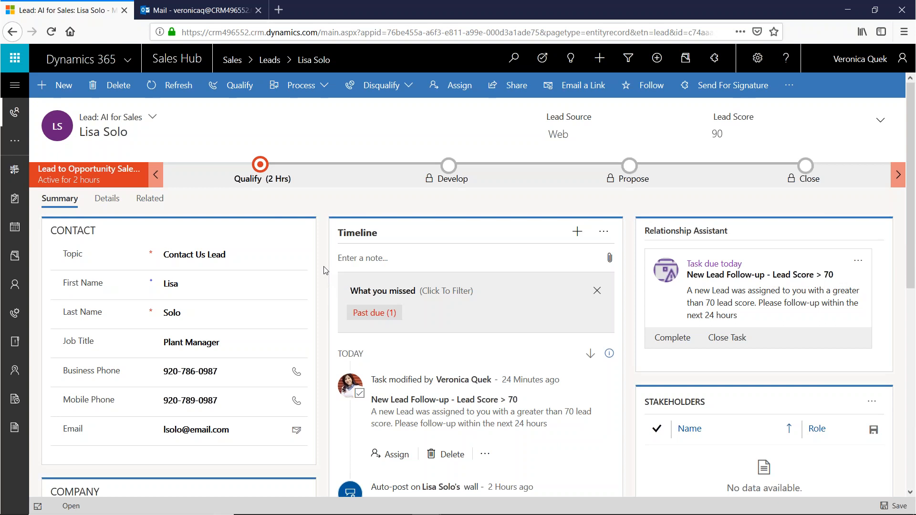
pyautogui.scroll(-3)
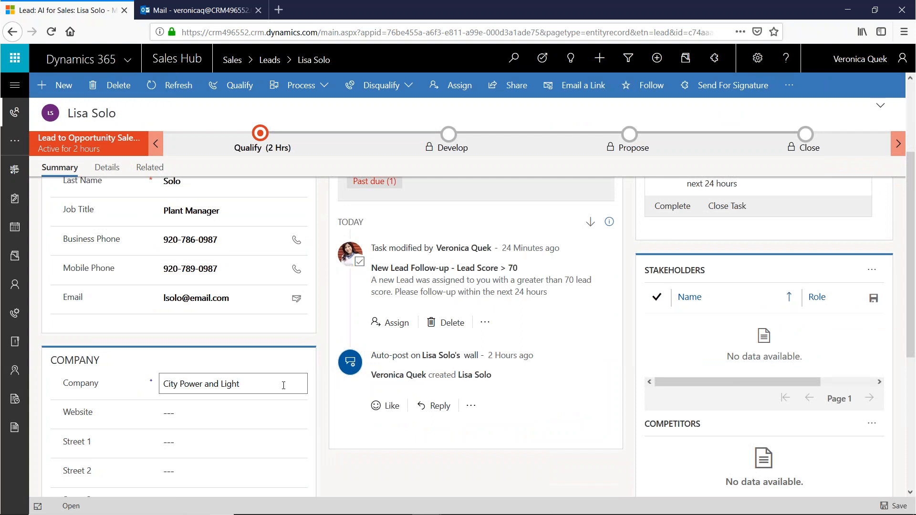
pyautogui.scroll(3)
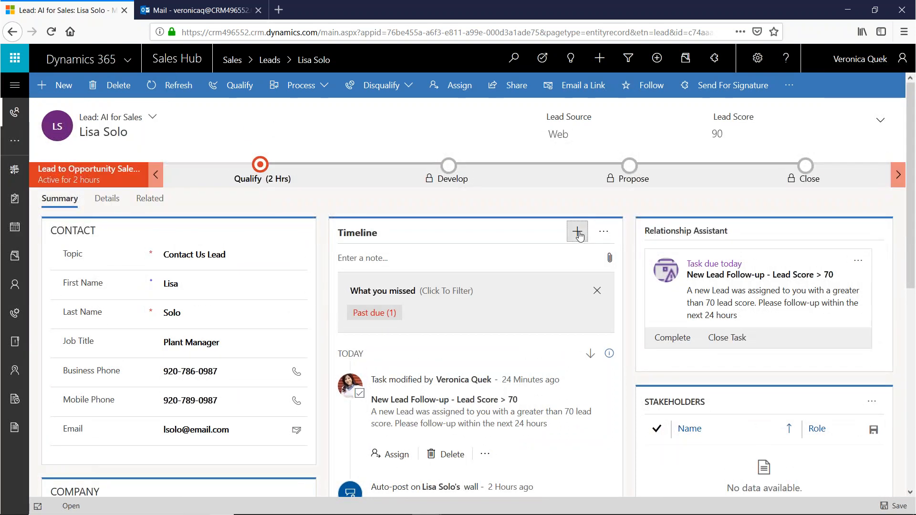
pyautogui.click(577, 232)
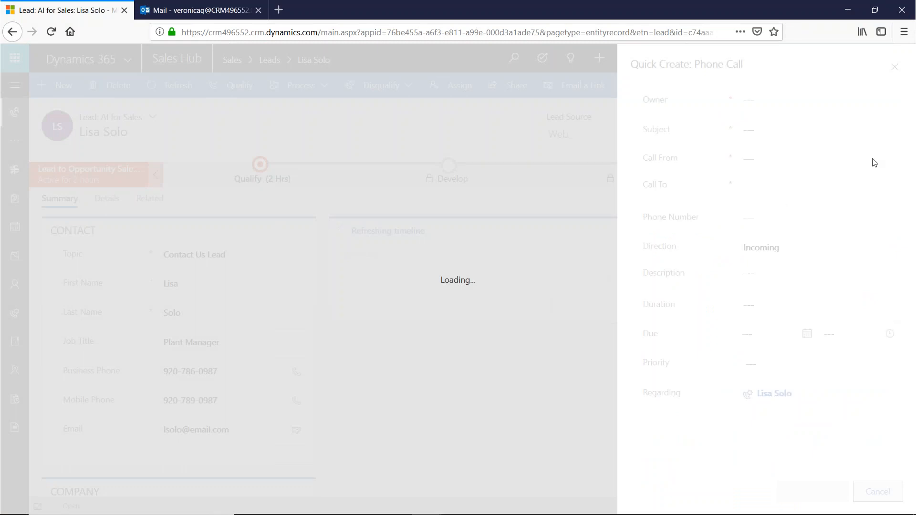
pyautogui.write('Follow-up on')
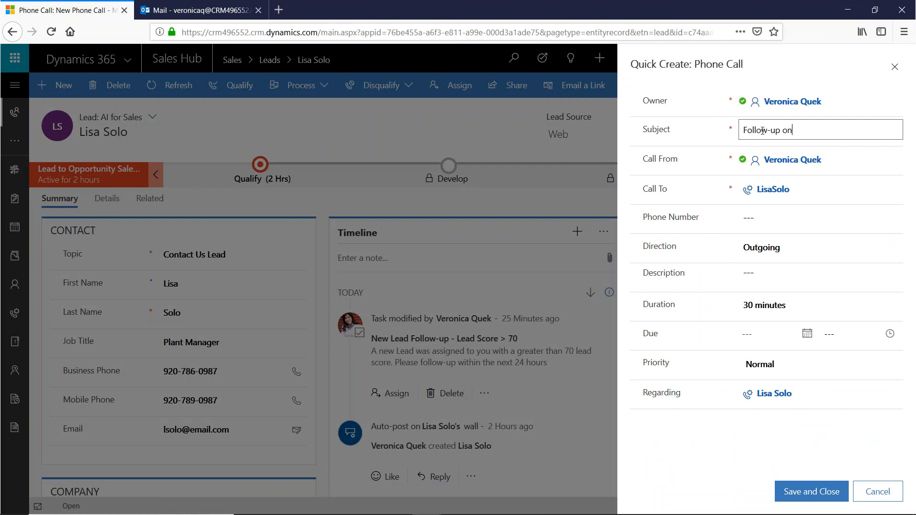
pyautogui.write('Lead')
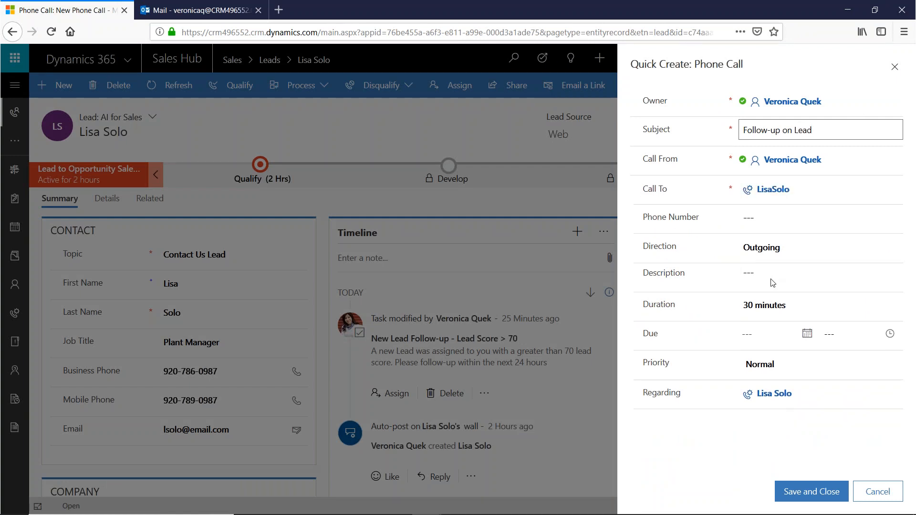
pyautogui.write('Notes from the call')
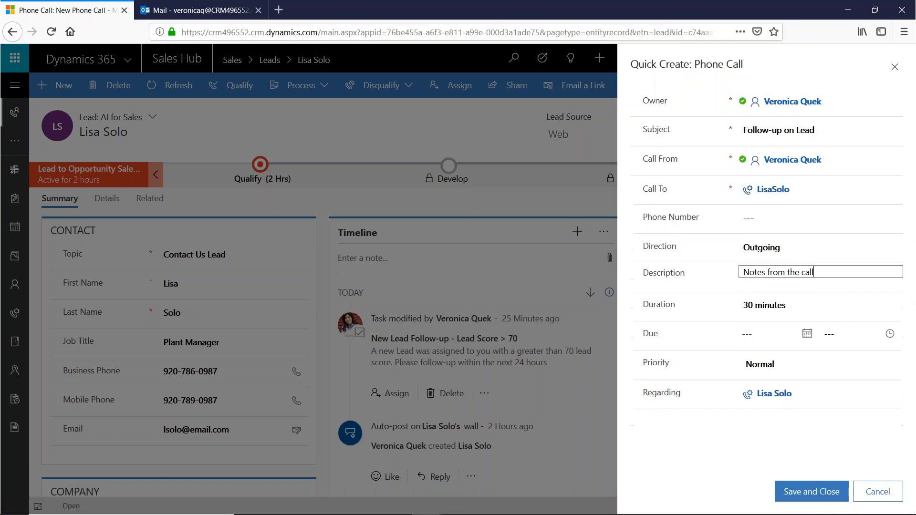
pyautogui.click(810, 491)
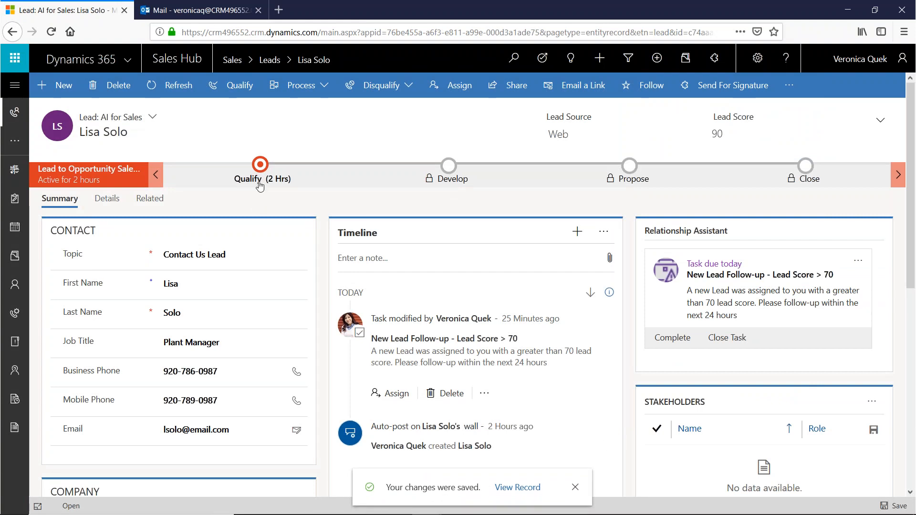
# - In the Qualify stage, pick existing account City Power & Light, Next Quarter timeframe, Committee process
pyautogui.click(259, 172)
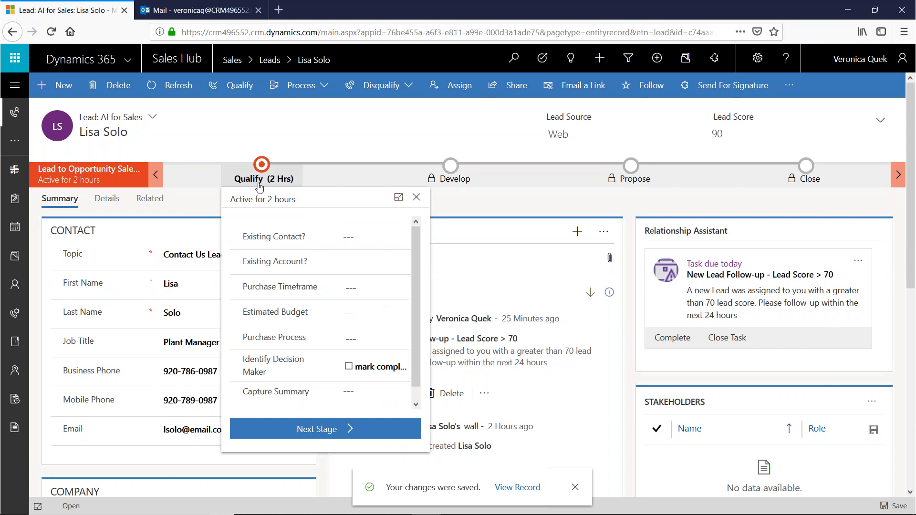
pyautogui.click(374, 262)
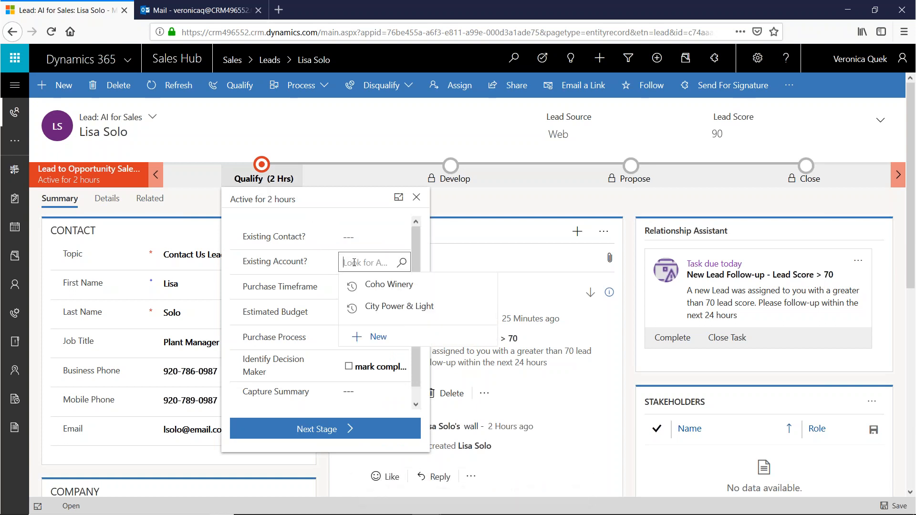
pyautogui.click(398, 306)
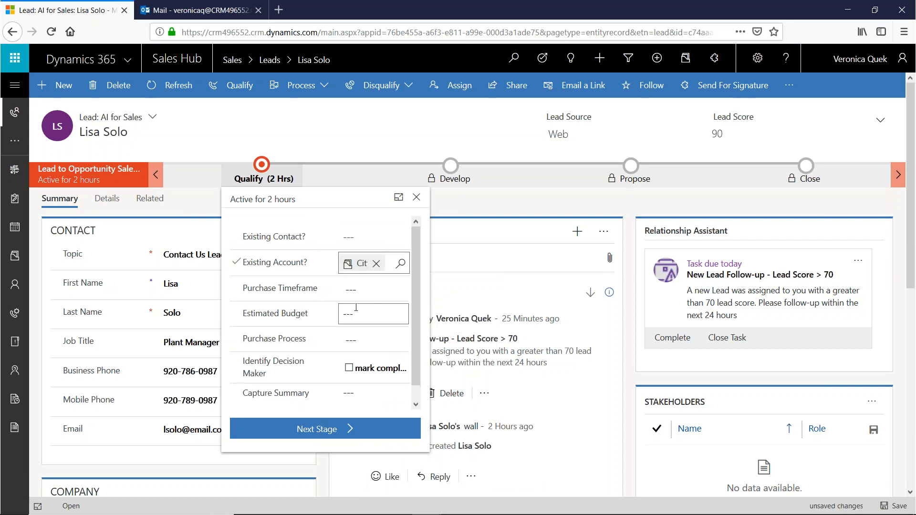
pyautogui.click(372, 289)
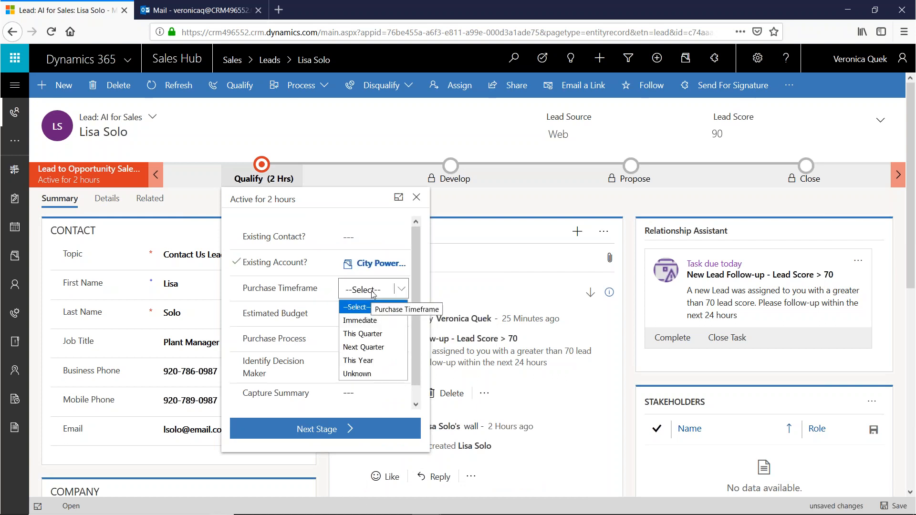
pyautogui.click(363, 347)
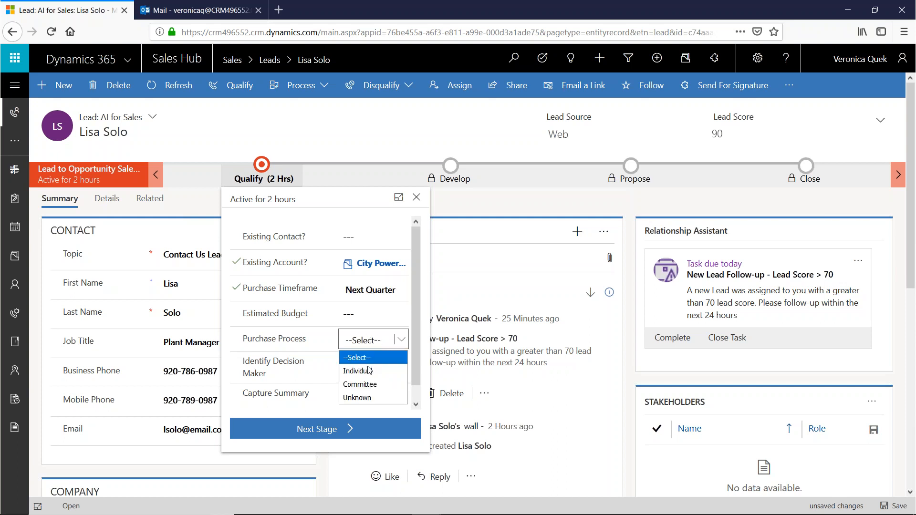
pyautogui.click(360, 383)
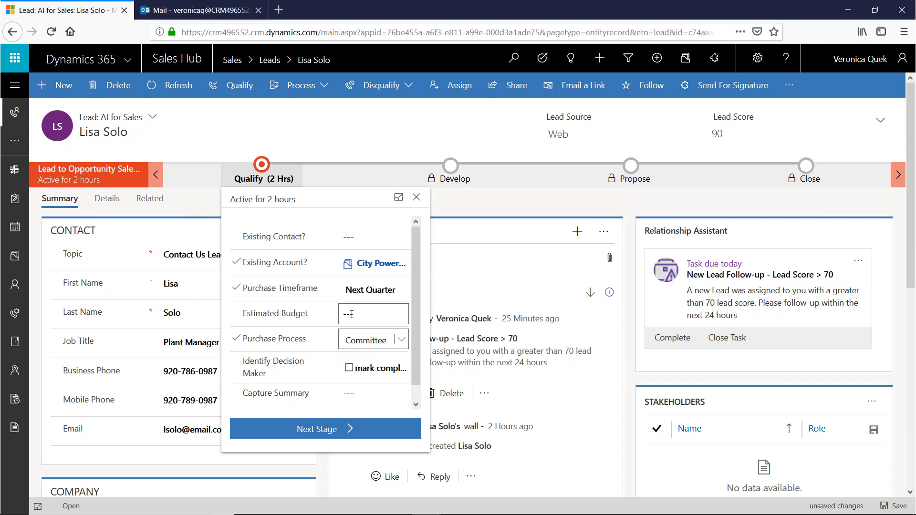
# - Enter an estimated budget of 500,000 and close the Qualify stage flyout
pyautogui.click(373, 313)
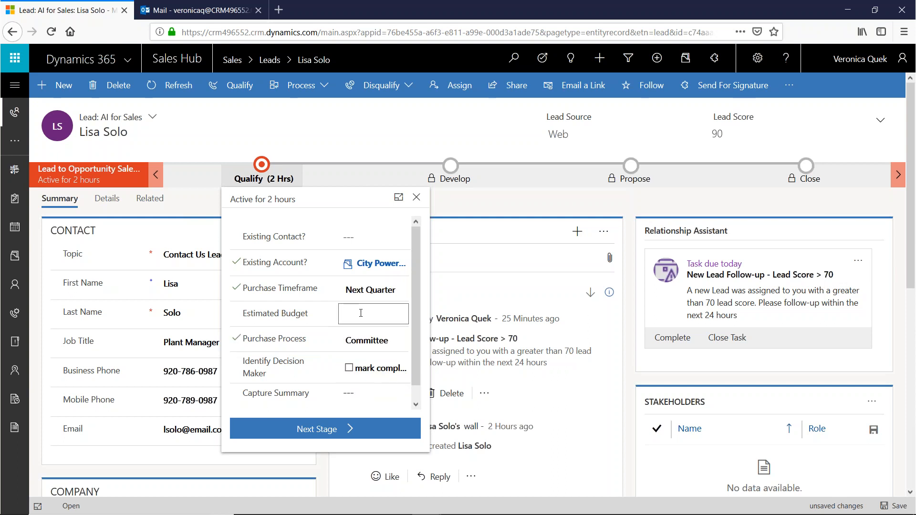
pyautogui.write('500,')
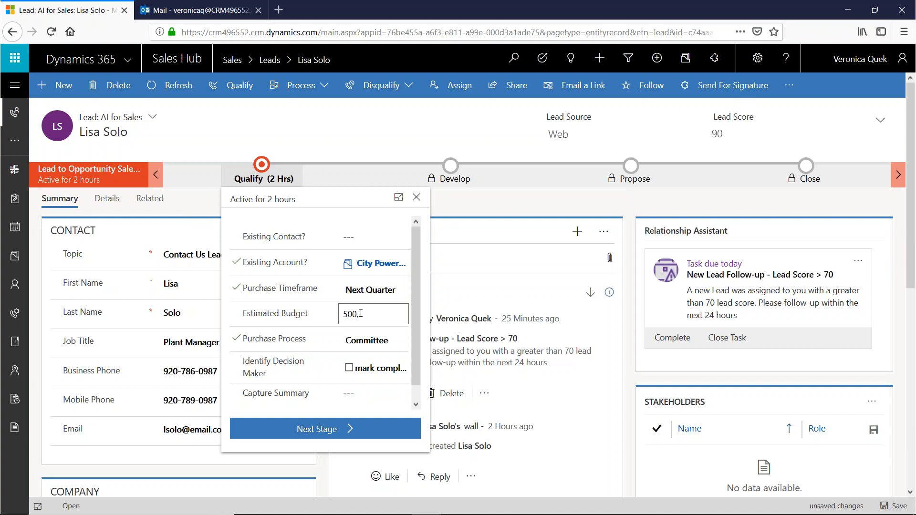
pyautogui.write('000')
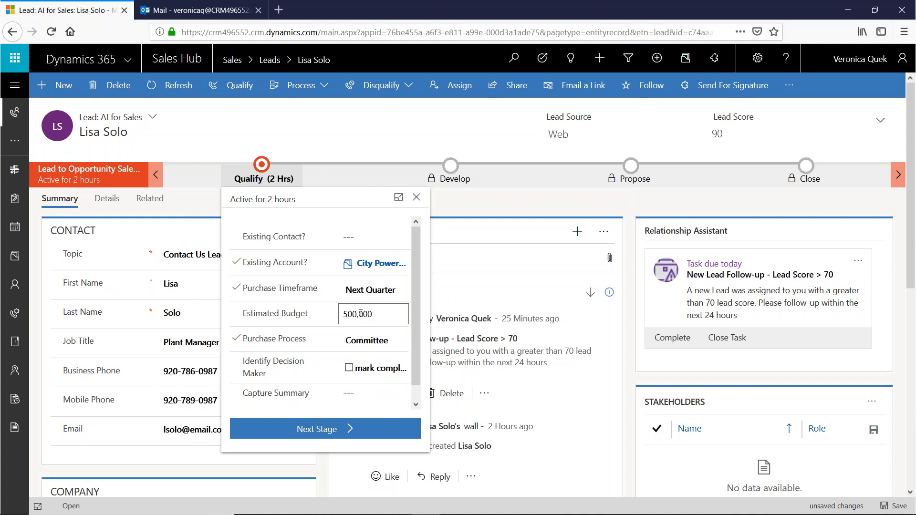
pyautogui.click(373, 263)
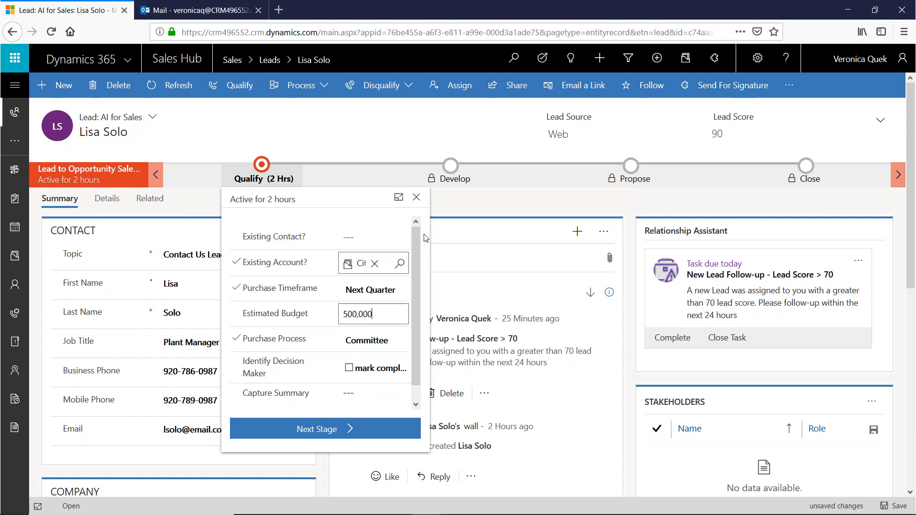
pyautogui.click(417, 197)
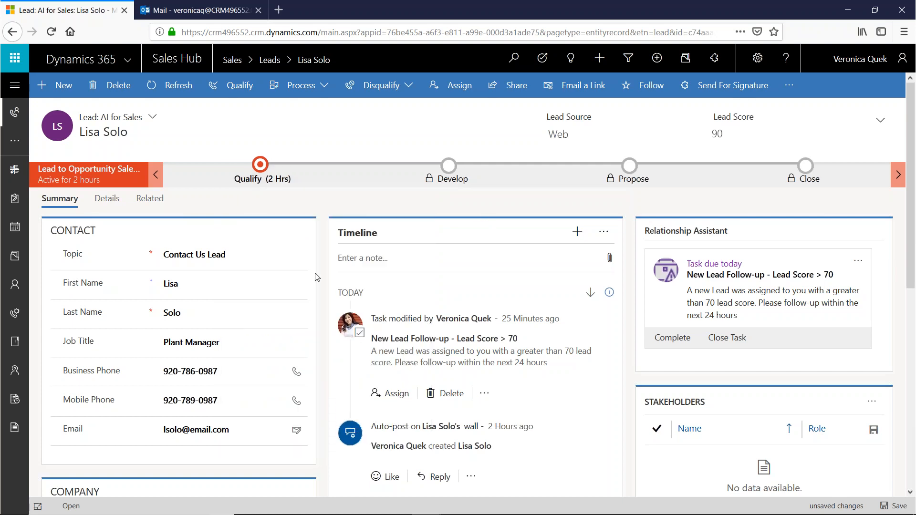
pyautogui.scroll(-3)
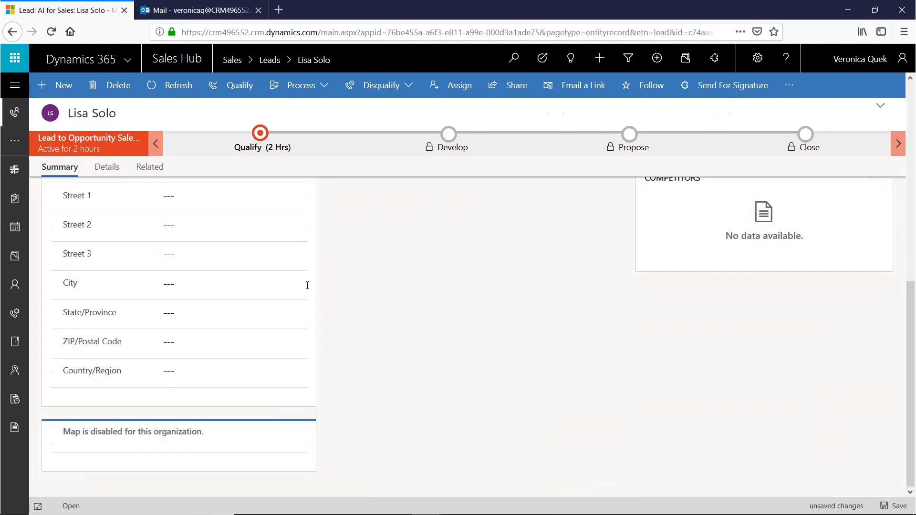
pyautogui.scroll(3)
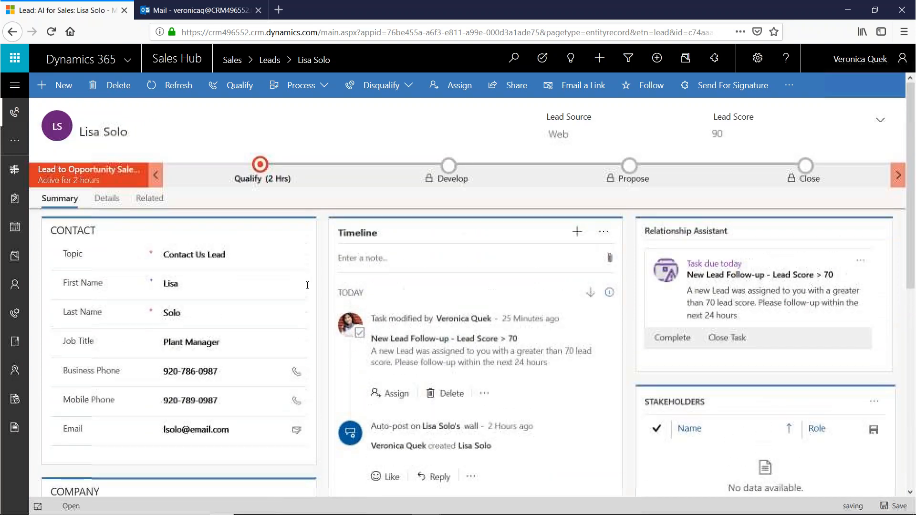
pyautogui.click(233, 283)
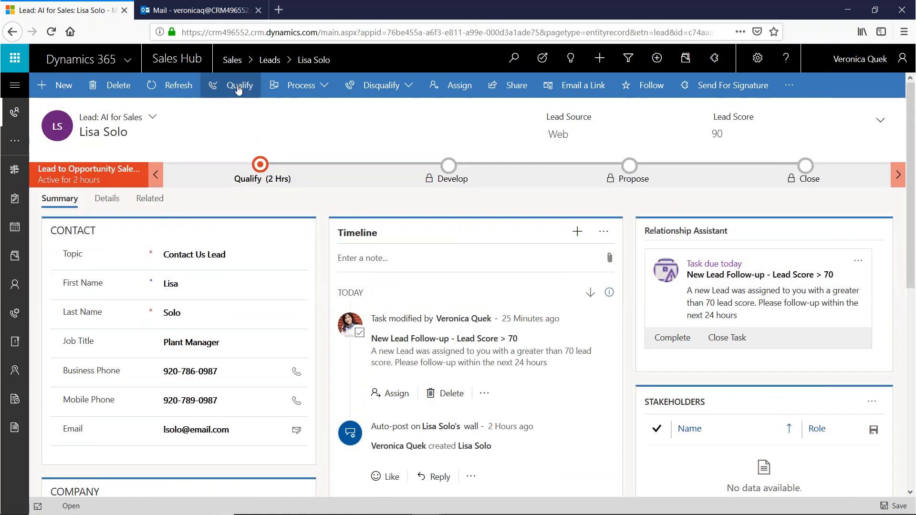
pyautogui.moveTo(353, 206)
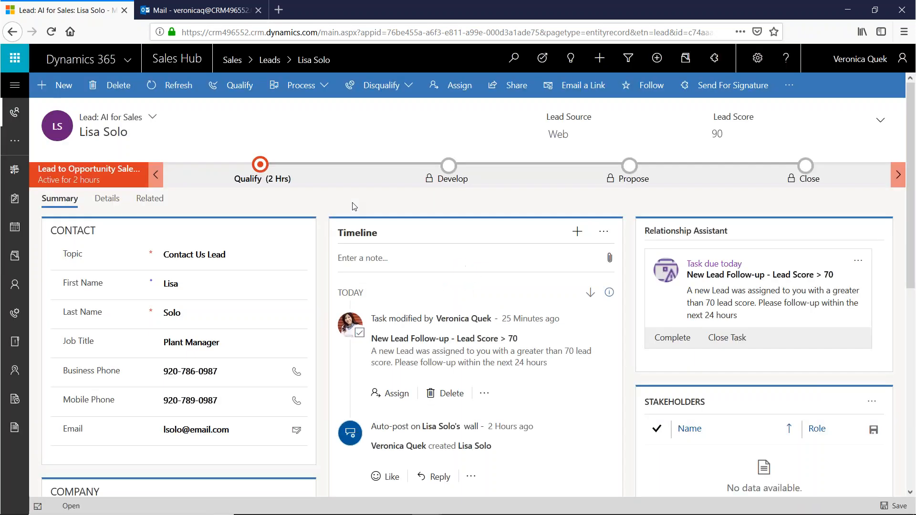
pyautogui.click(239, 85)
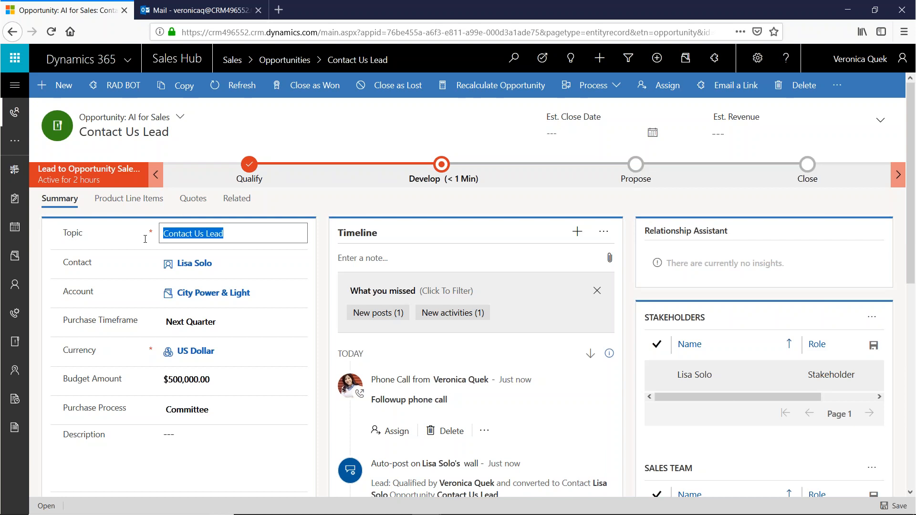
# - Set topic 'Interested in new devices for a new plant', close date 4/17/2019, revenue 500,000, and save
pyautogui.write('Interested in')
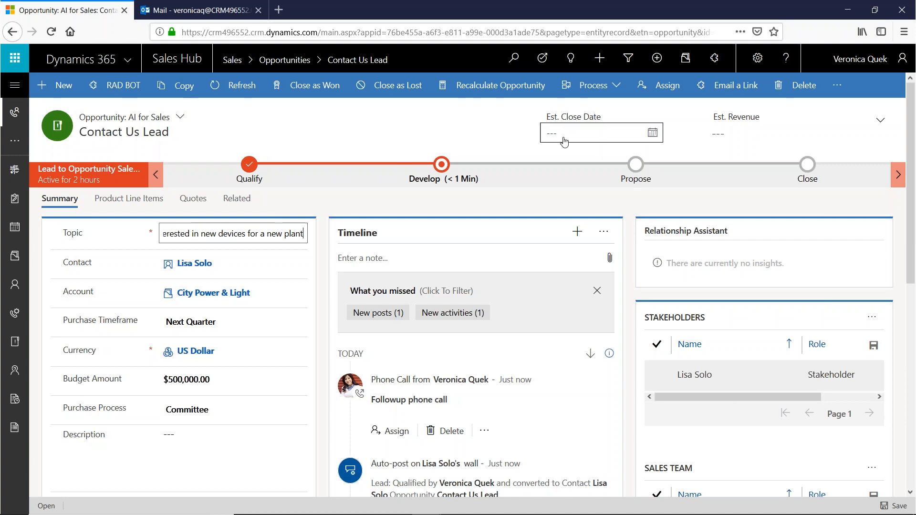
pyautogui.click(653, 132)
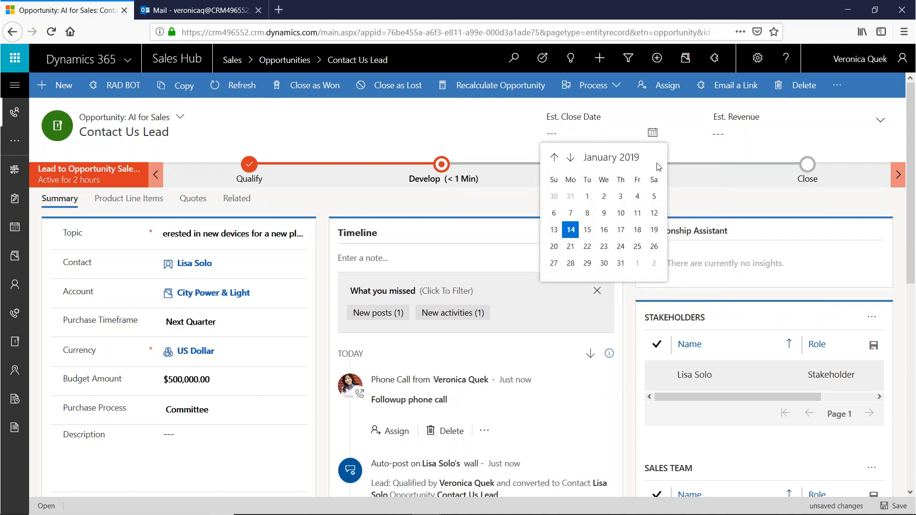
pyautogui.click(570, 158)
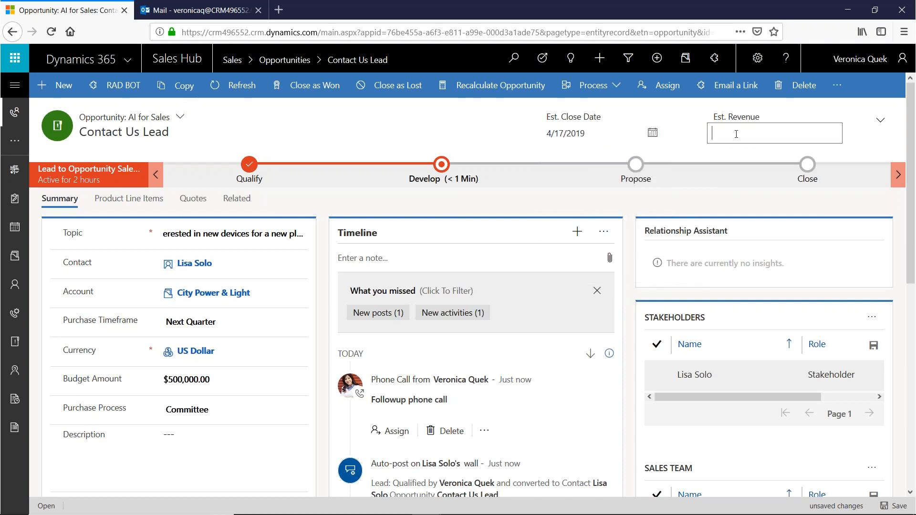
pyautogui.write('500,000.00')
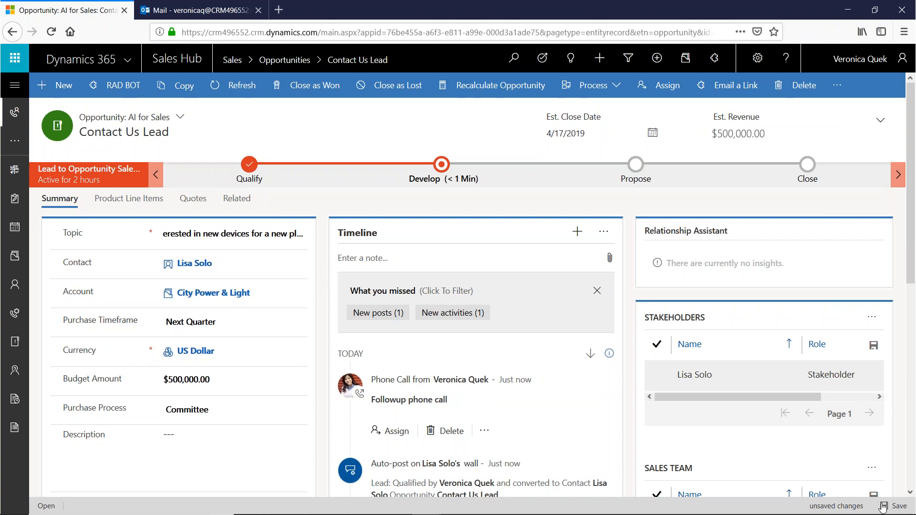
pyautogui.click(896, 506)
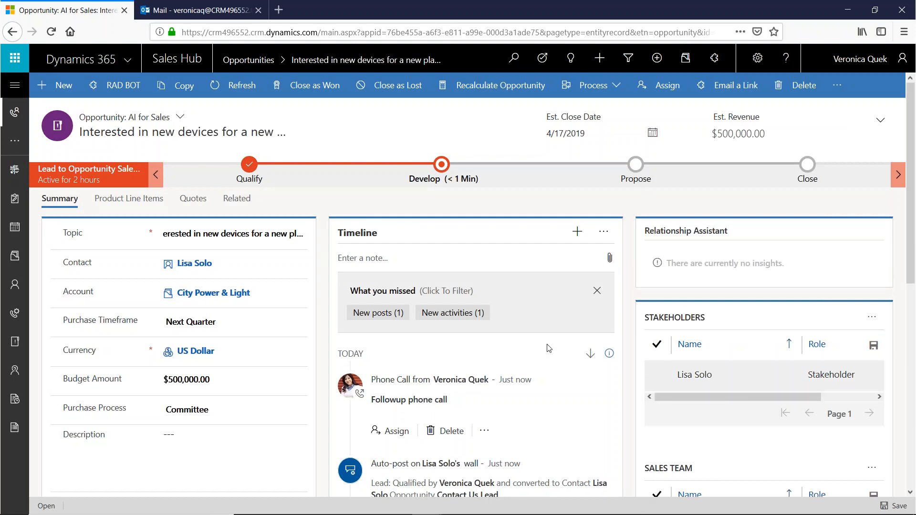
# - Enter 'New devices needed' as the customer need in the Develop stage
pyautogui.click(441, 164)
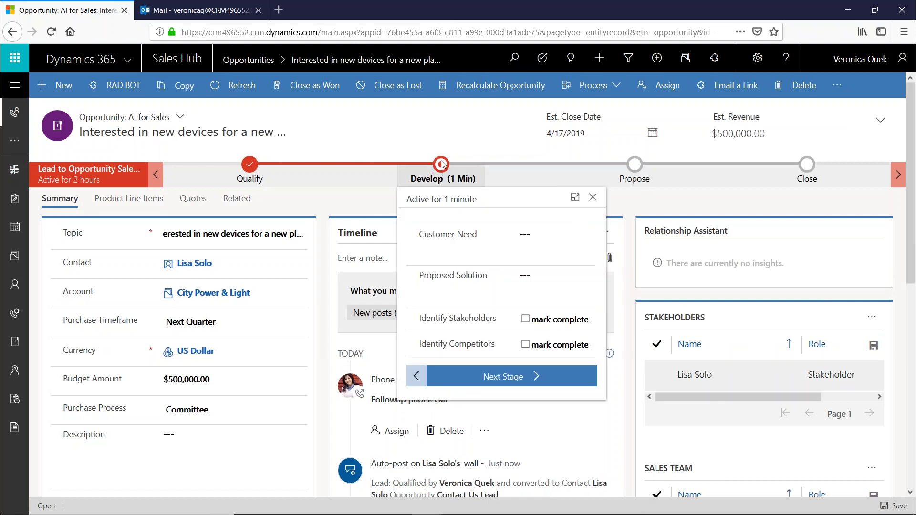
pyautogui.moveTo(494, 248)
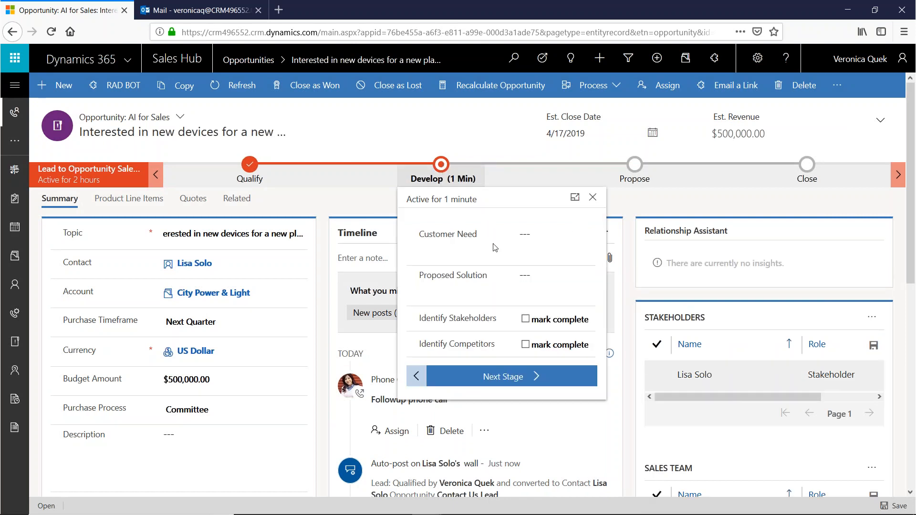
pyautogui.moveTo(511, 254)
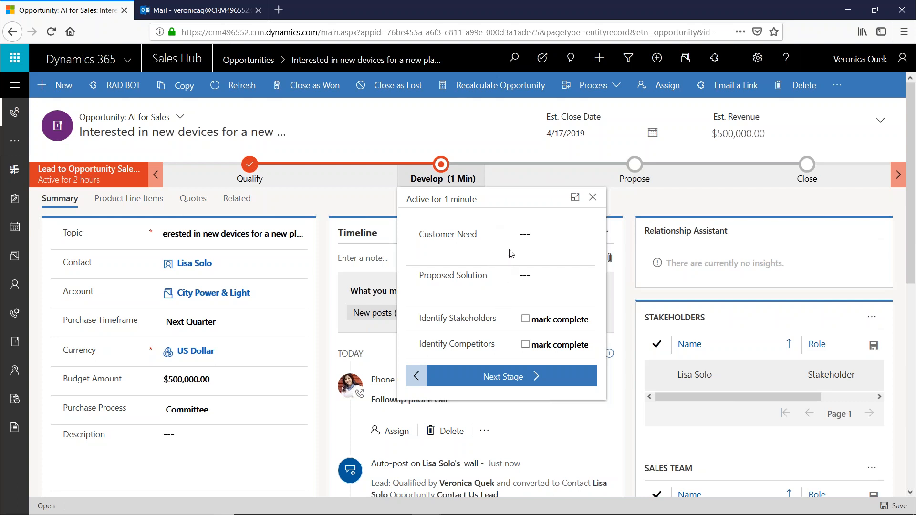
pyautogui.write('New devices neede')
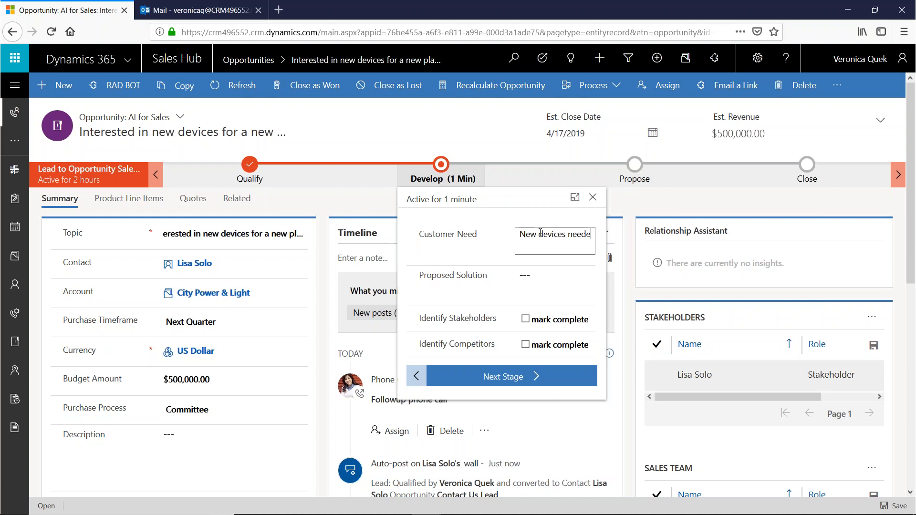
pyautogui.click(554, 281)
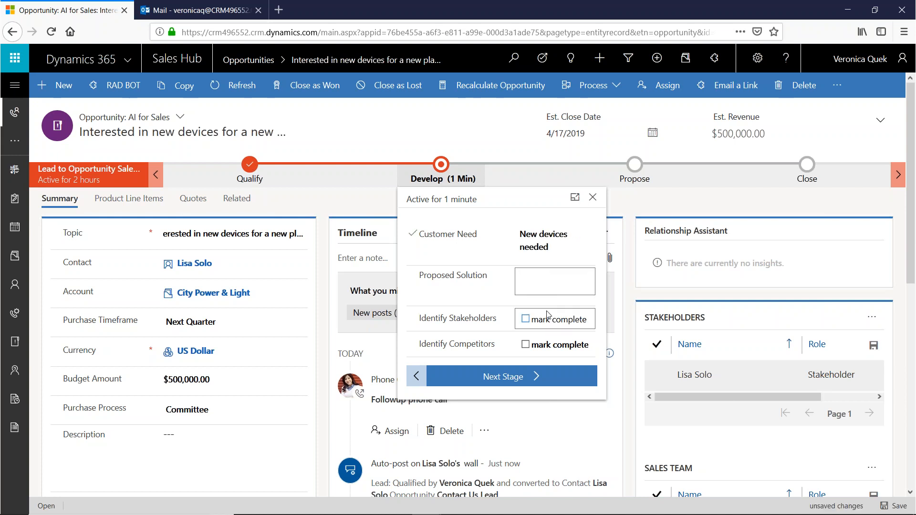
pyautogui.click(554, 240)
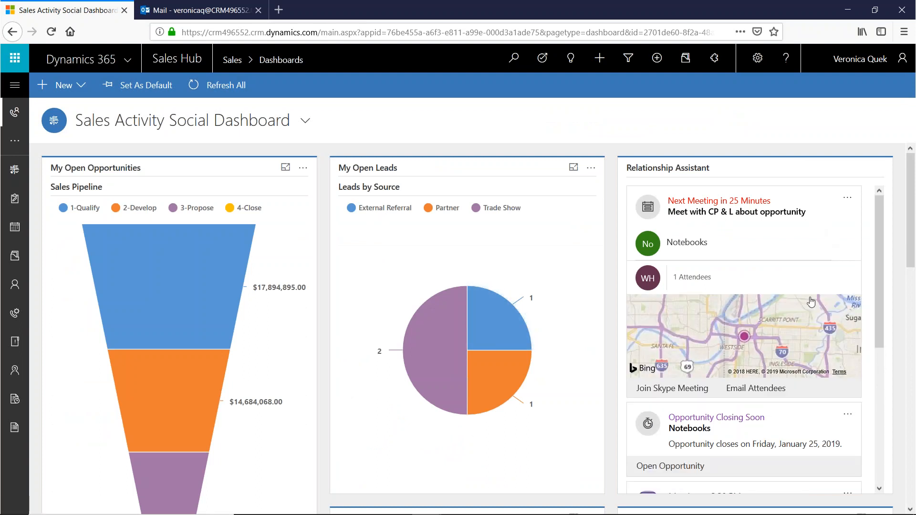
pyautogui.moveTo(818, 244)
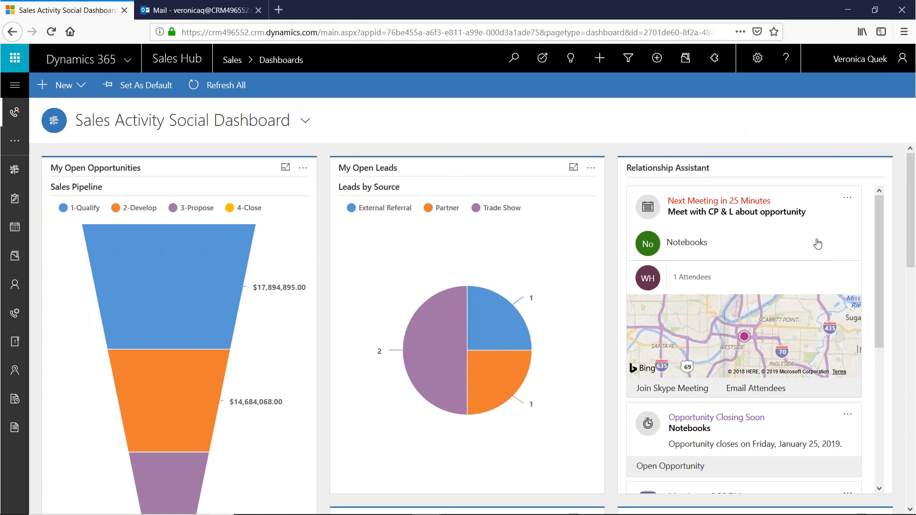
# - From the 'Close Date has Passed' card, open the 'New store opened this year - follow up' opportunity
pyautogui.scroll(-3)
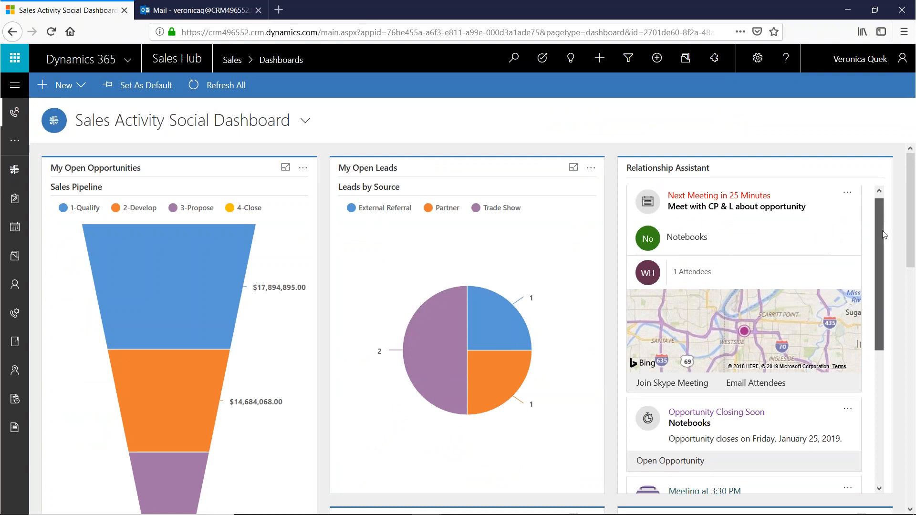
pyautogui.scroll(-3)
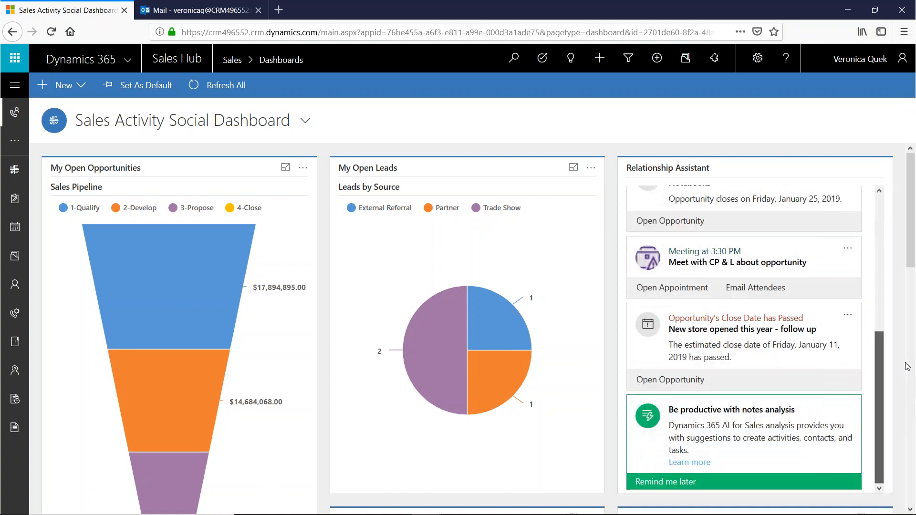
pyautogui.moveTo(707, 322)
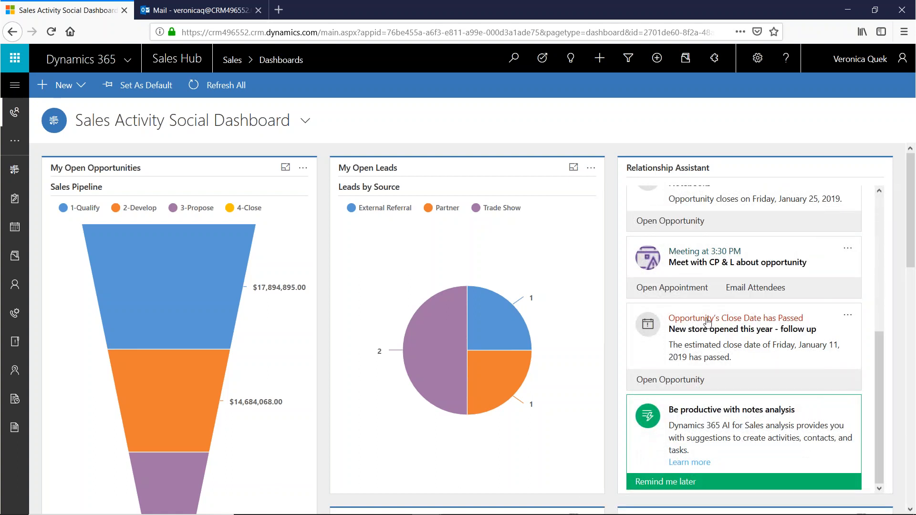
pyautogui.moveTo(745, 351)
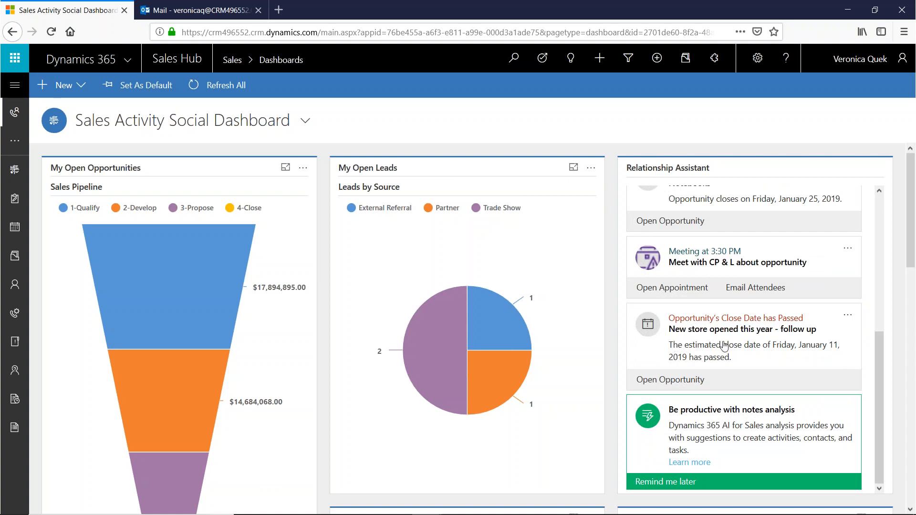
pyautogui.click(743, 337)
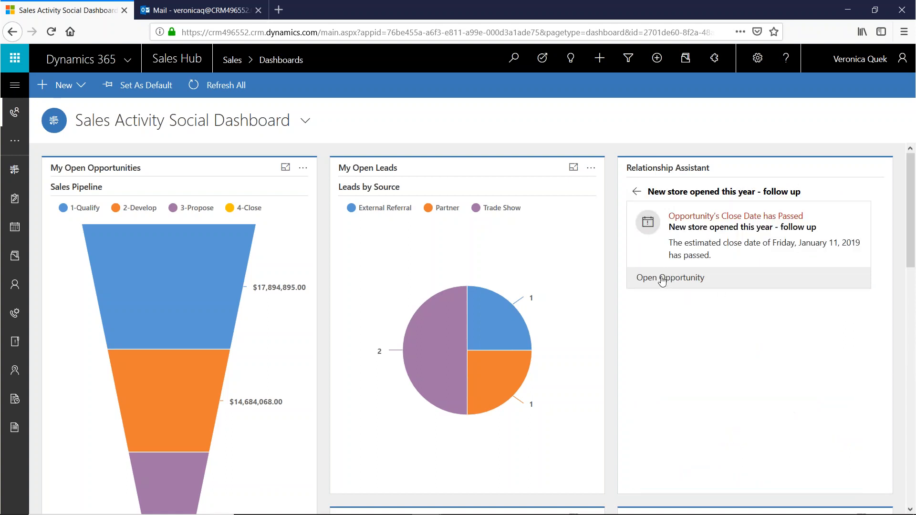
pyautogui.click(670, 277)
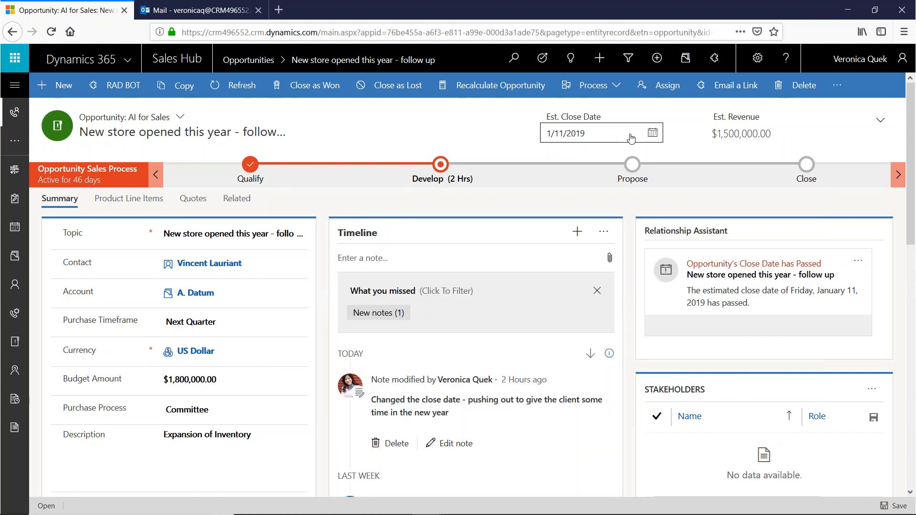
# - Move the close date to 2/12/2019 and post a timeline note explaining the change to February
pyautogui.click(652, 134)
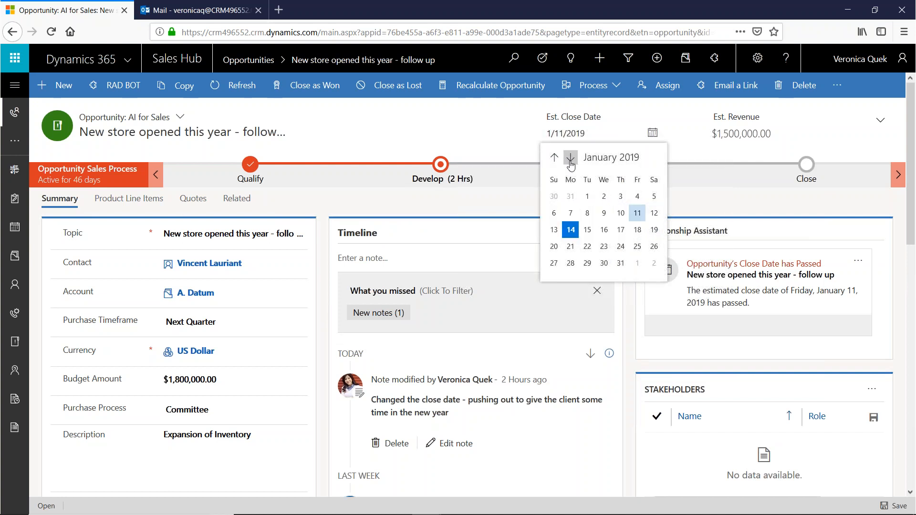
pyautogui.click(570, 158)
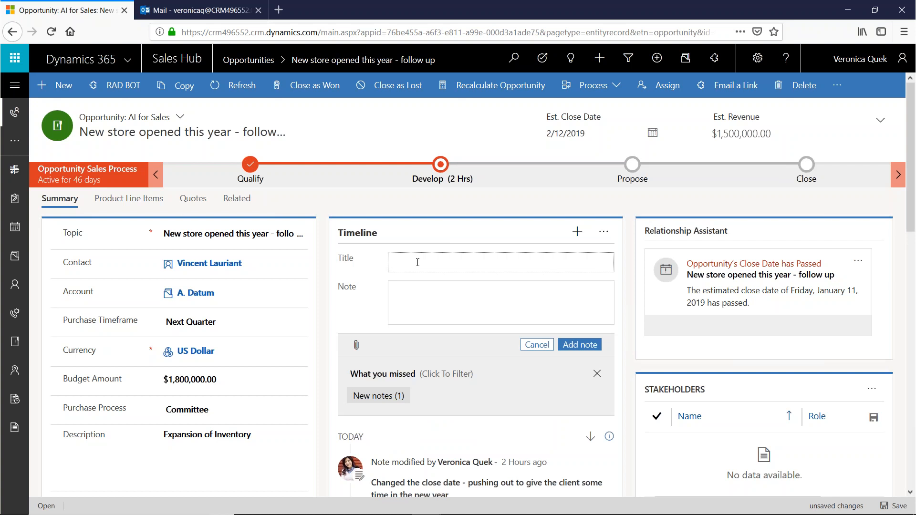
pyautogui.write('Change')
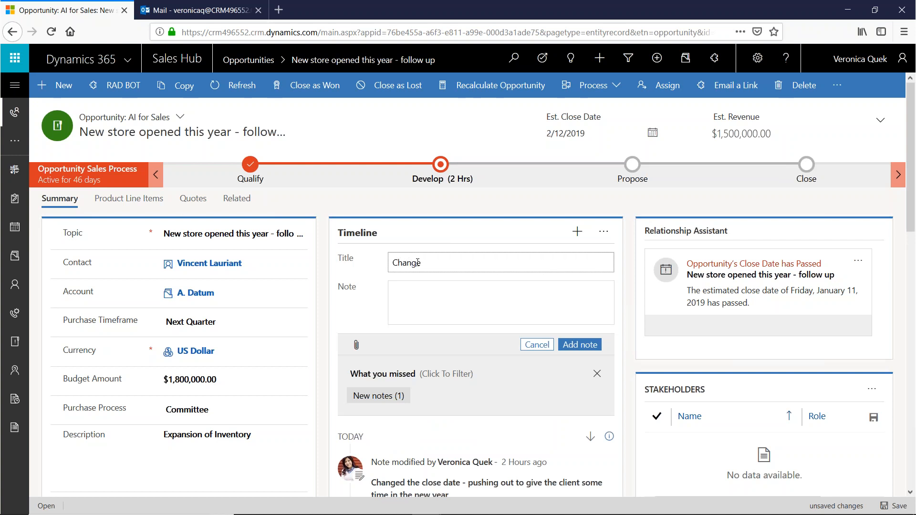
pyautogui.write('d the Es')
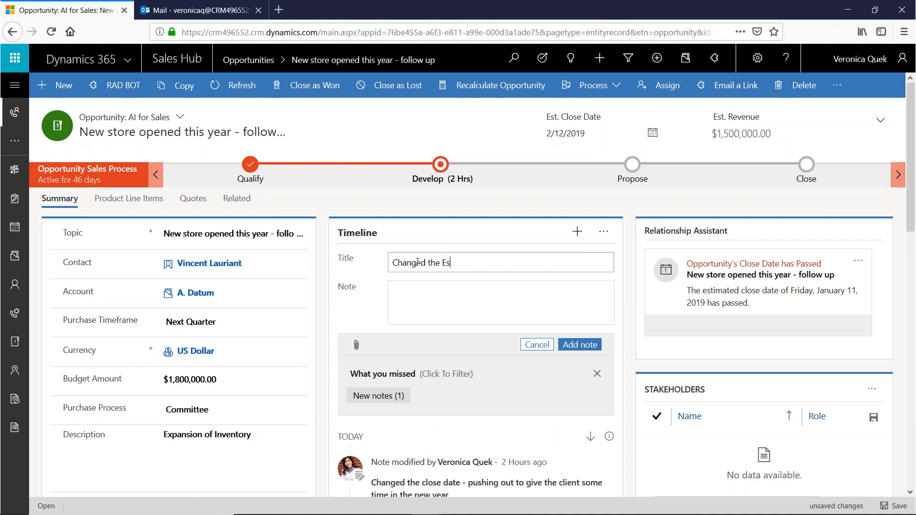
pyautogui.write('t Close Date to')
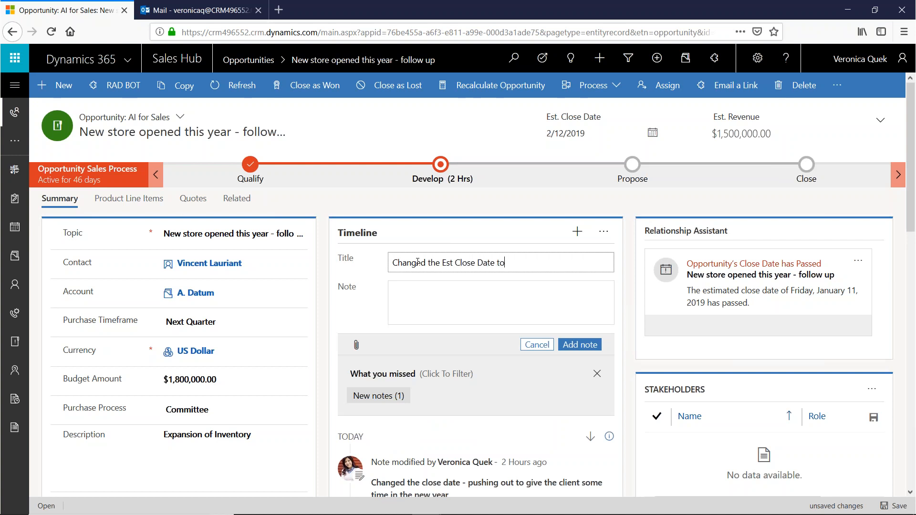
pyautogui.write('Feb')
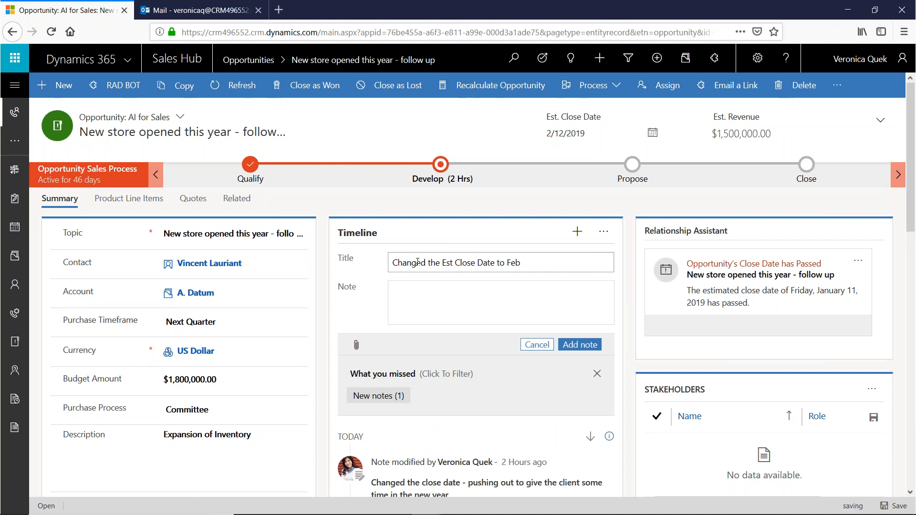
pyautogui.write('to allow them time in the new year')
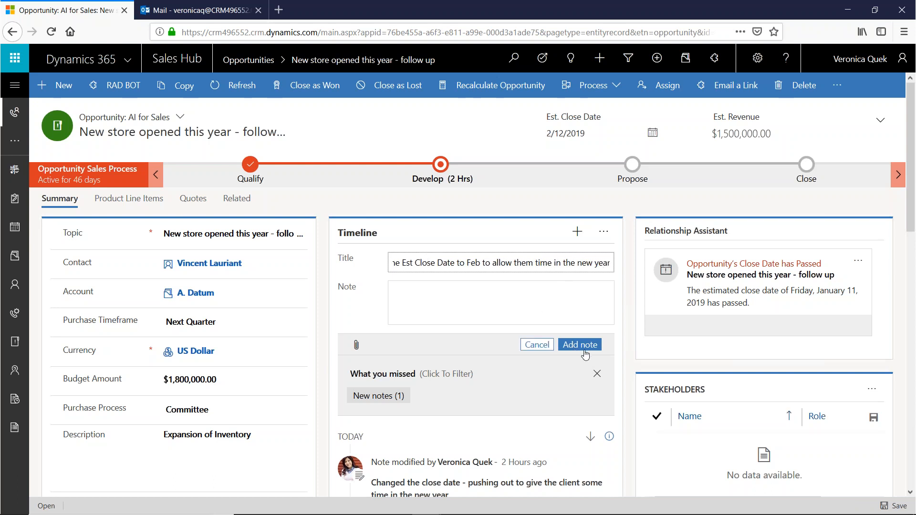
pyautogui.click(579, 344)
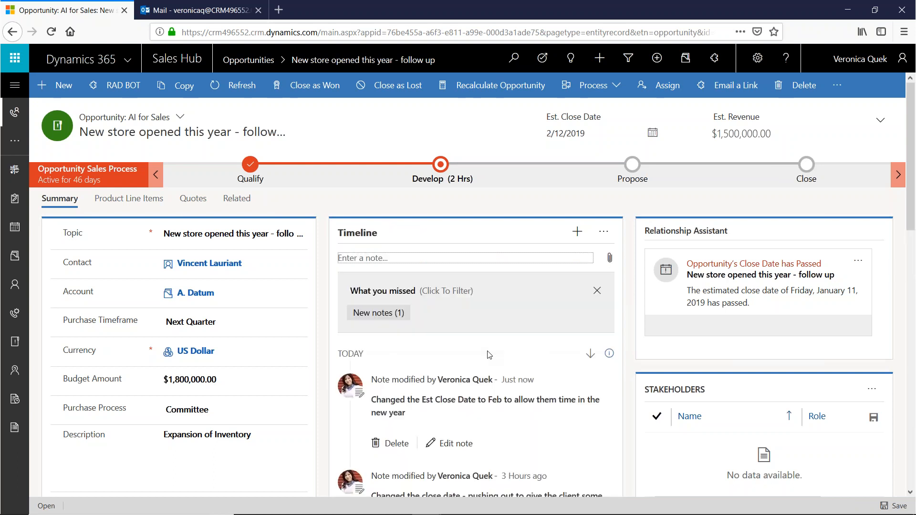
pyautogui.moveTo(328, 252)
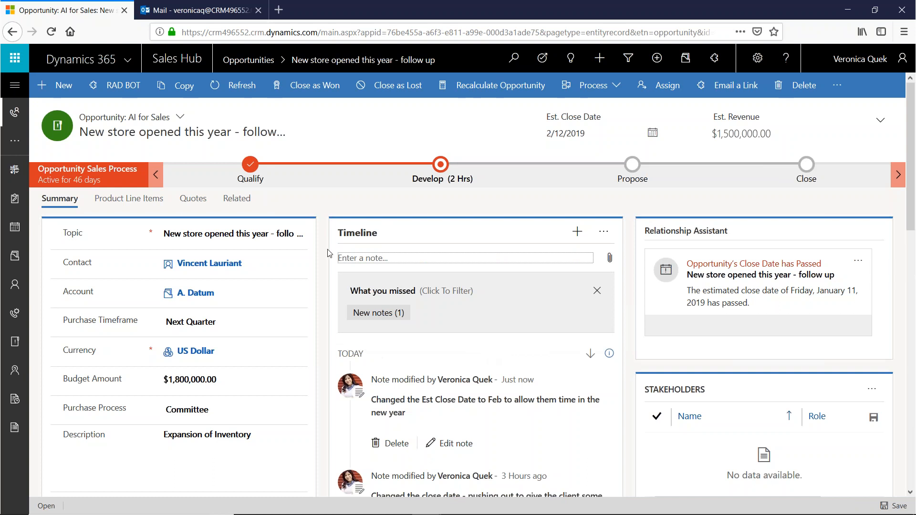
pyautogui.moveTo(14, 172)
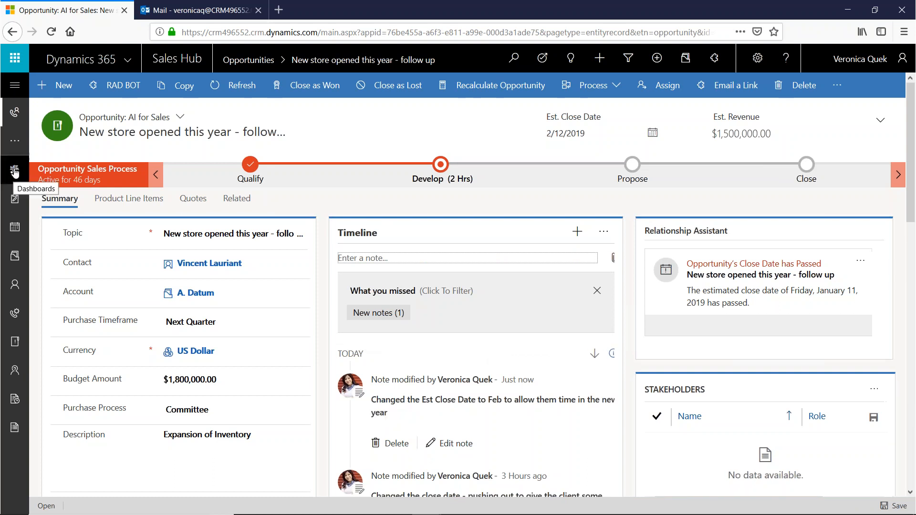
# - Go to Dashboards and browse the Relationship Assistant cards
pyautogui.click(13, 170)
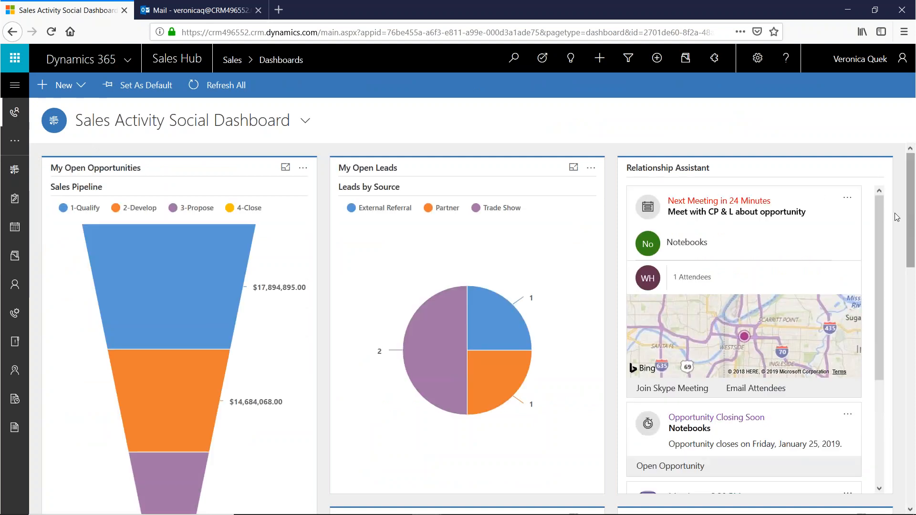
pyautogui.scroll(-3)
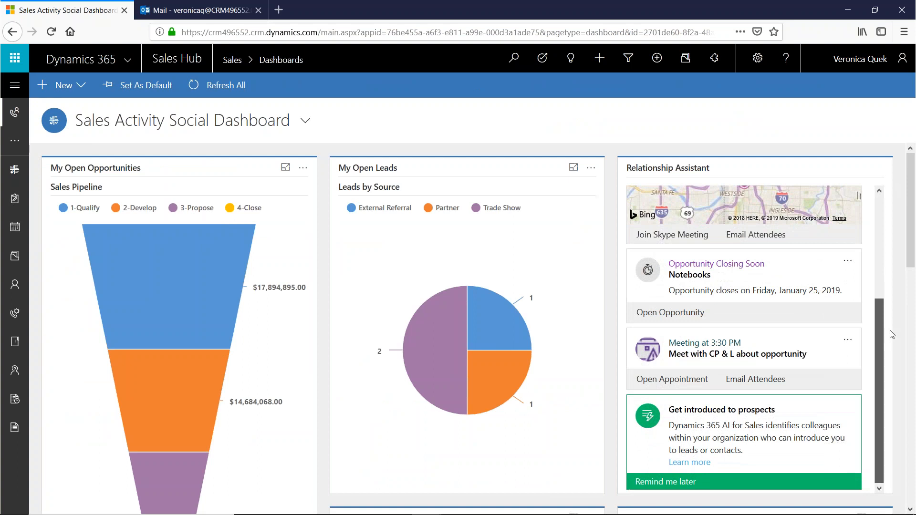
pyautogui.scroll(3)
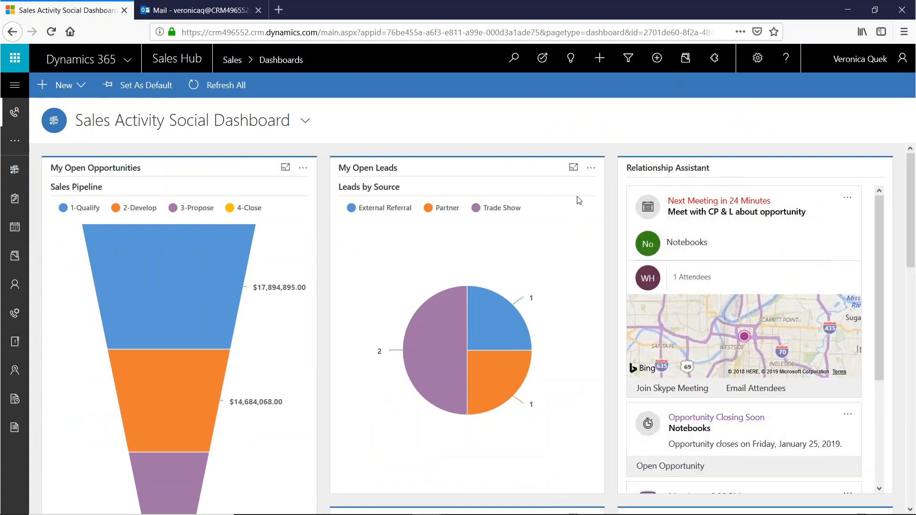
pyautogui.moveTo(16, 256)
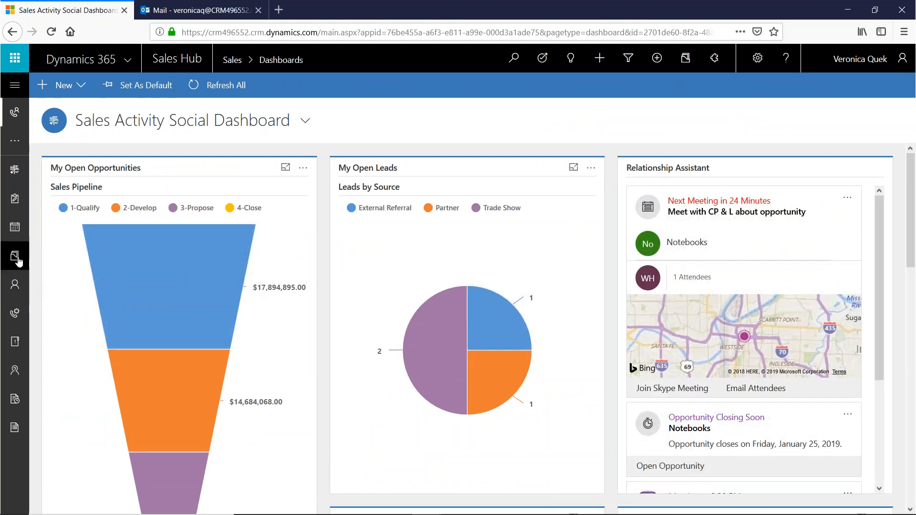
pyautogui.moveTo(8, 351)
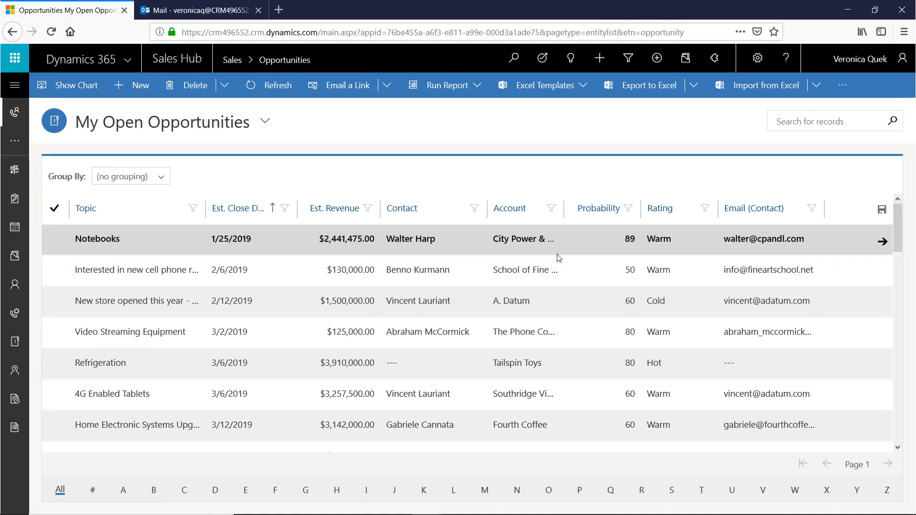
# - Inline, set Notebooks' probability to 60 and the cell phone deal's close date to 2/13/2019
pyautogui.doubleClick(630, 238)
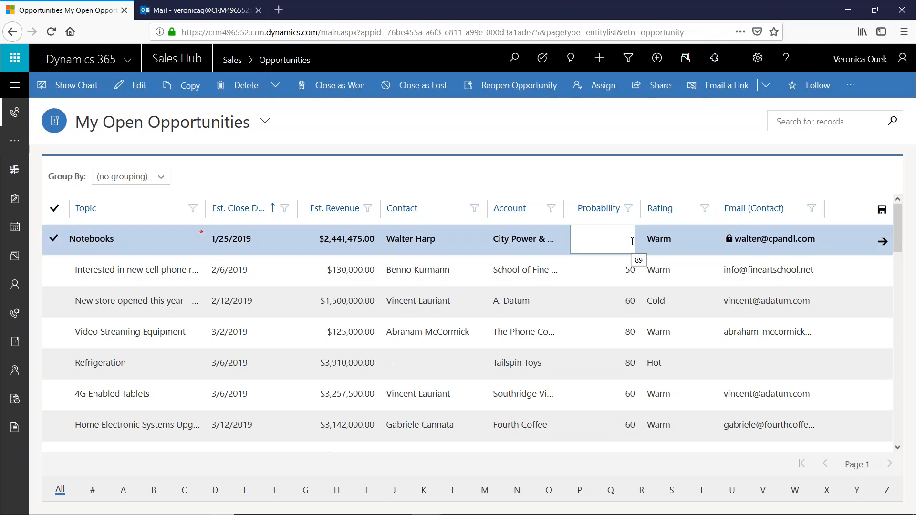
pyautogui.write('60')
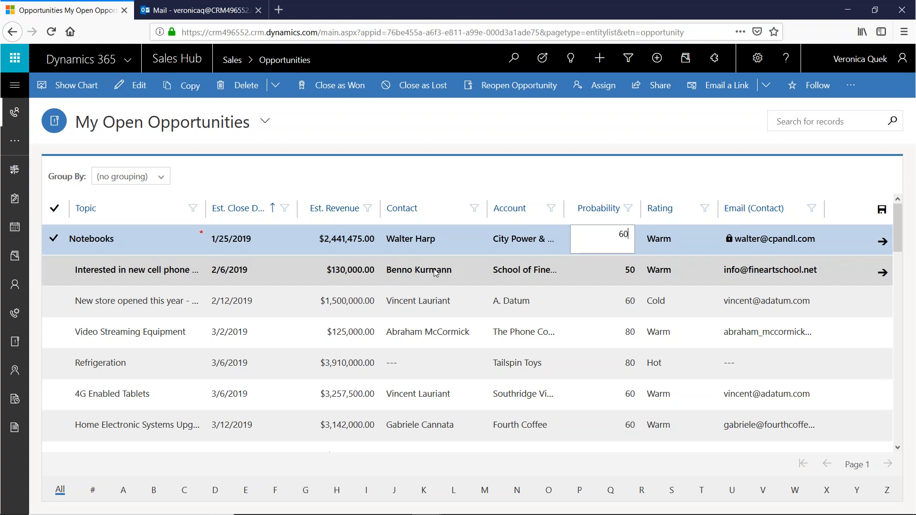
pyautogui.moveTo(269, 275)
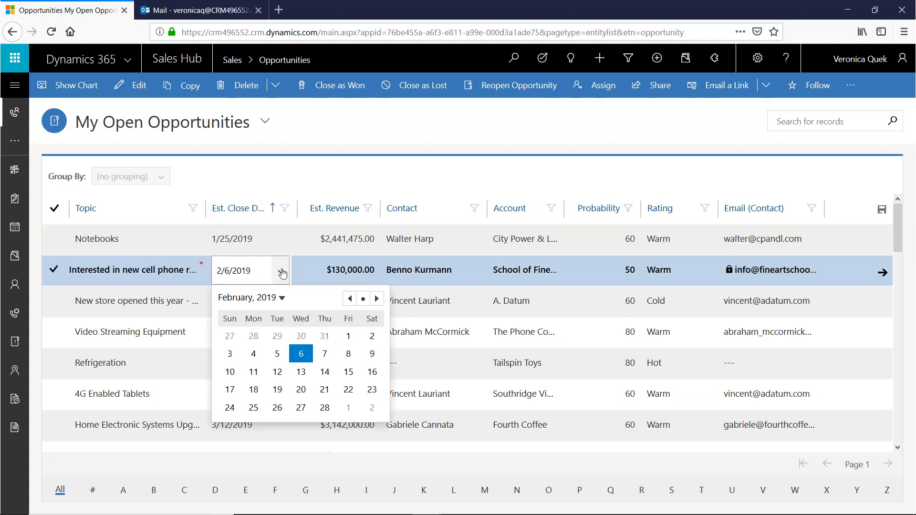
pyautogui.click(301, 372)
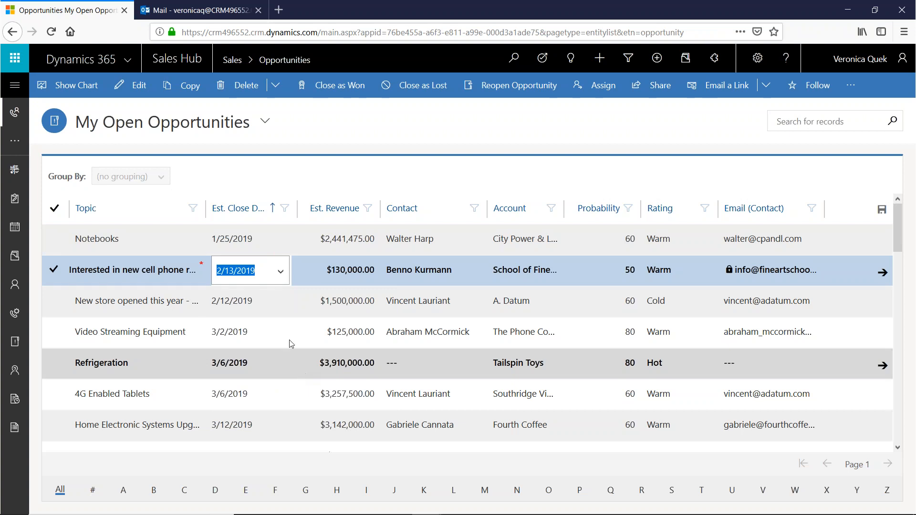
pyautogui.moveTo(310, 362)
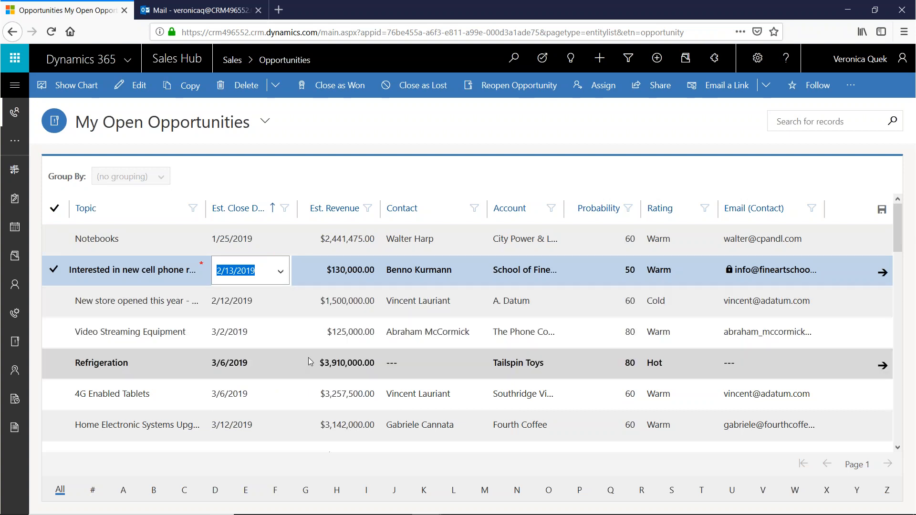
pyautogui.click(418, 362)
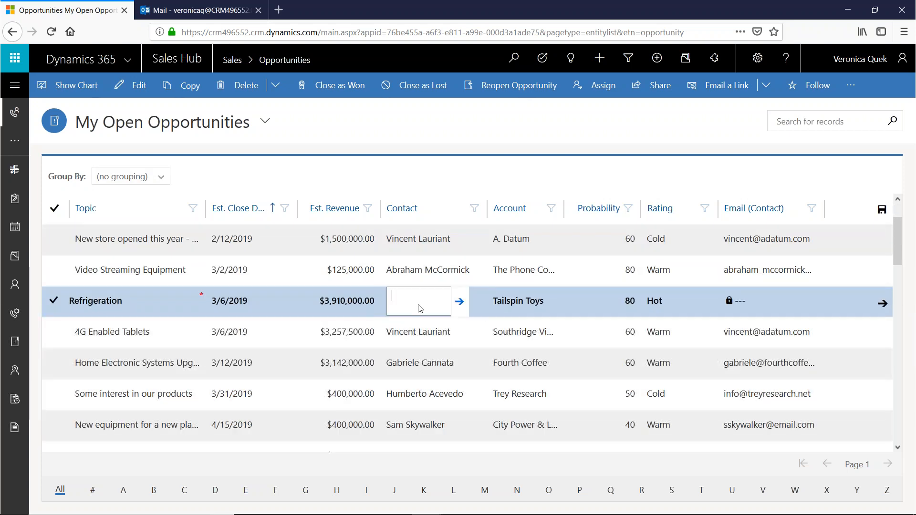
pyautogui.click(442, 303)
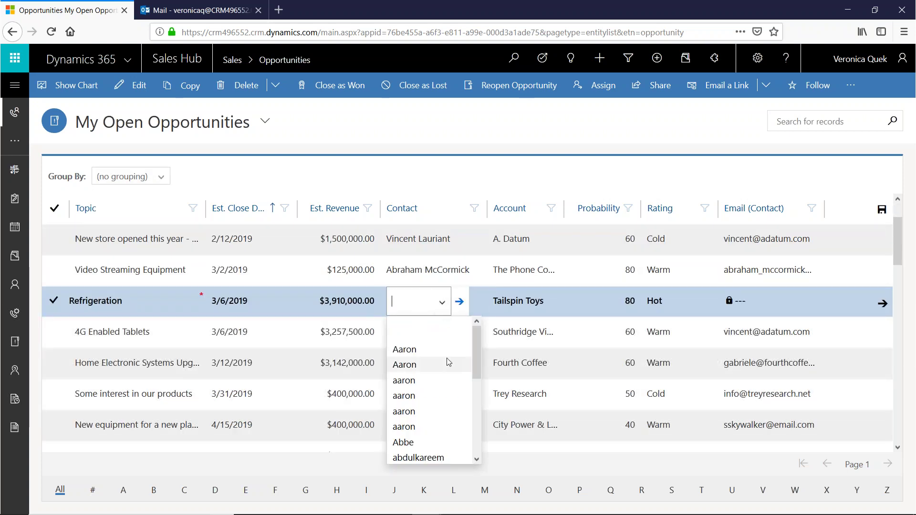
pyautogui.scroll(-3)
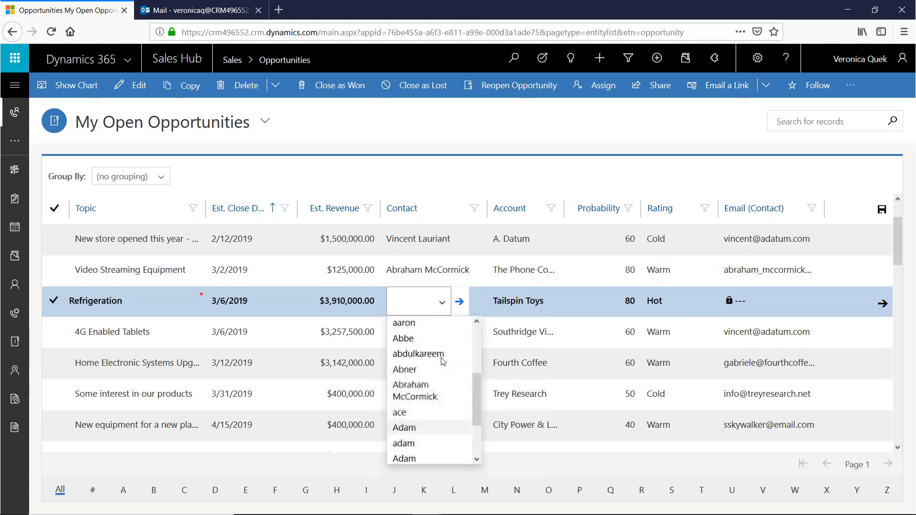
pyautogui.click(410, 384)
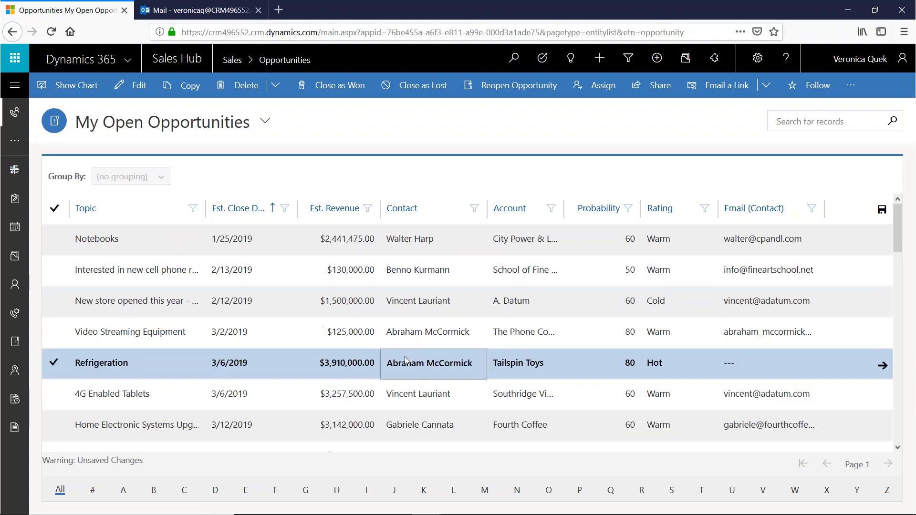
pyautogui.scroll(-3)
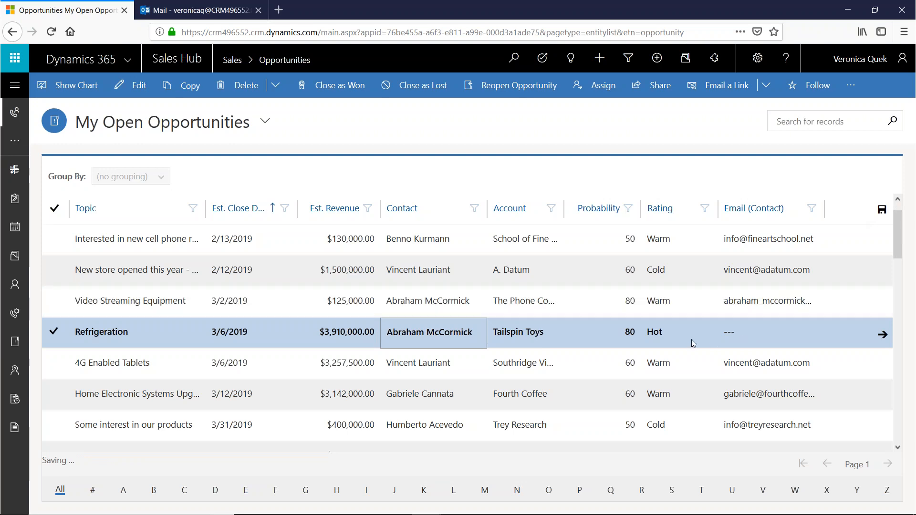
pyautogui.scroll(-3)
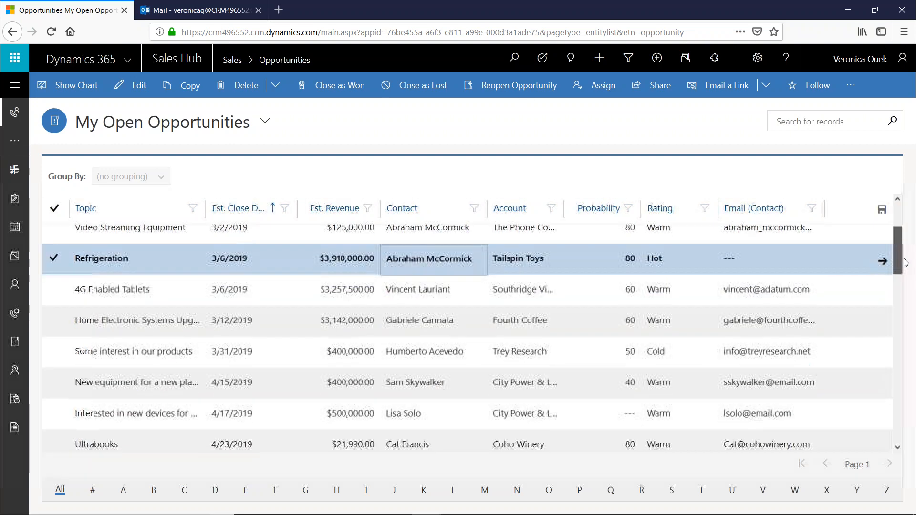
pyautogui.scroll(-3)
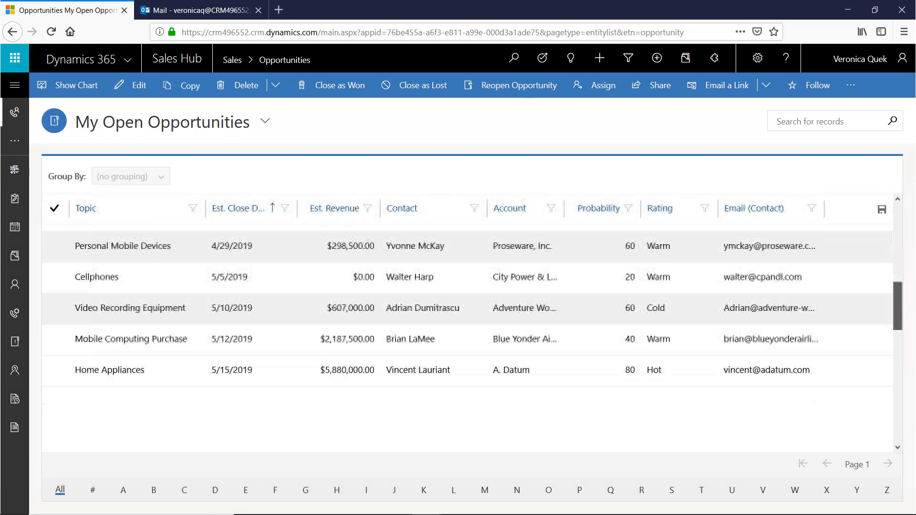
pyautogui.scroll(3)
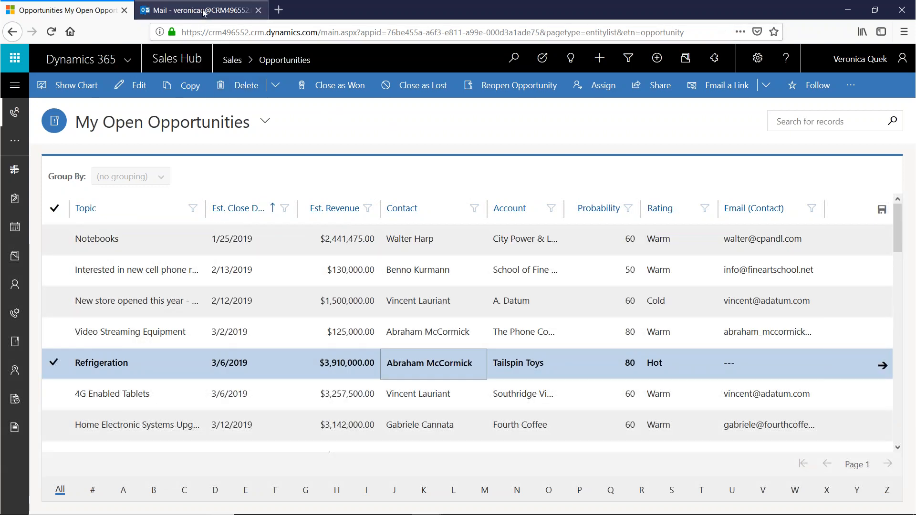
# - Track the follow-up email in the Dynamics 365 pane and add its sender as a new lead
pyautogui.click(201, 10)
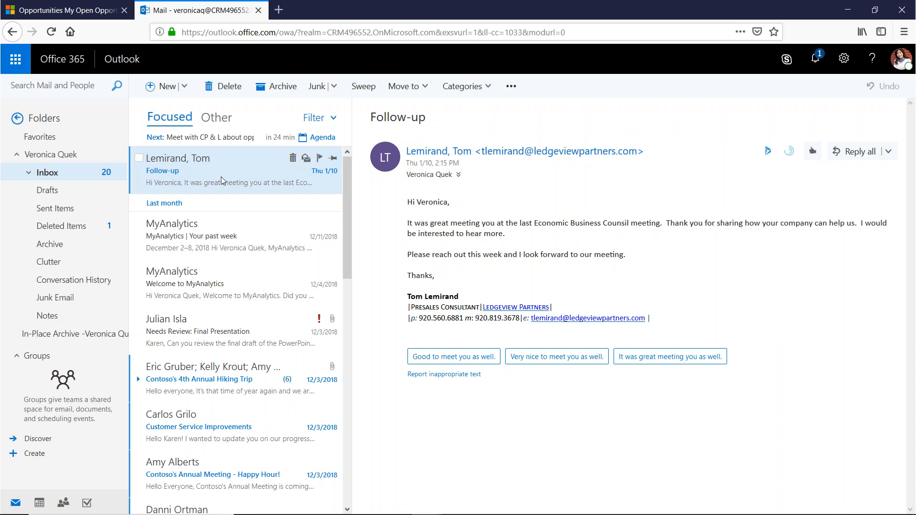
pyautogui.moveTo(768, 151)
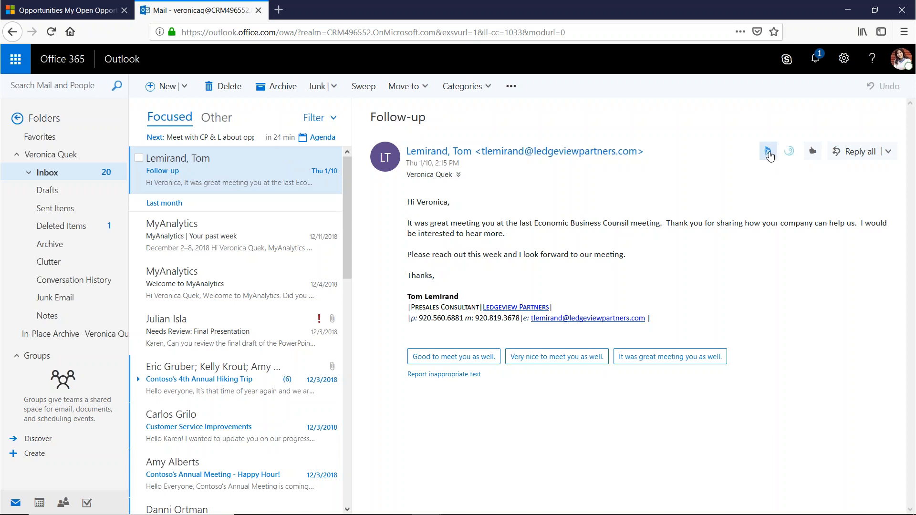
pyautogui.click(768, 152)
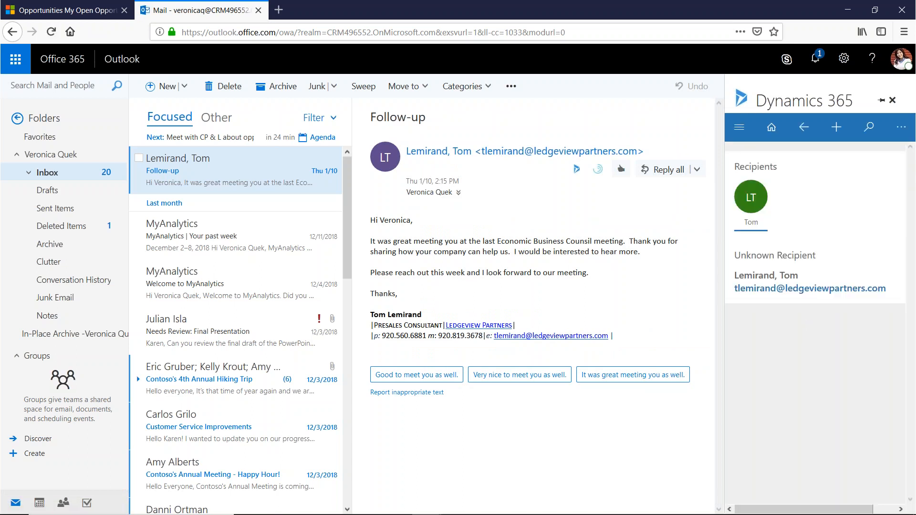
pyautogui.click(836, 127)
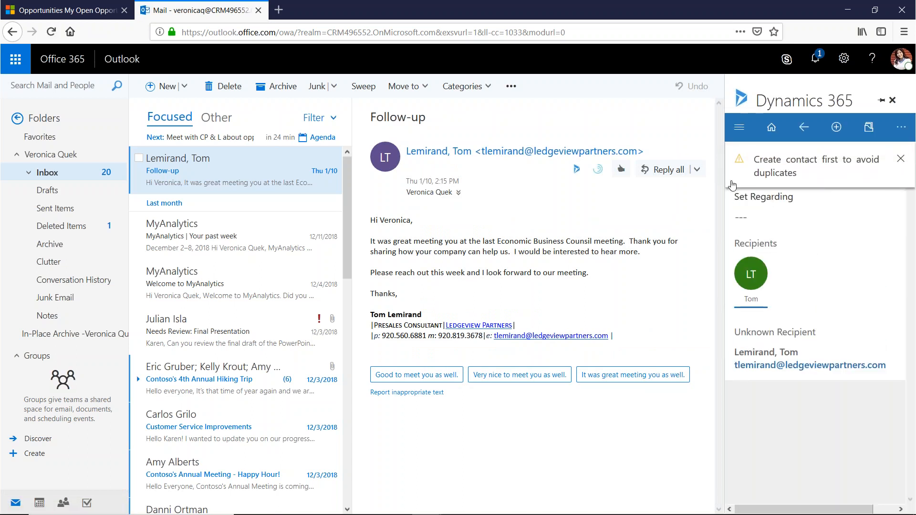
pyautogui.click(900, 158)
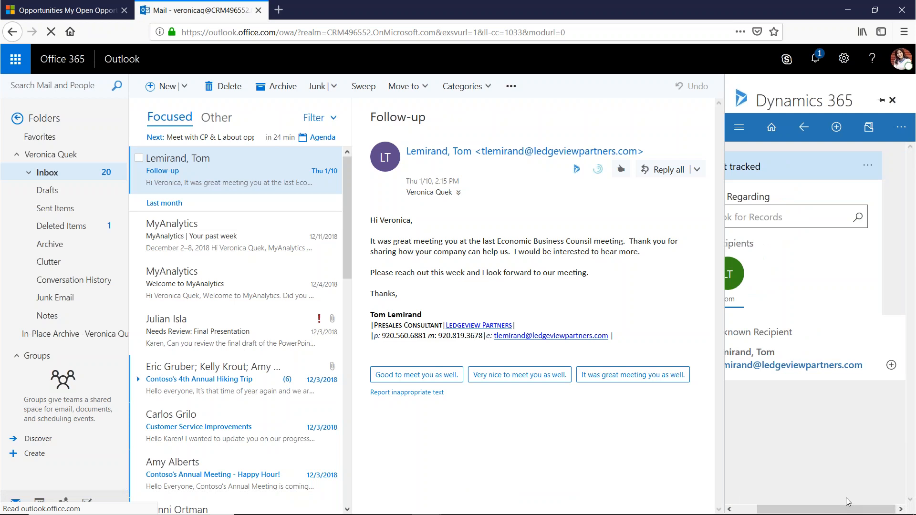
pyautogui.click(891, 365)
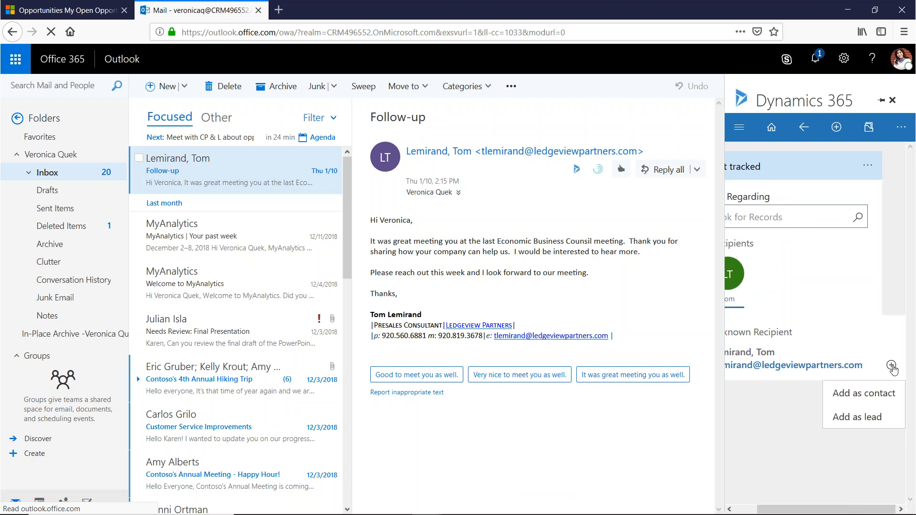
pyautogui.moveTo(863, 416)
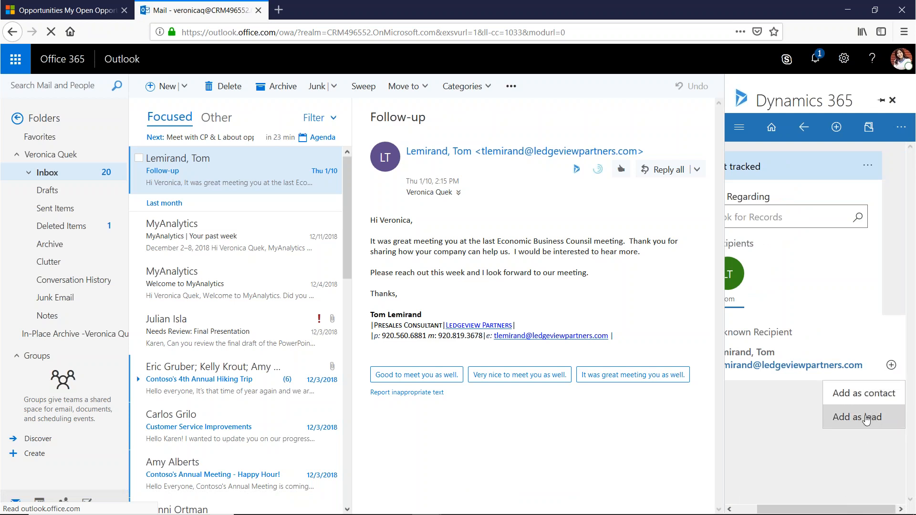
pyautogui.click(856, 417)
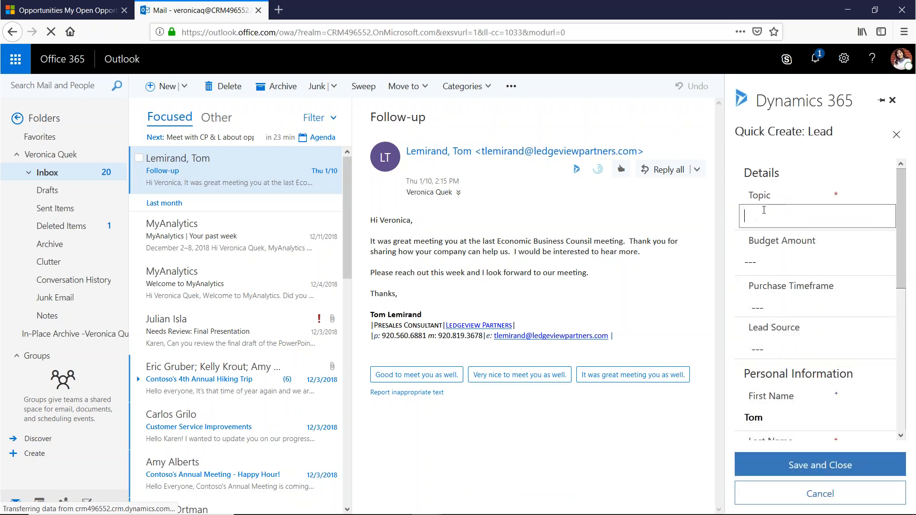
# - Fill the lead with topic 'Met Tom at EBC - hopeful' and job title Manager, then save
pyautogui.write('Met')
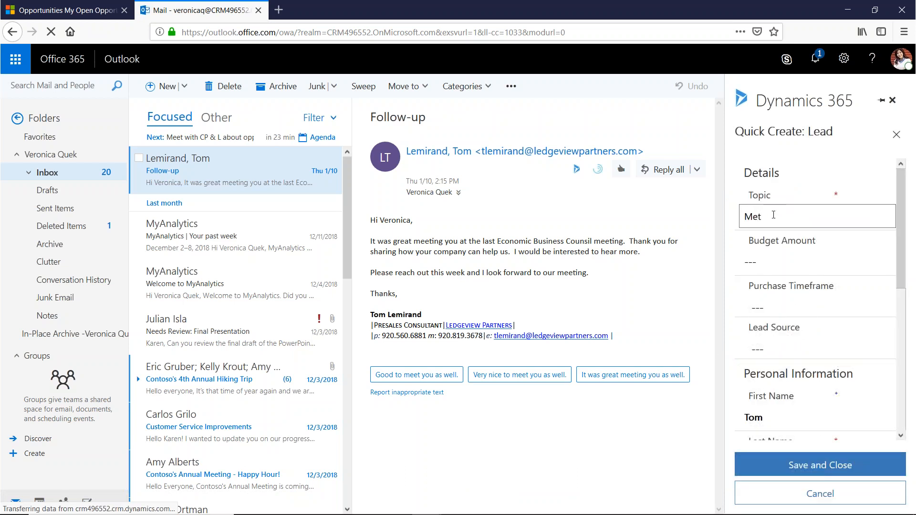
pyautogui.write('Tom at E')
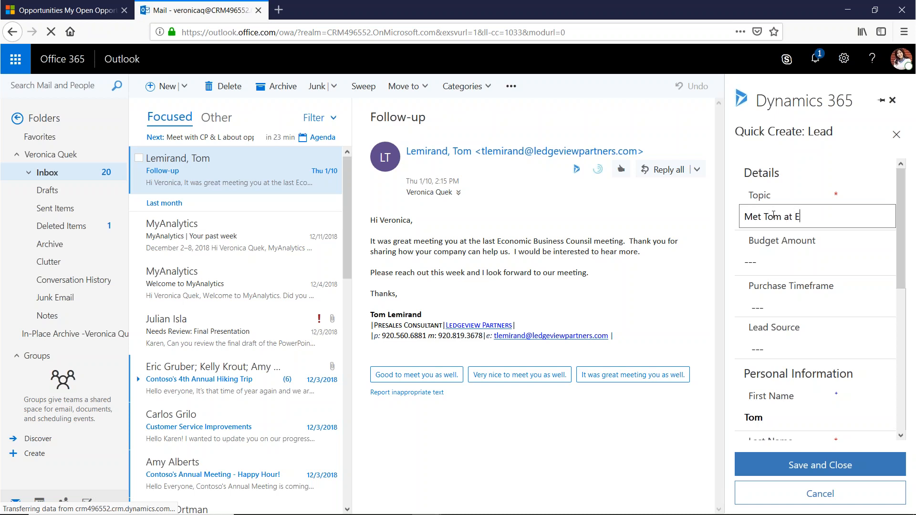
pyautogui.write('BC -')
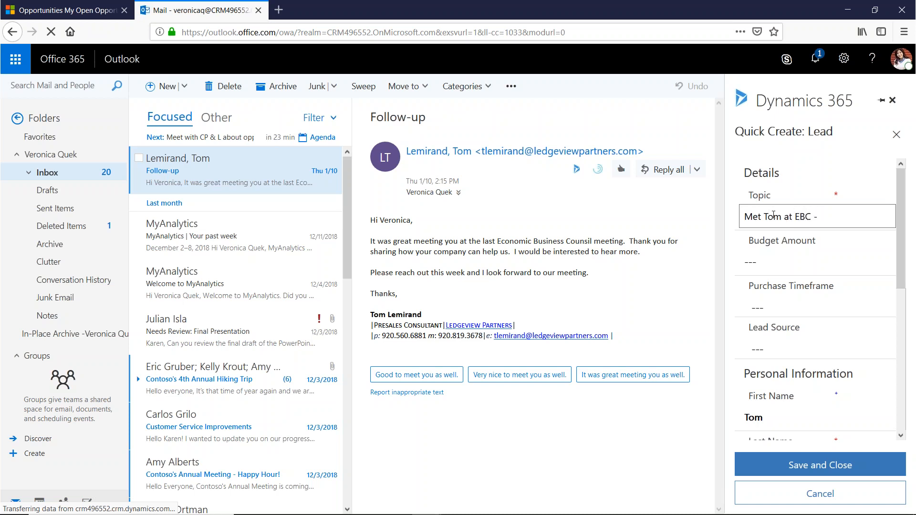
pyautogui.write('hopefully there is some')
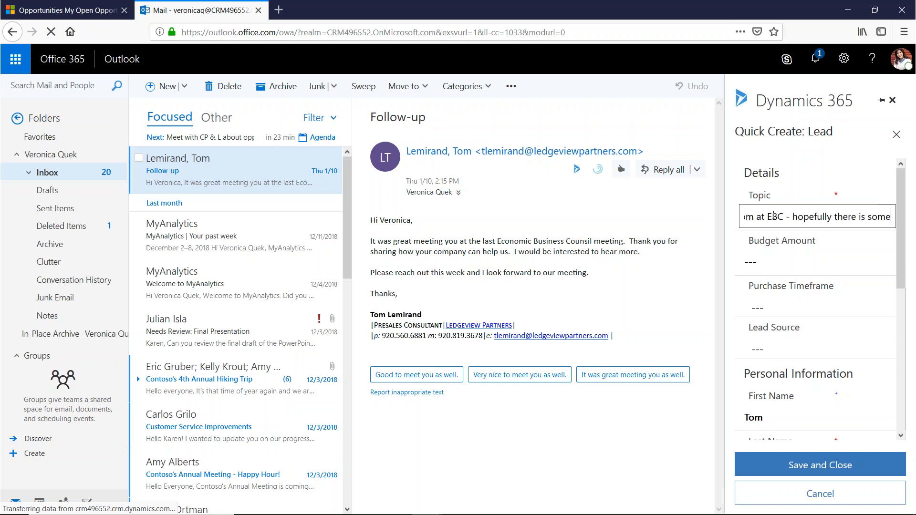
pyautogui.click(816, 261)
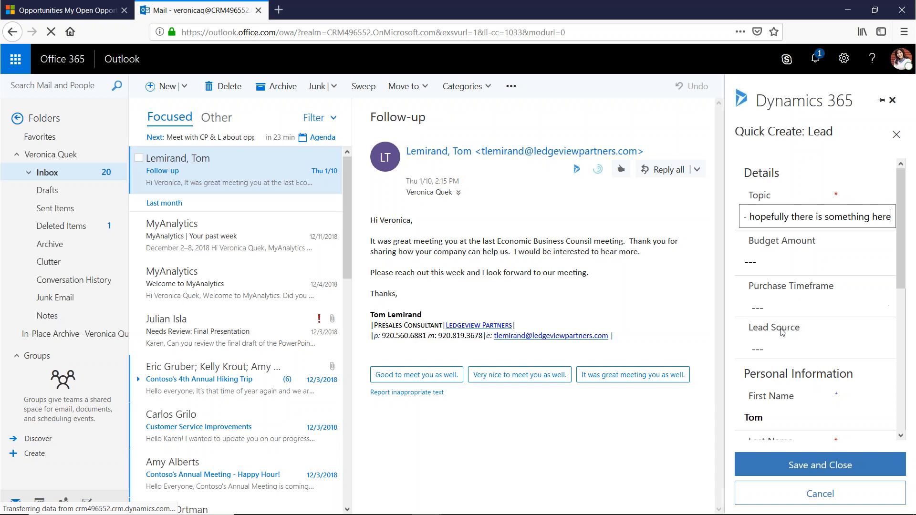
pyautogui.click(818, 347)
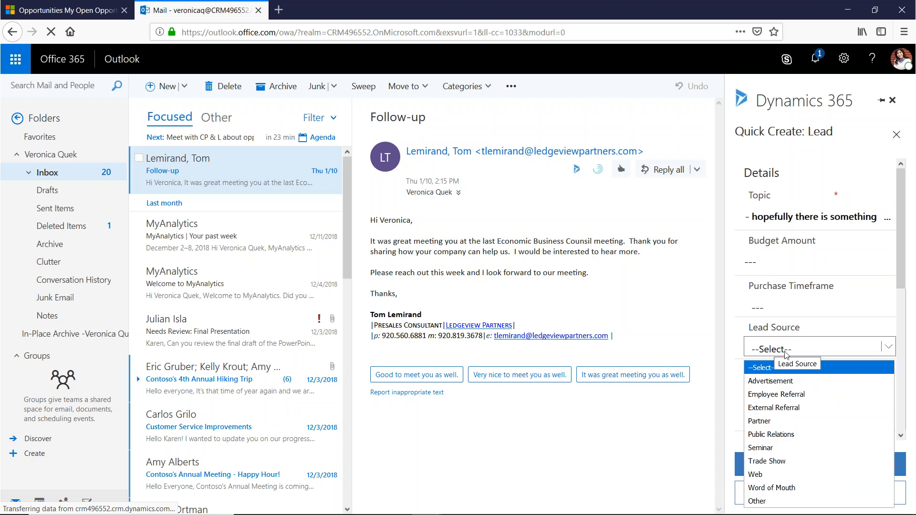
pyautogui.click(767, 461)
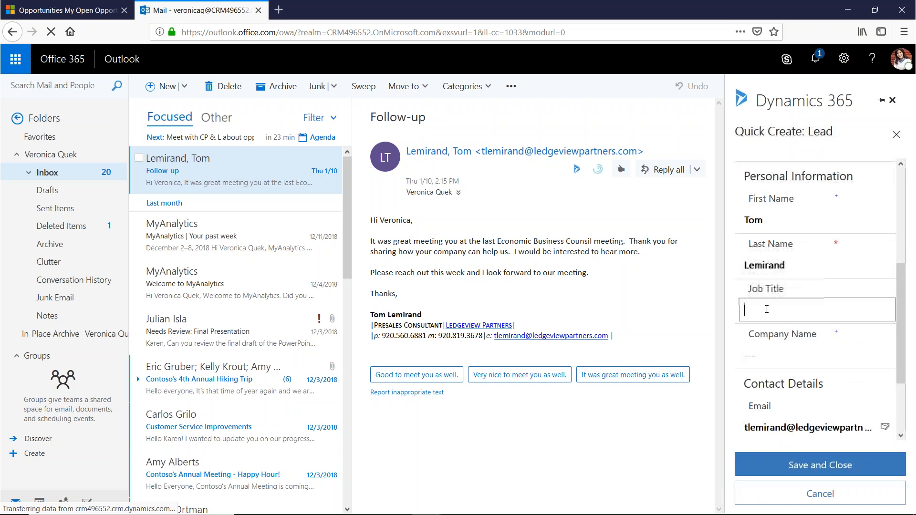
pyautogui.write('Manage')
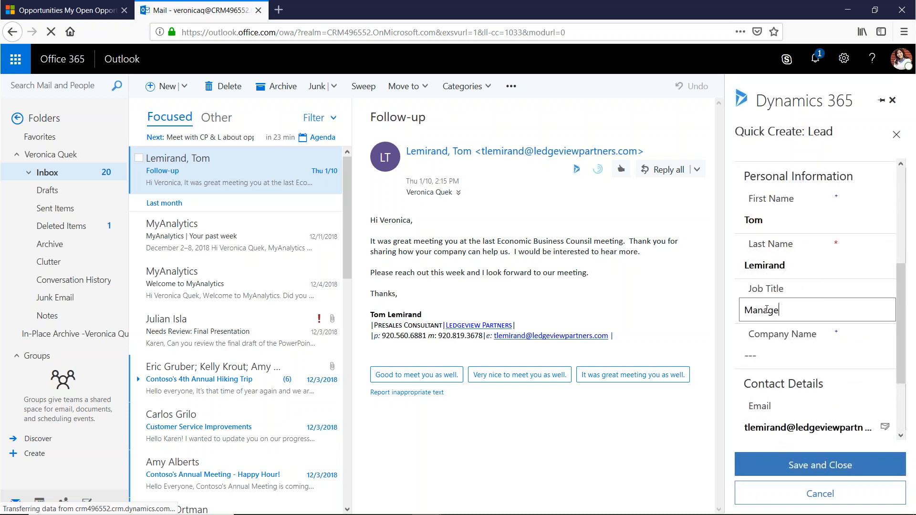
pyautogui.click(817, 355)
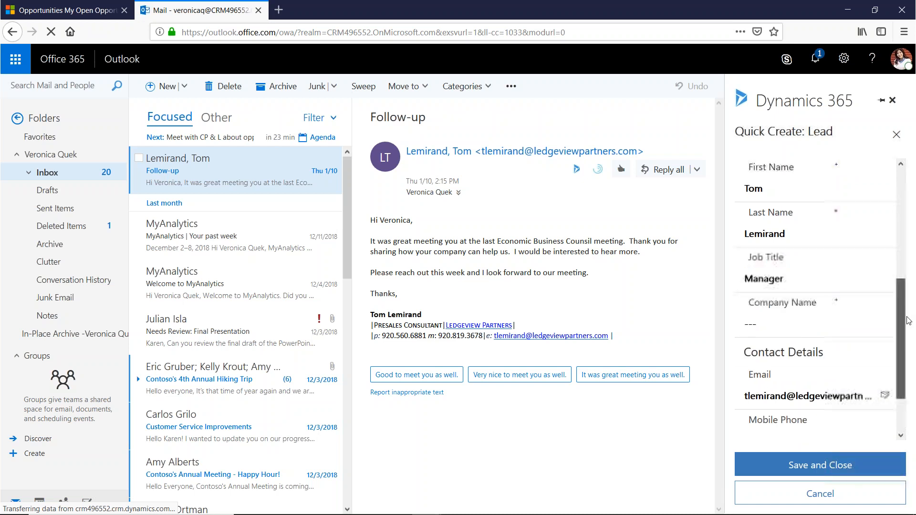
pyautogui.scroll(-3)
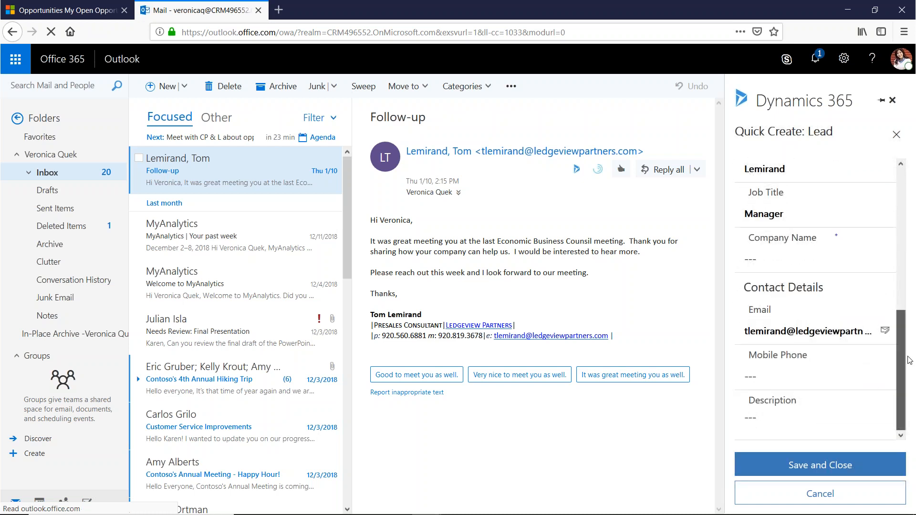
pyautogui.click(820, 464)
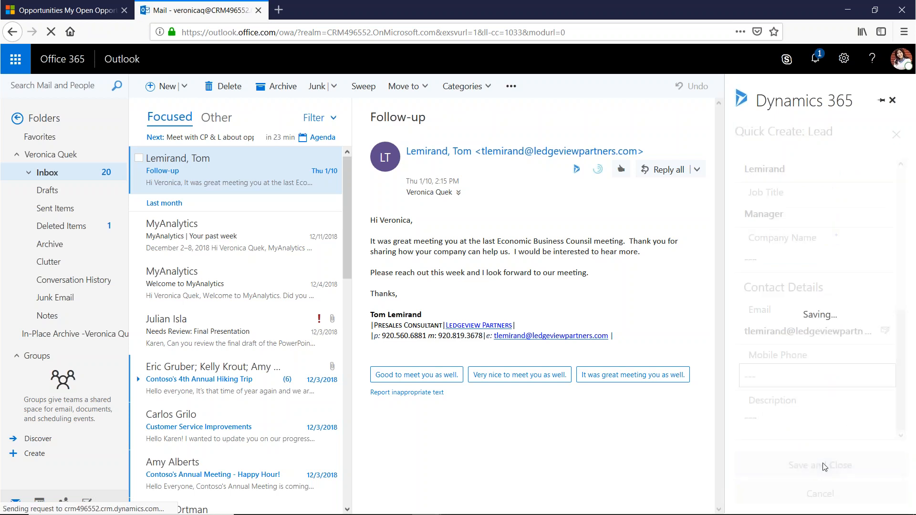
pyautogui.click(819, 466)
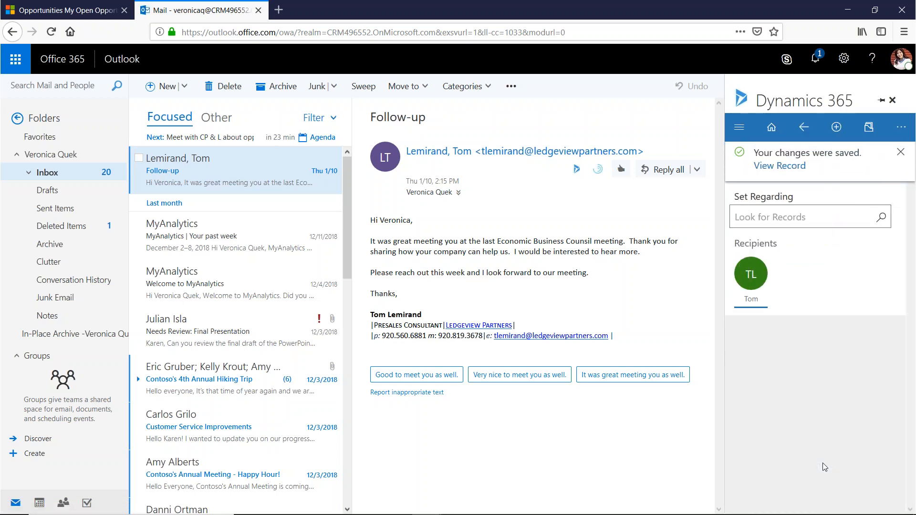
pyautogui.click(750, 274)
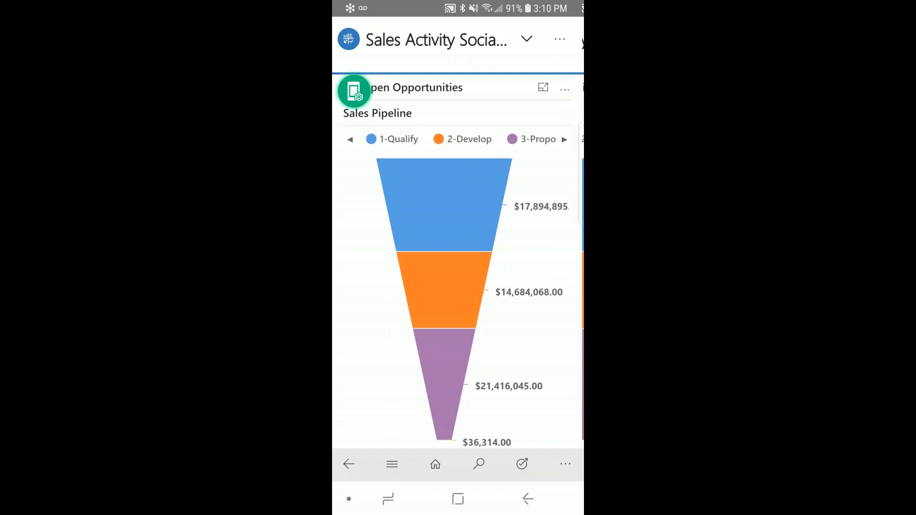
# - Search for 'power' and open the City Power & Light account record's summary
pyautogui.scroll(3)
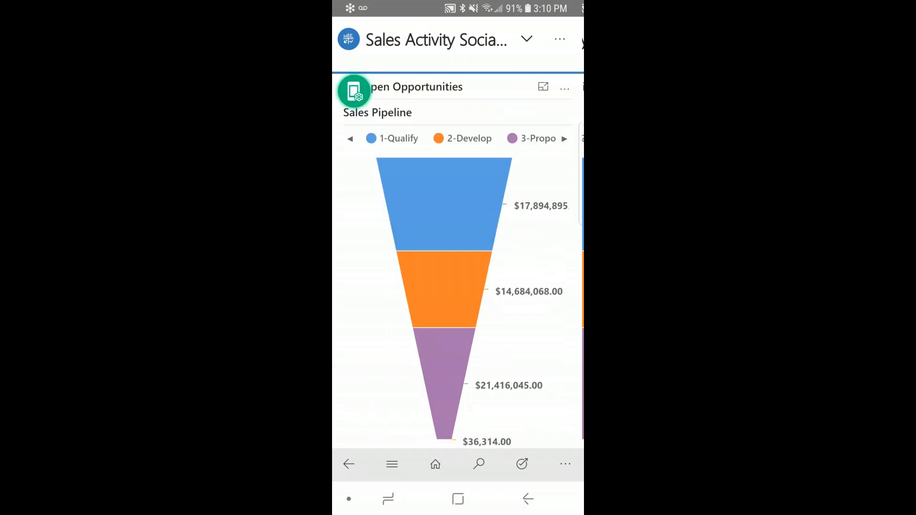
pyautogui.scroll(3)
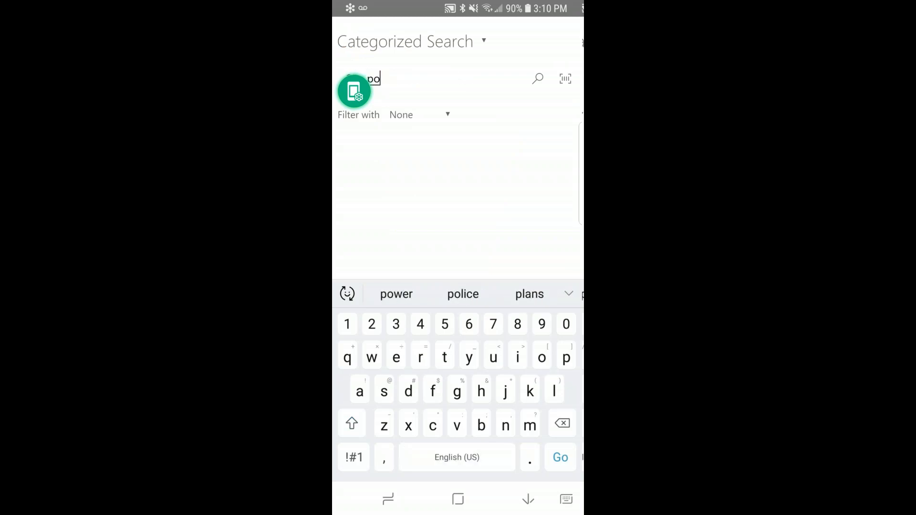
pyautogui.click(396, 294)
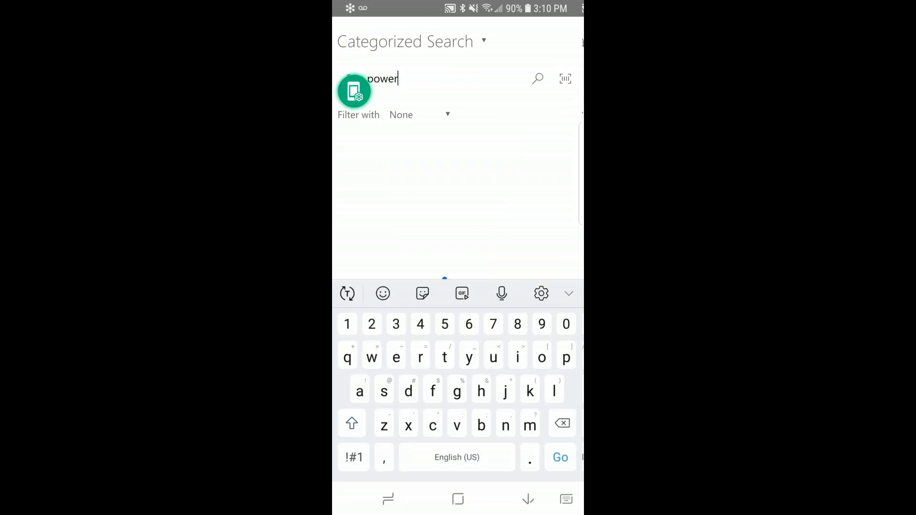
pyautogui.click(536, 78)
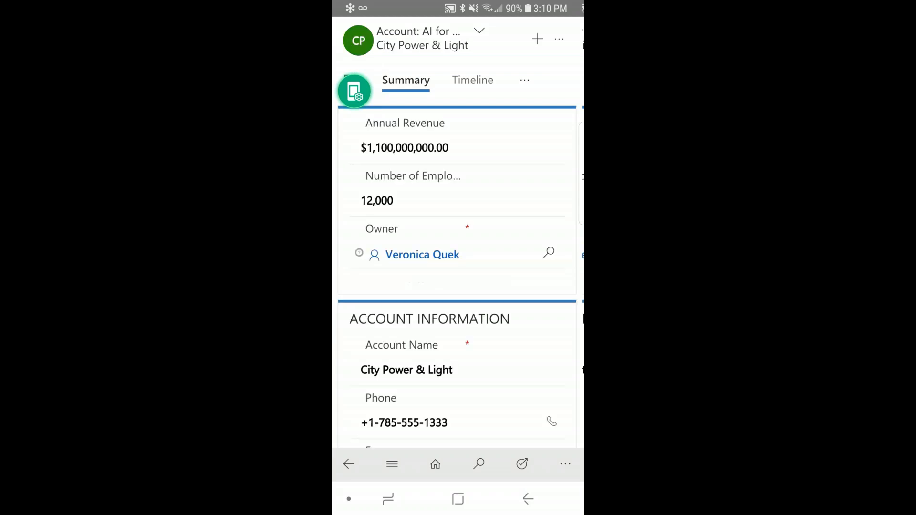
pyautogui.scroll(-3)
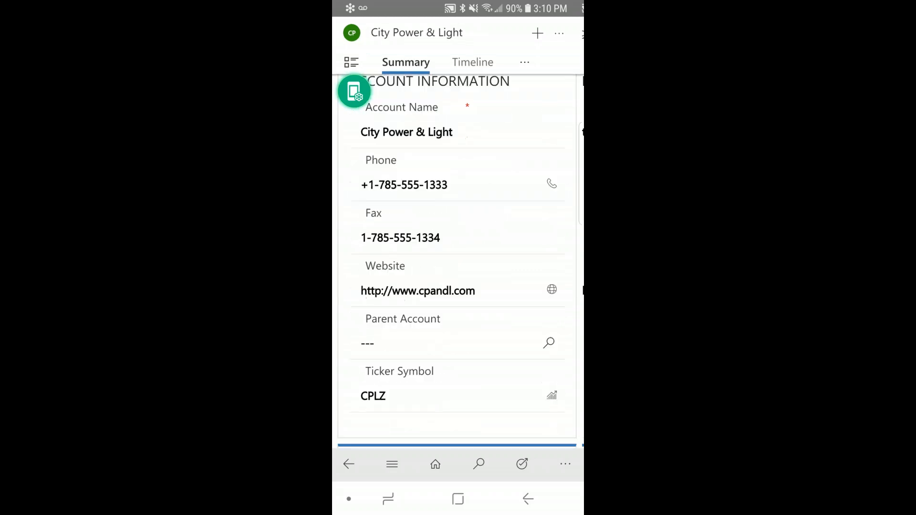
pyautogui.scroll(-3)
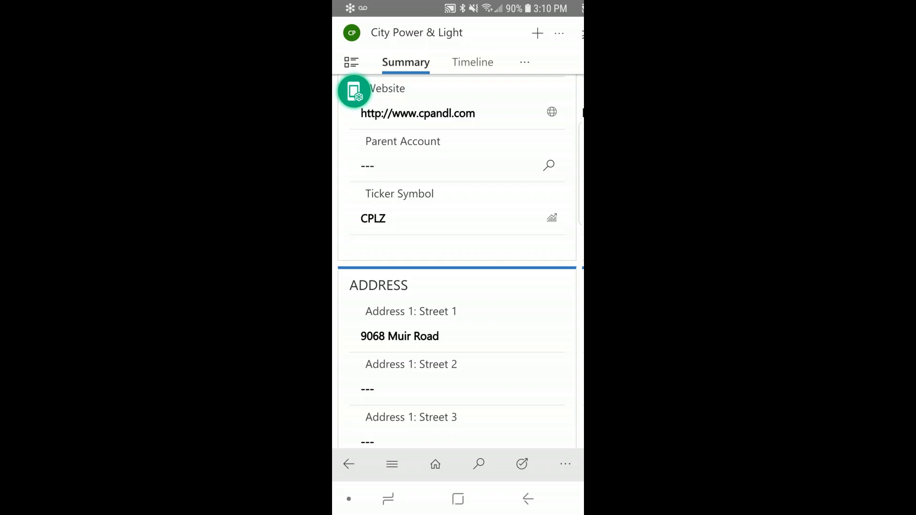
pyautogui.click(472, 63)
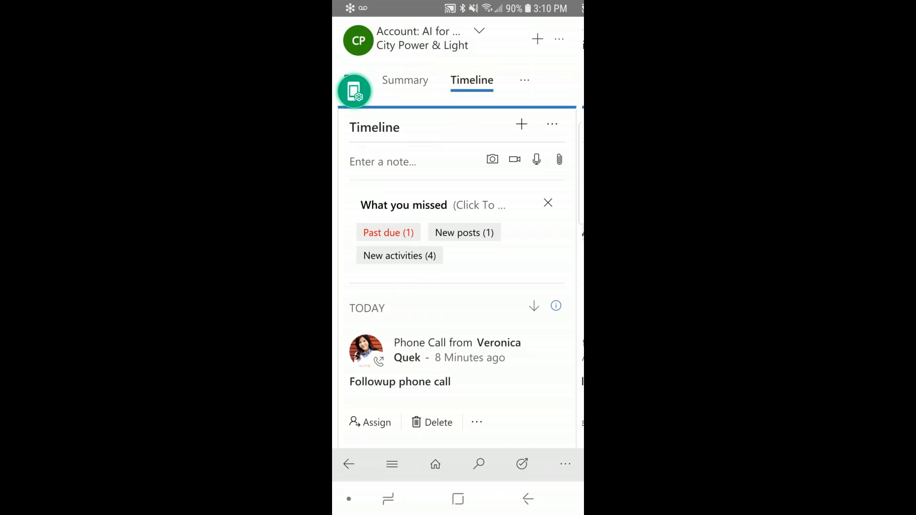
# - Filter City Power & Light's timeline to its 4 new activities
pyautogui.click(400, 255)
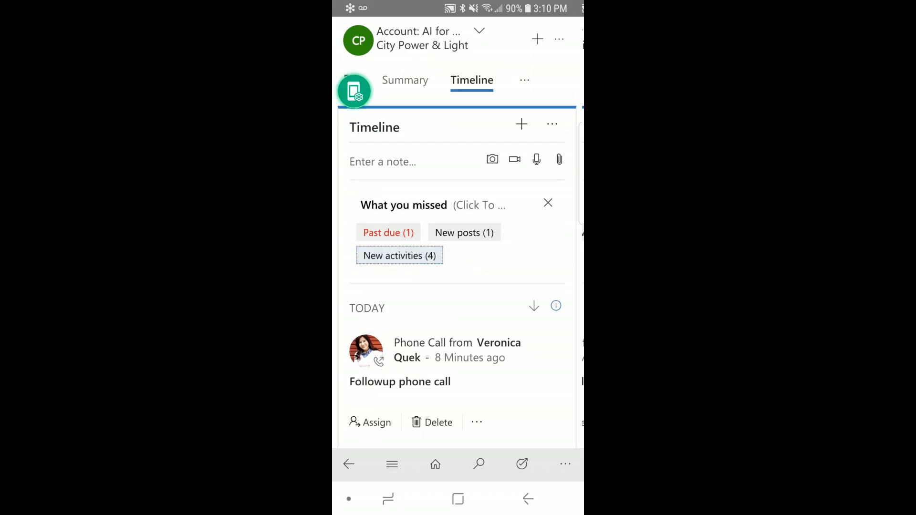
pyautogui.click(399, 256)
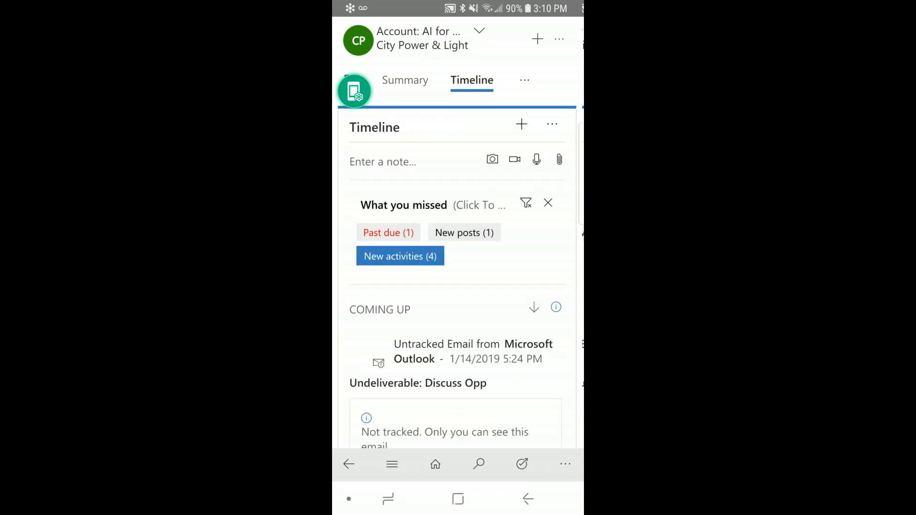
pyautogui.scroll(3)
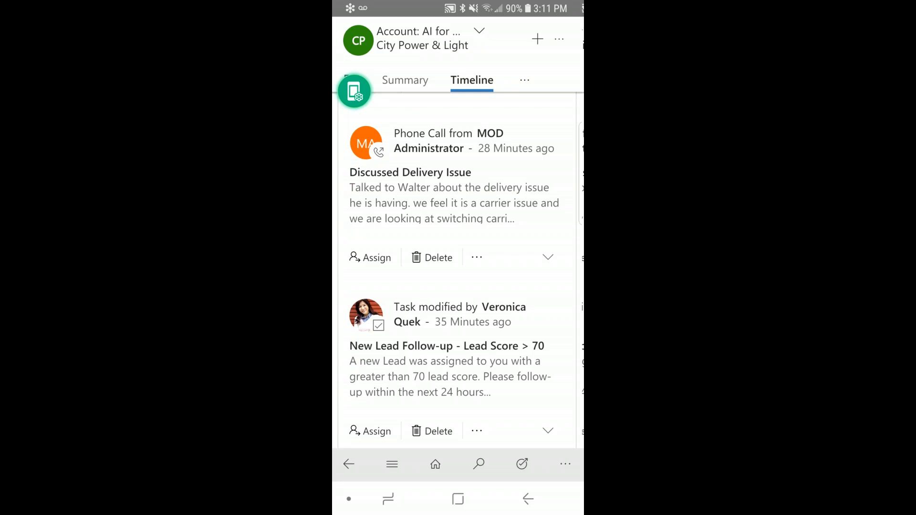
pyautogui.click(524, 80)
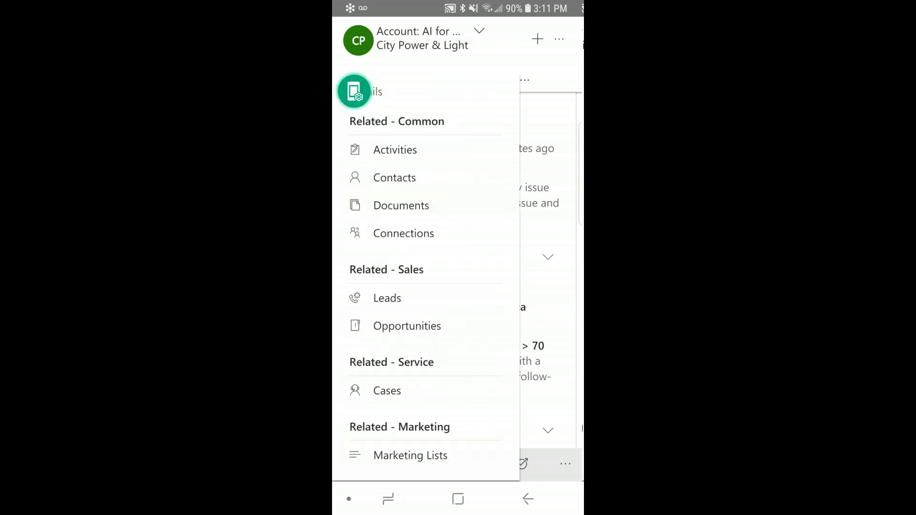
# - View City Power & Light's related delivery case, then its related opportunities
pyautogui.click(387, 391)
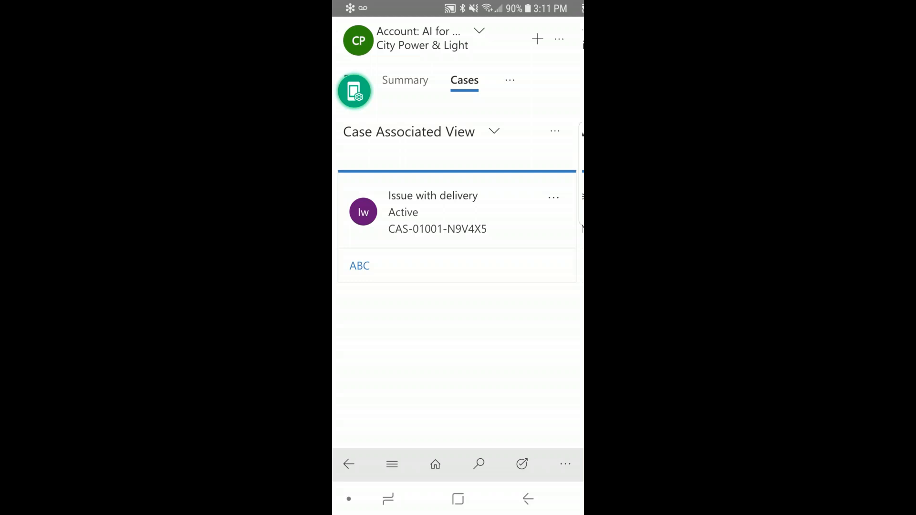
pyautogui.click(510, 80)
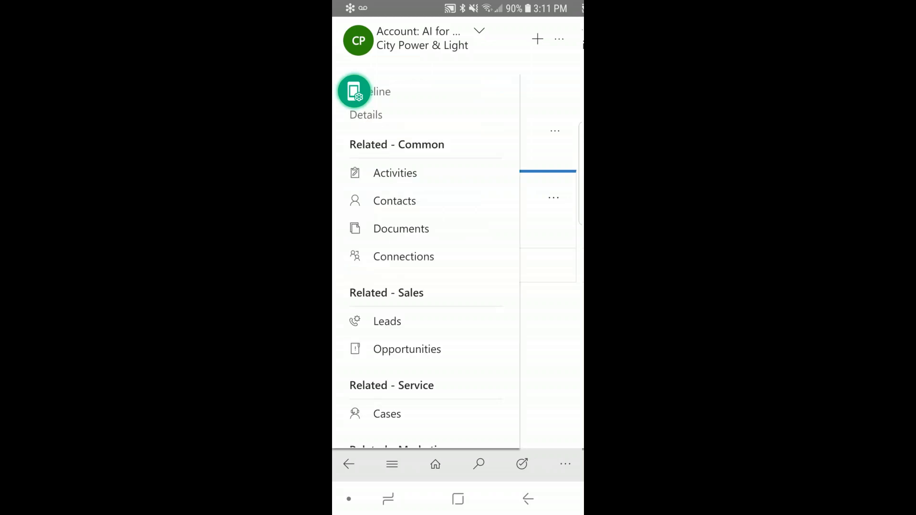
pyautogui.click(406, 348)
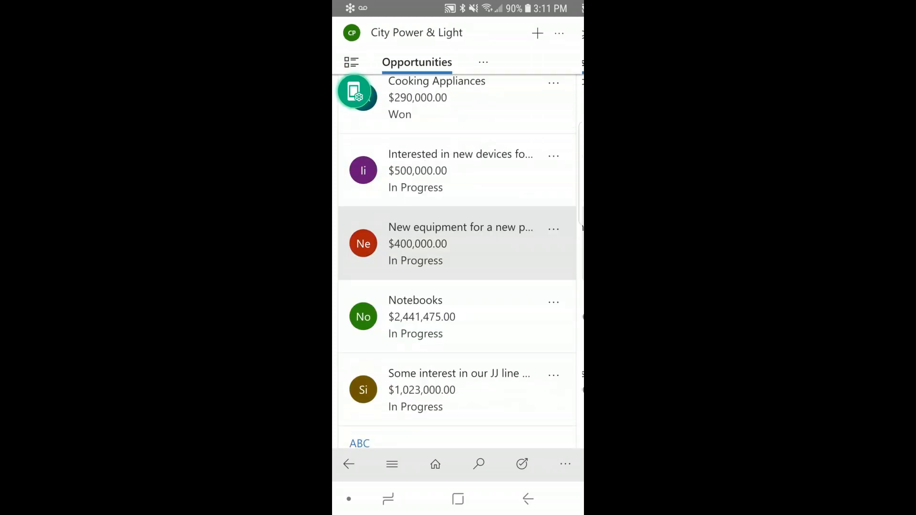
# - Open the Notebooks opportunity and list its product line items
pyautogui.scroll(3)
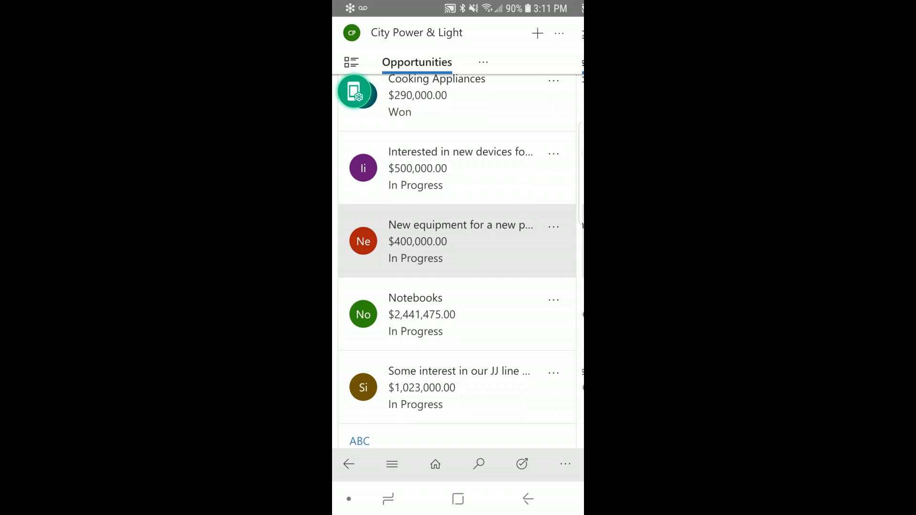
pyautogui.click(455, 314)
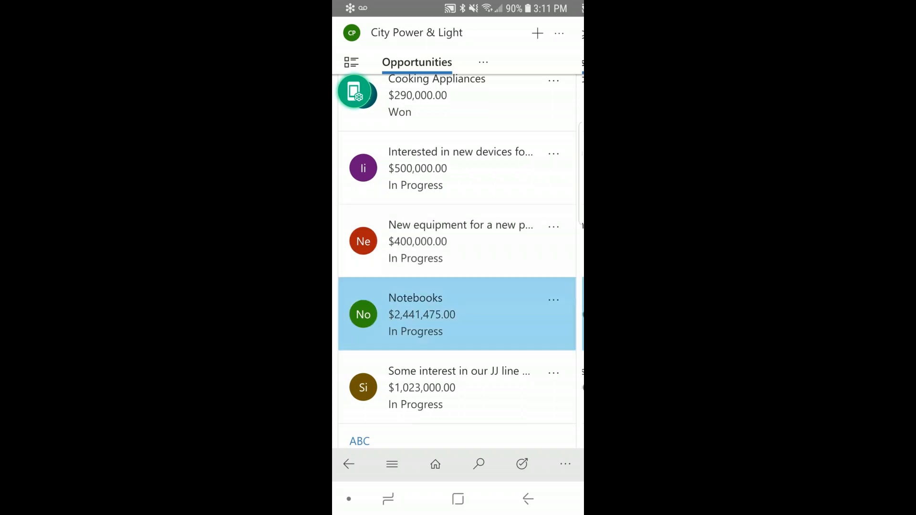
pyautogui.click(456, 315)
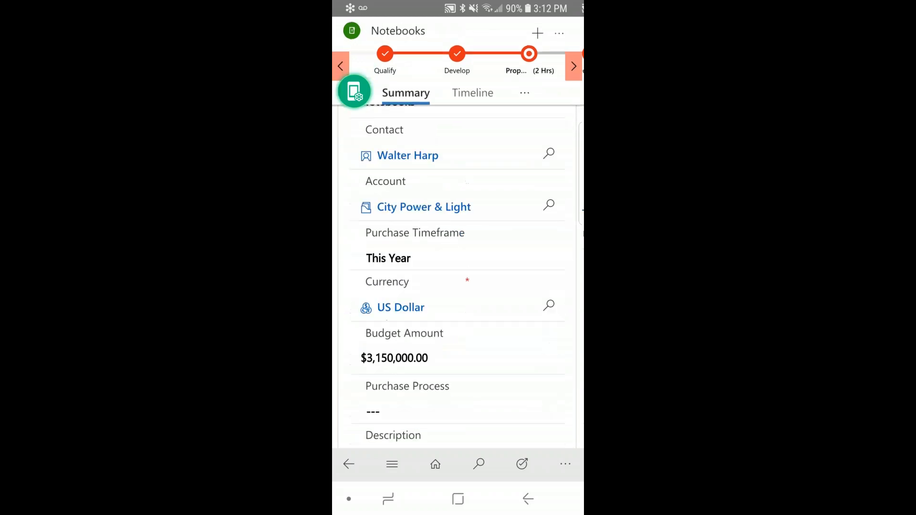
pyautogui.scroll(-3)
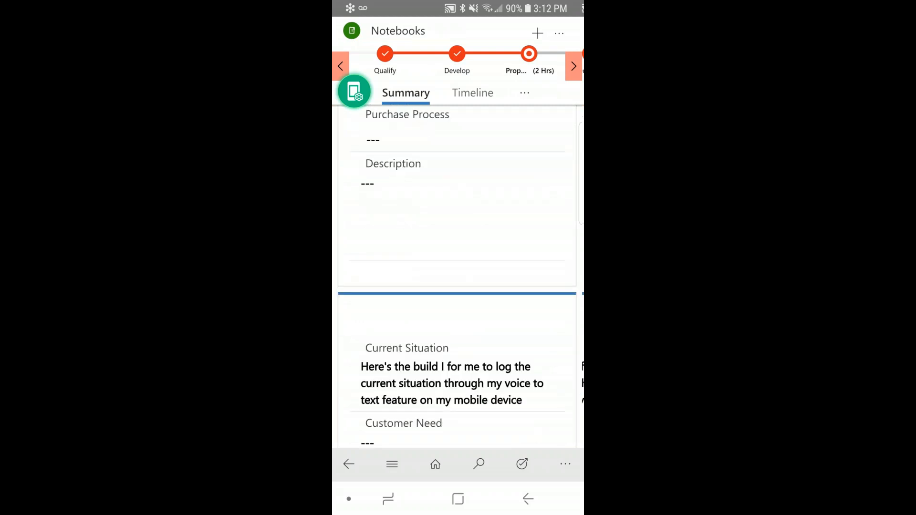
pyautogui.scroll(3)
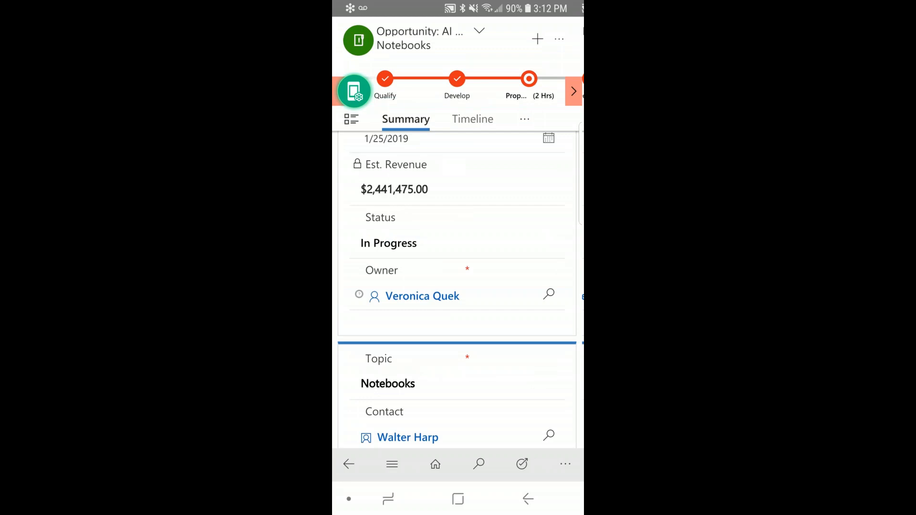
pyautogui.click(351, 119)
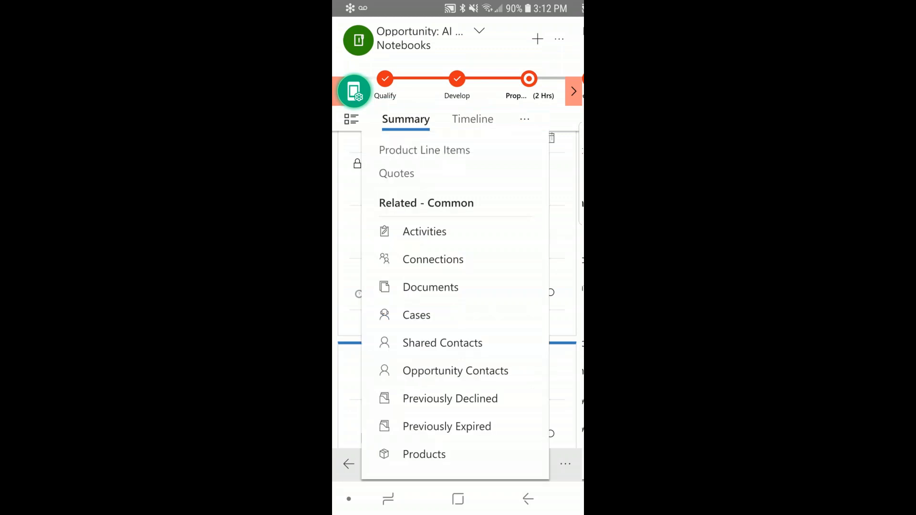
pyautogui.click(424, 150)
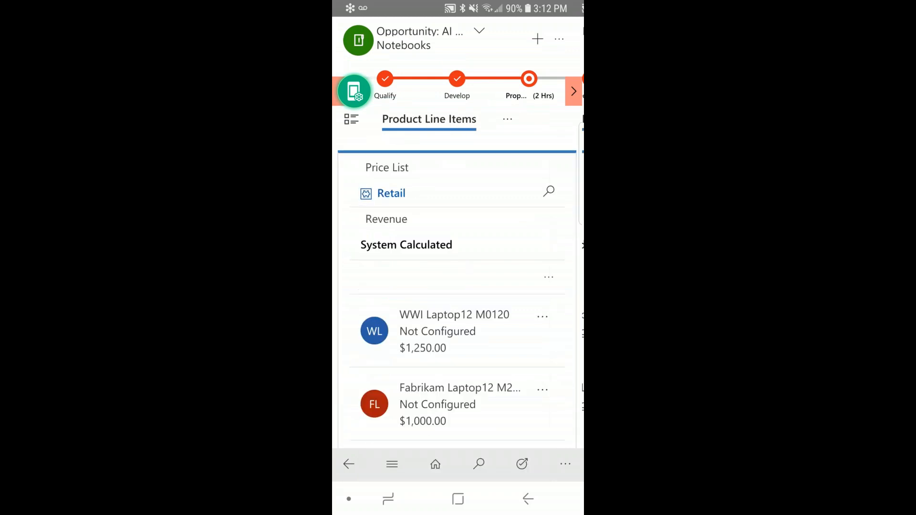
pyautogui.scroll(3)
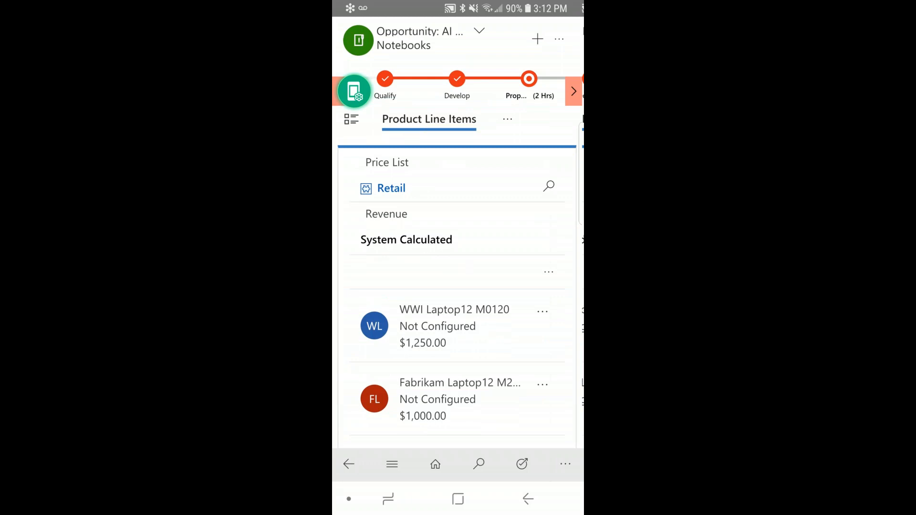
pyautogui.scroll(3)
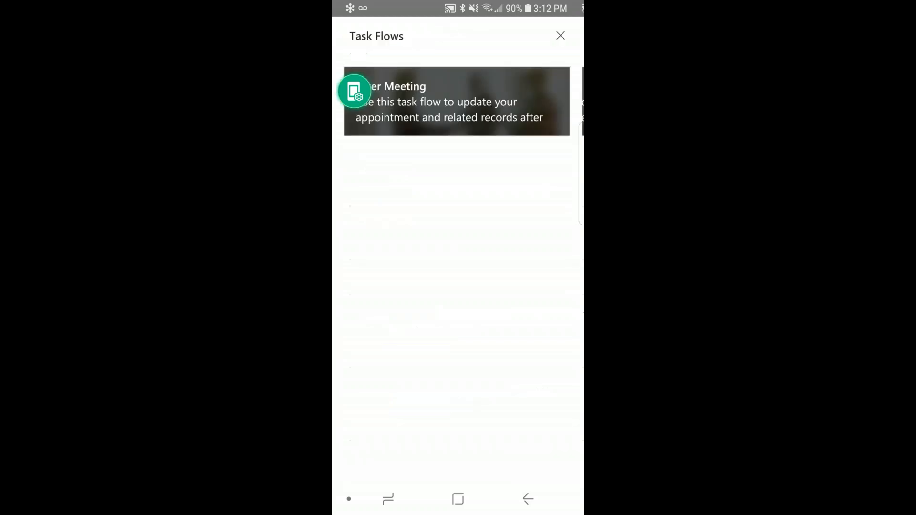
# - Start the After Meeting flow for the 'Meet with CP & L about opportunity' appointment
pyautogui.click(560, 36)
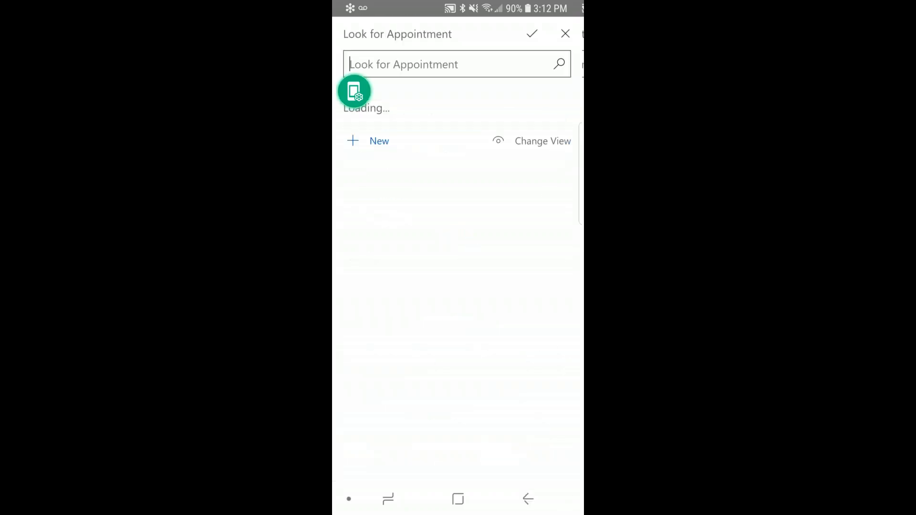
pyautogui.click(445, 65)
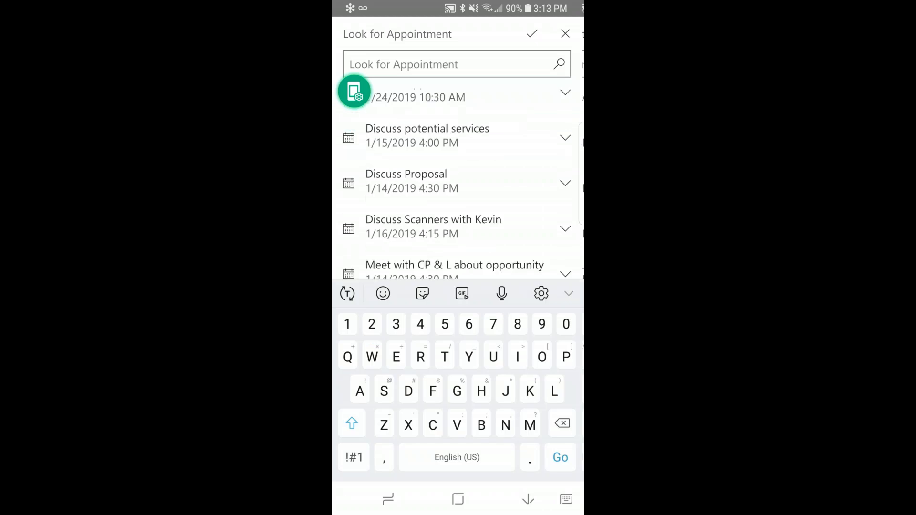
pyautogui.click(453, 265)
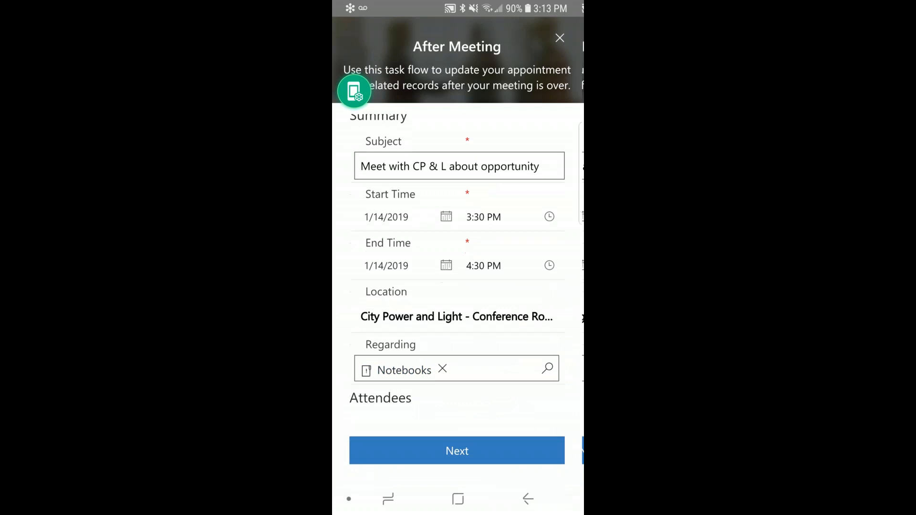
# - Dictate the meeting notes into the appointment's Description field
pyautogui.scroll(-3)
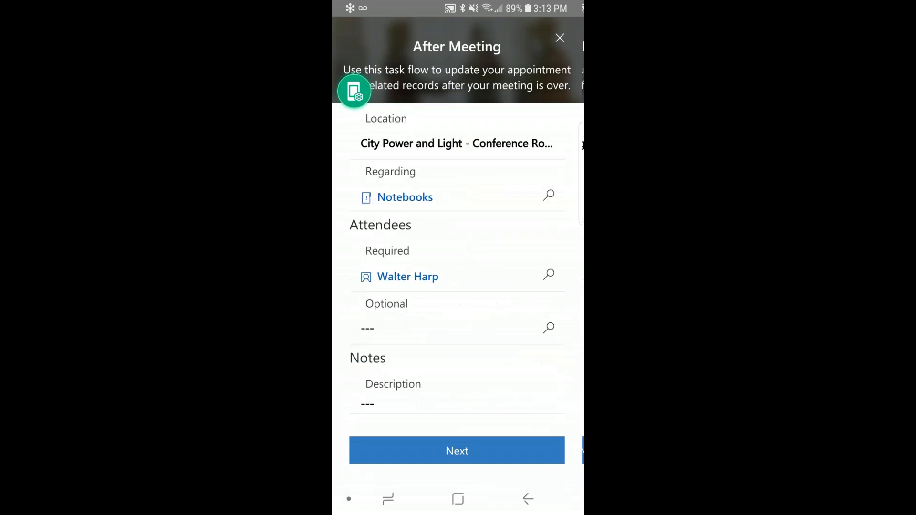
pyautogui.click(456, 403)
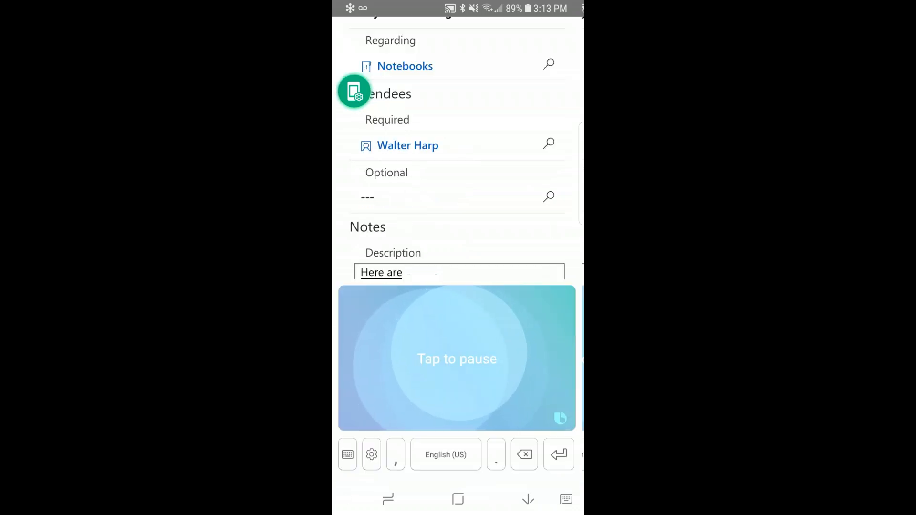
pyautogui.write('all the notes that I')
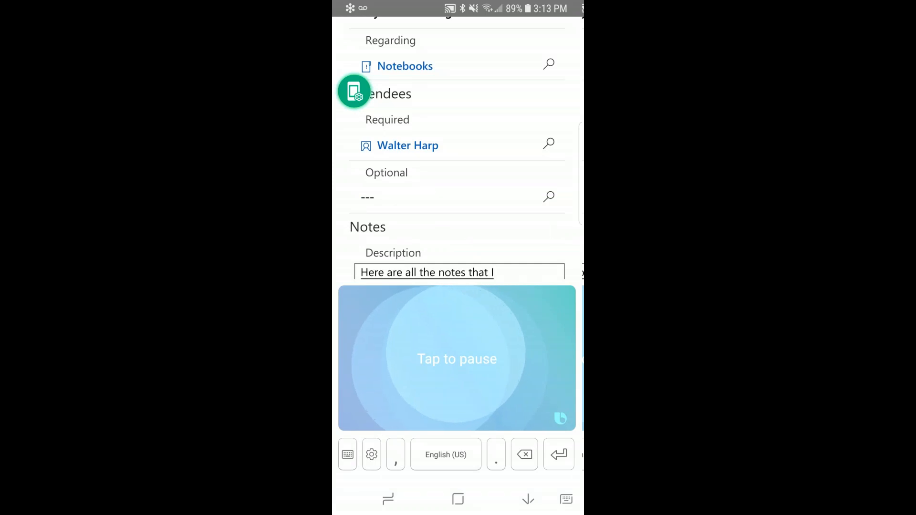
pyautogui.write('have from the meeting I can use the')
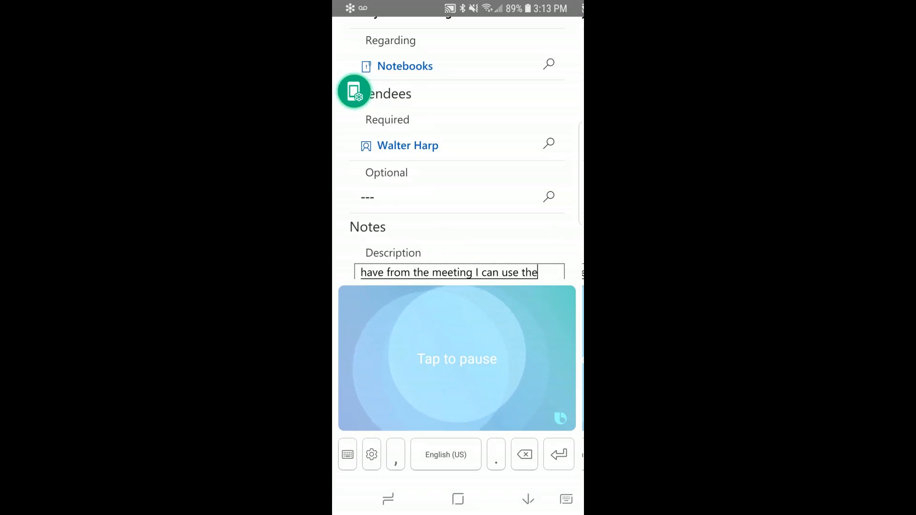
pyautogui.write('voice the text to enter')
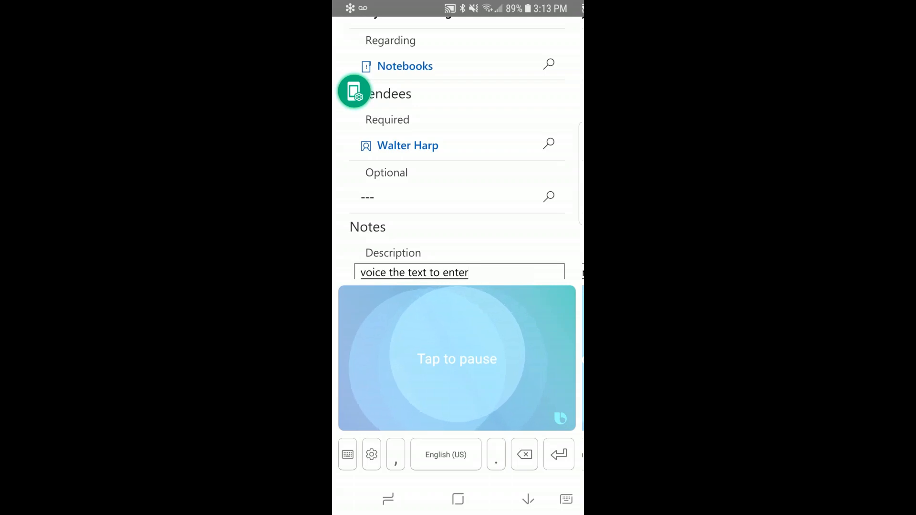
pyautogui.write('in all my notes.')
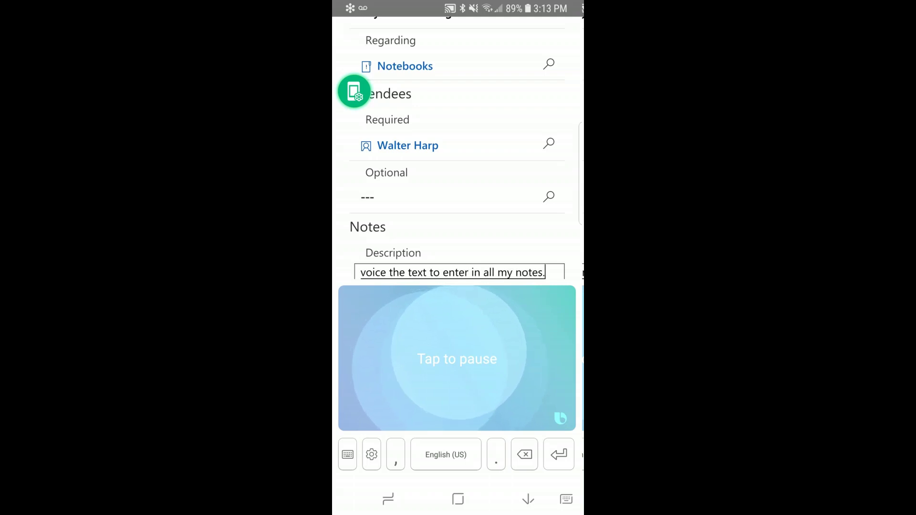
pyautogui.click(457, 359)
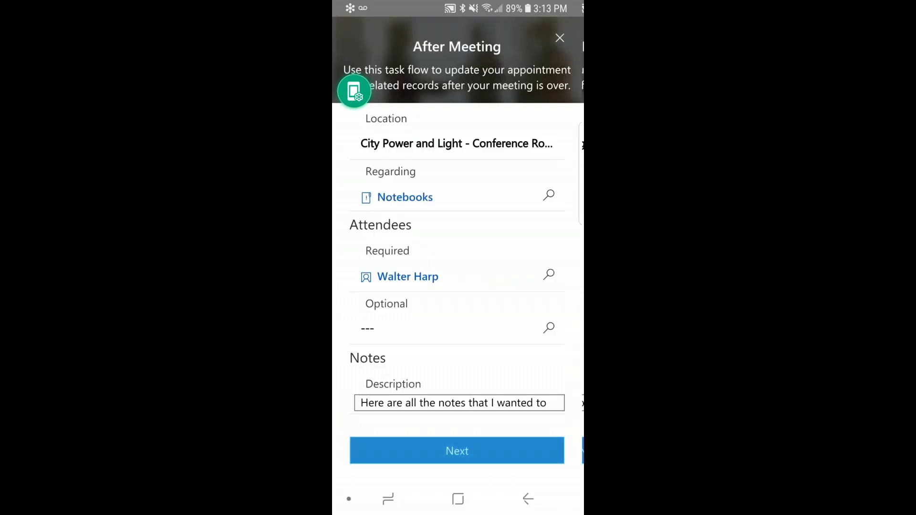
# - Advance to the opportunity step and append 'customer need' to the Notebooks topic
pyautogui.click(457, 450)
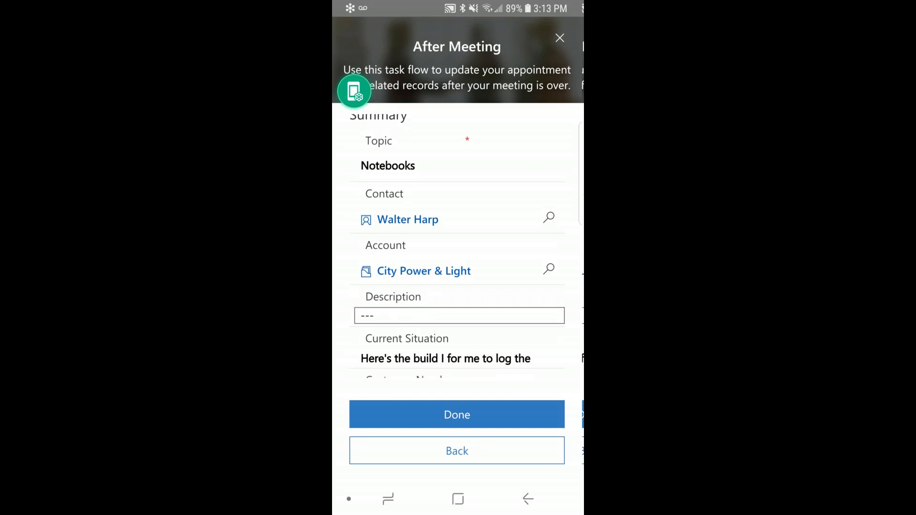
pyautogui.scroll(3)
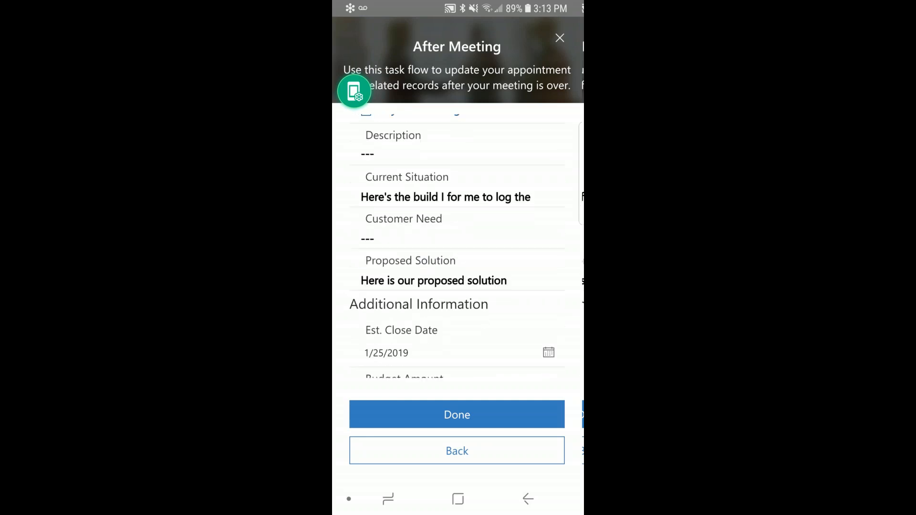
pyautogui.click(459, 238)
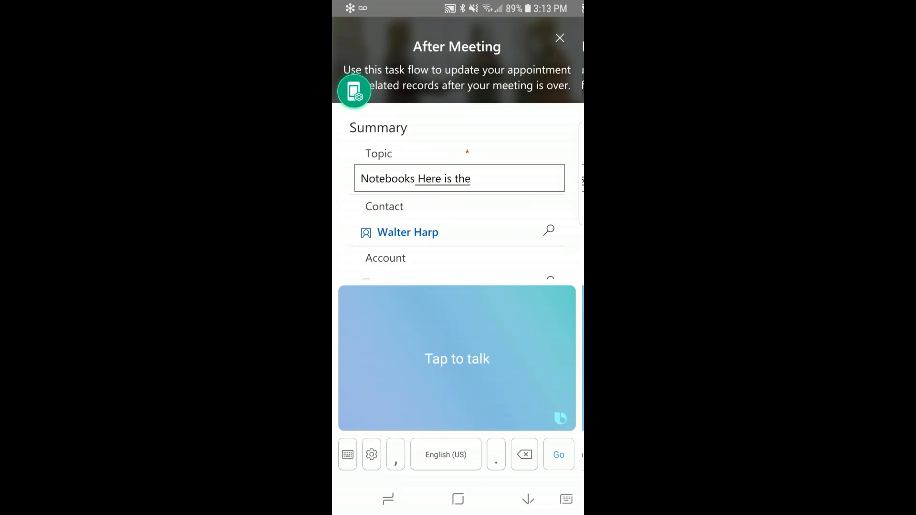
pyautogui.write('customer need')
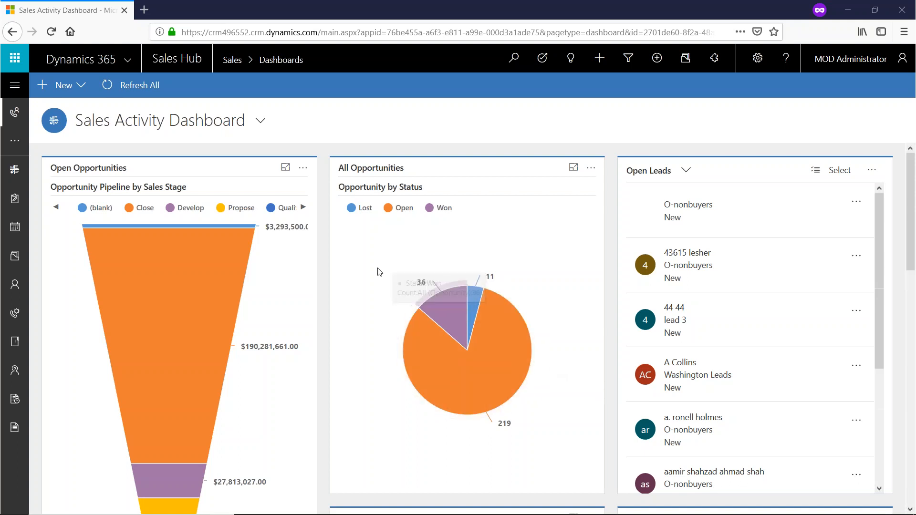
# - Drill the pipeline's Propose stage down by estimated close date
pyautogui.scroll(-3)
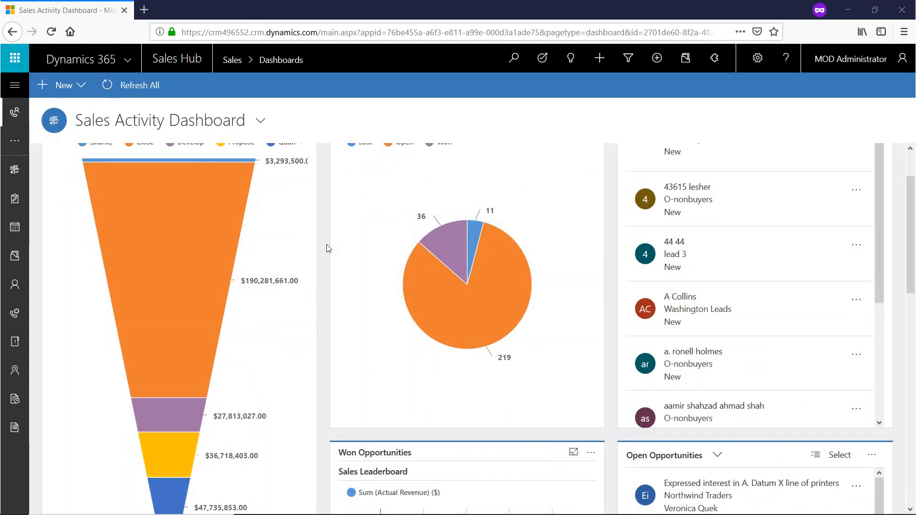
pyautogui.scroll(-3)
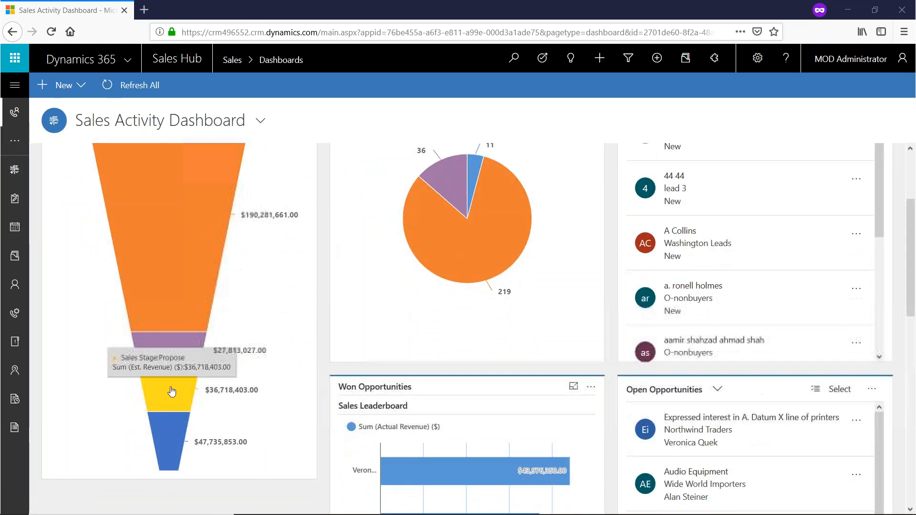
pyautogui.click(171, 390)
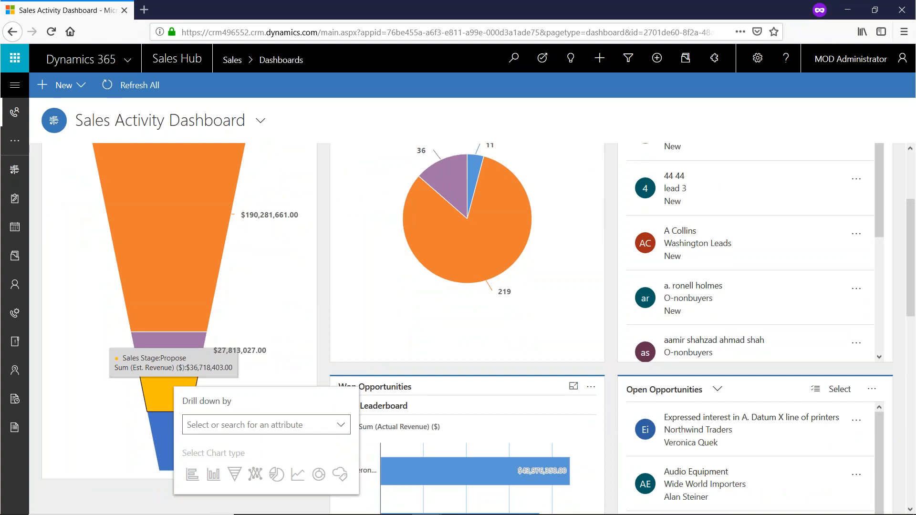
pyautogui.write('est')
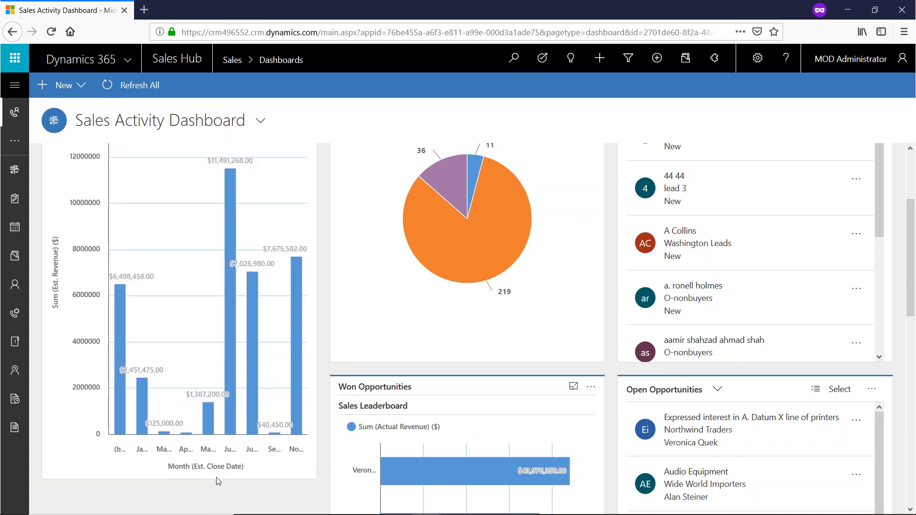
pyautogui.scroll(3)
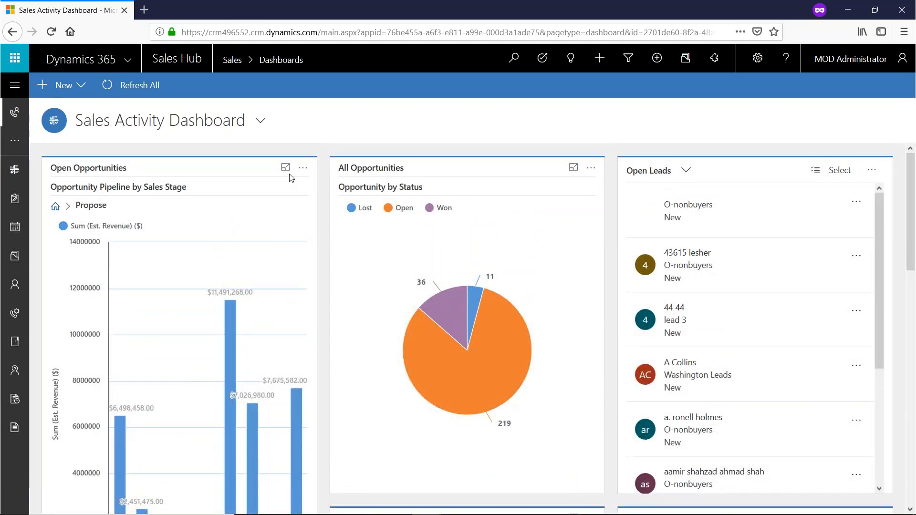
# - Expand the Propose revenue-by-month chart to full screen and show its options menu
pyautogui.click(285, 168)
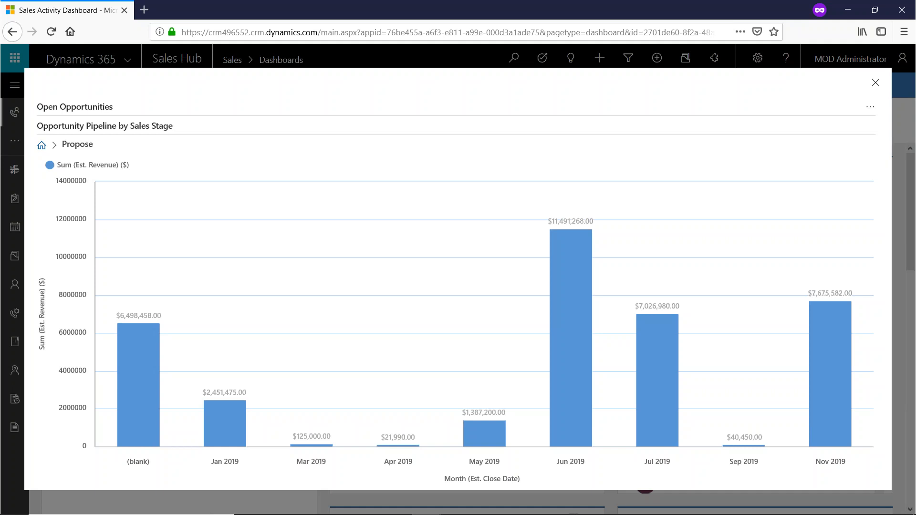
pyautogui.moveTo(224, 408)
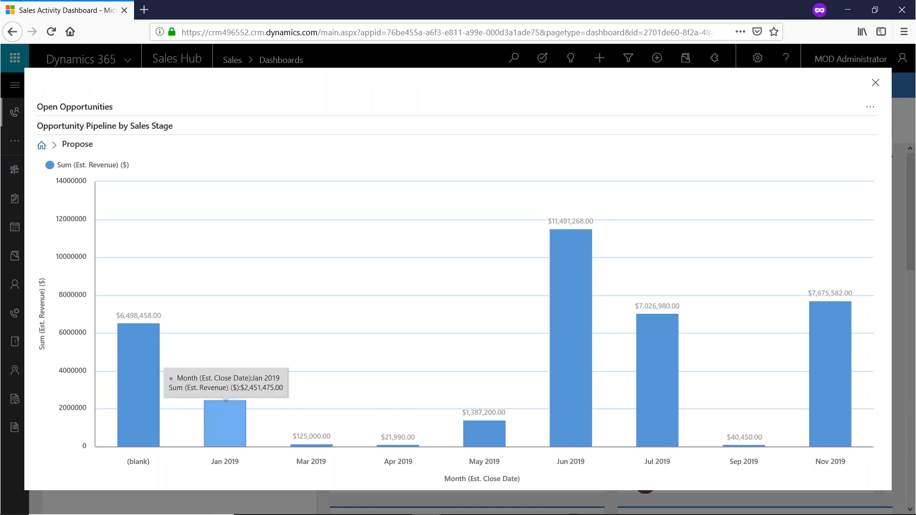
pyautogui.moveTo(230, 424)
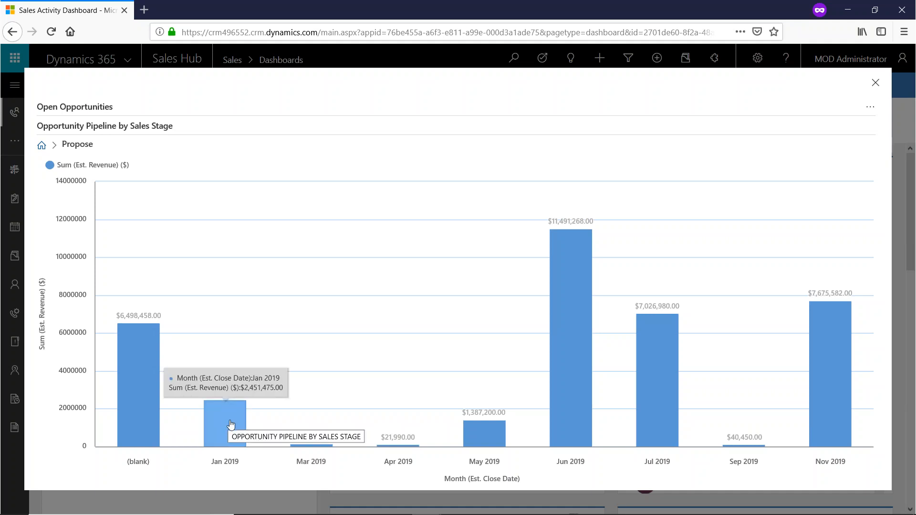
pyautogui.click(870, 107)
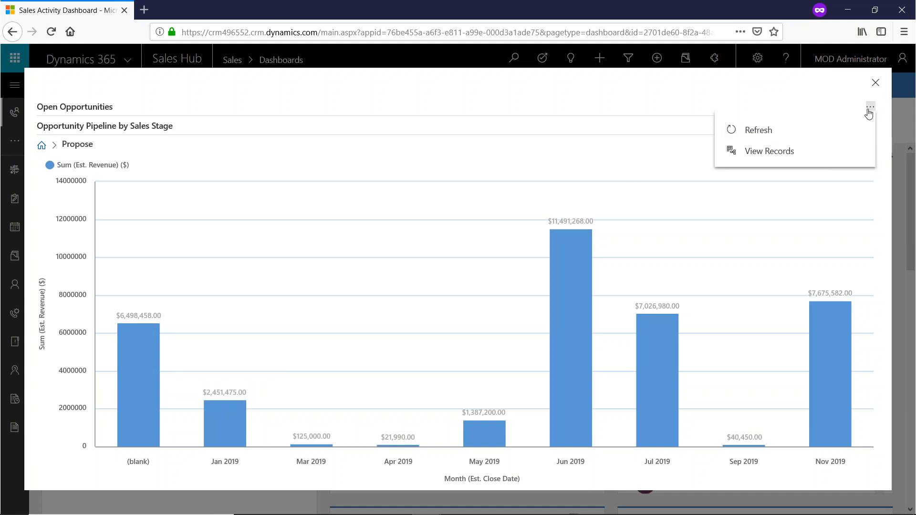
# - Drill Propose-stage opportunities into January 2019, broken out by owner
pyautogui.click(768, 150)
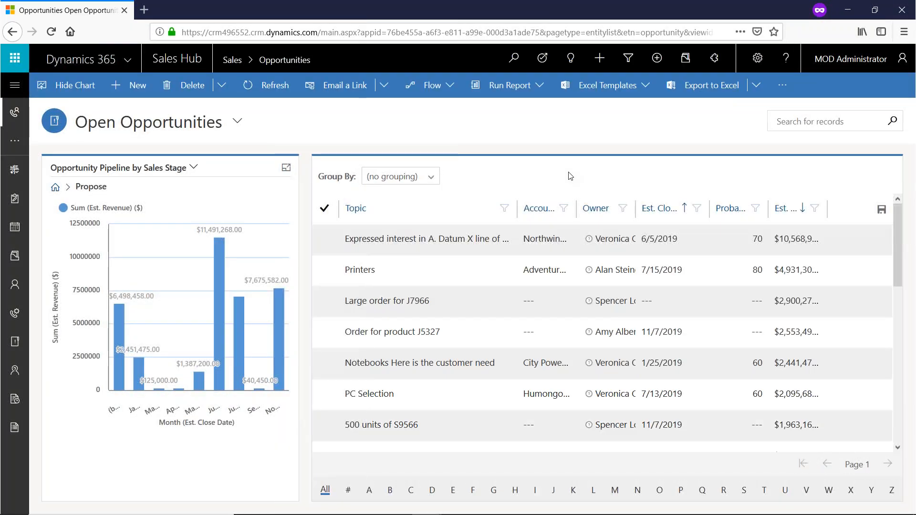
pyautogui.moveTo(219, 245)
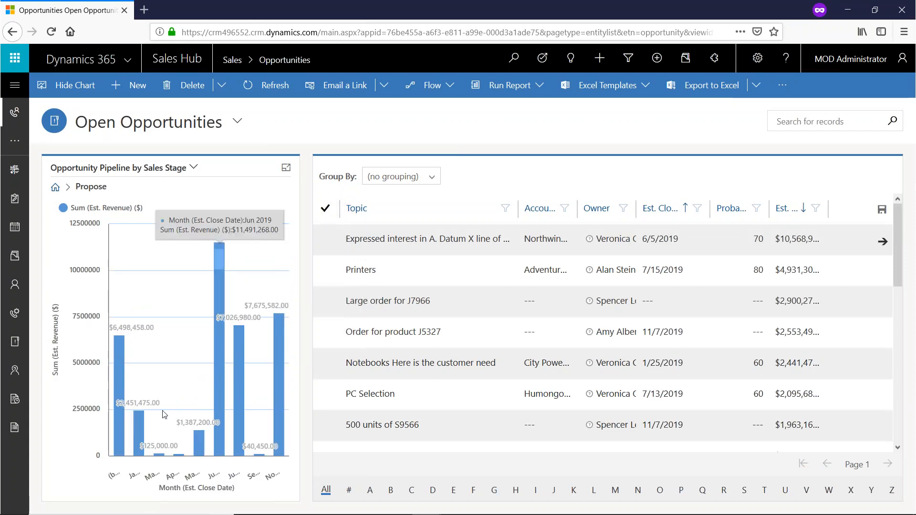
pyautogui.click(222, 252)
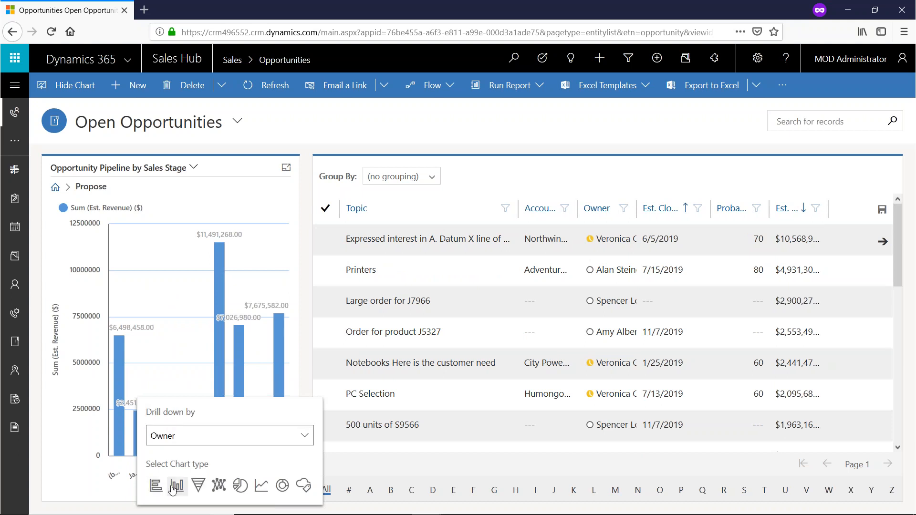
pyautogui.click(176, 487)
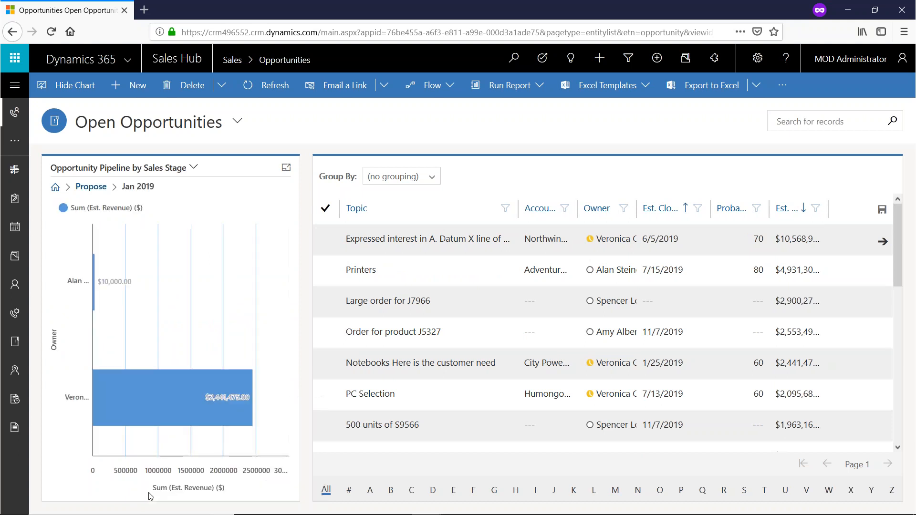
pyautogui.click(173, 398)
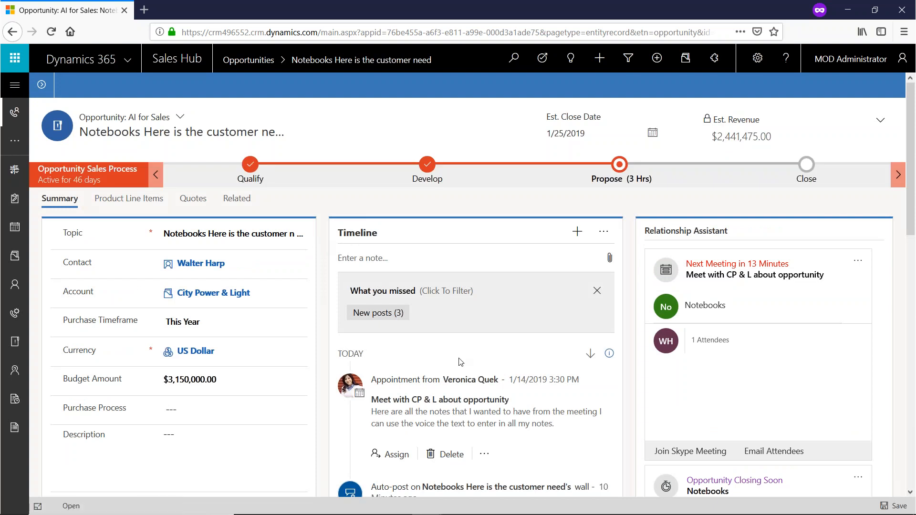
# - Open the Notebooks opportunity and start a new Post in its timeline
pyautogui.click(41, 85)
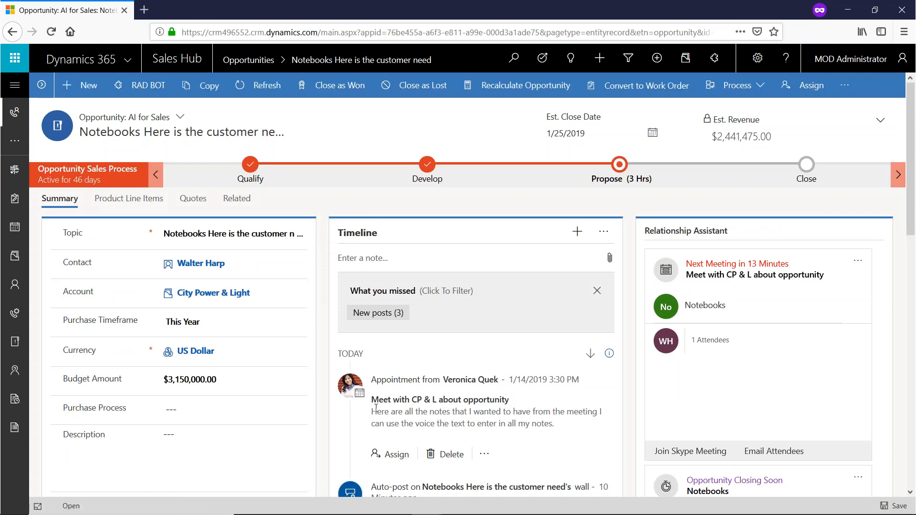
pyautogui.scroll(-3)
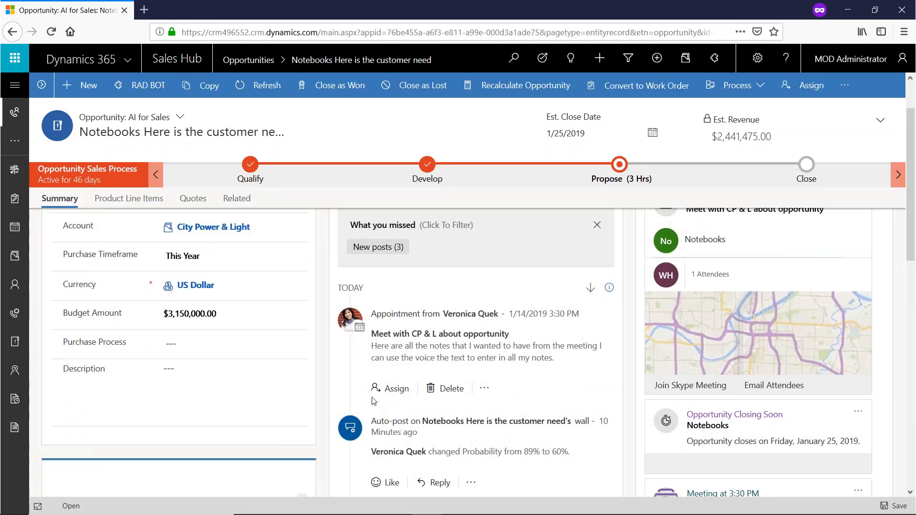
pyautogui.scroll(3)
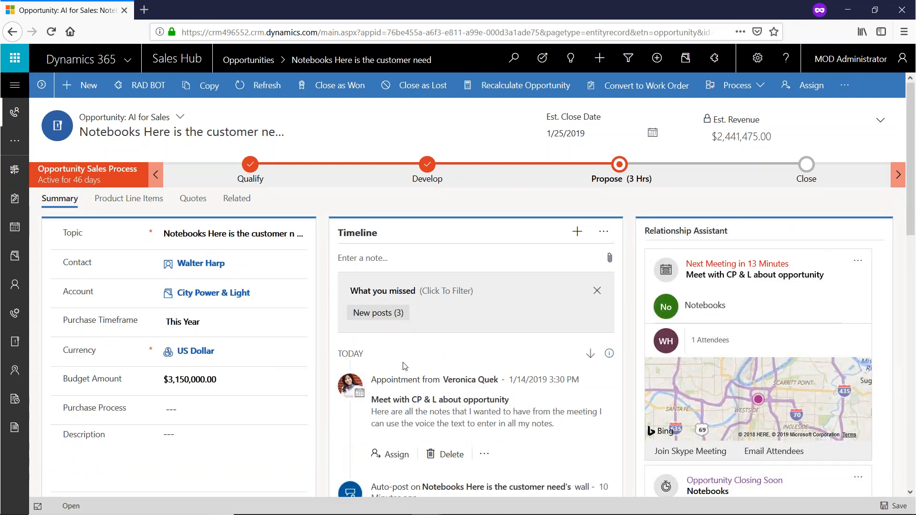
pyautogui.moveTo(456, 374)
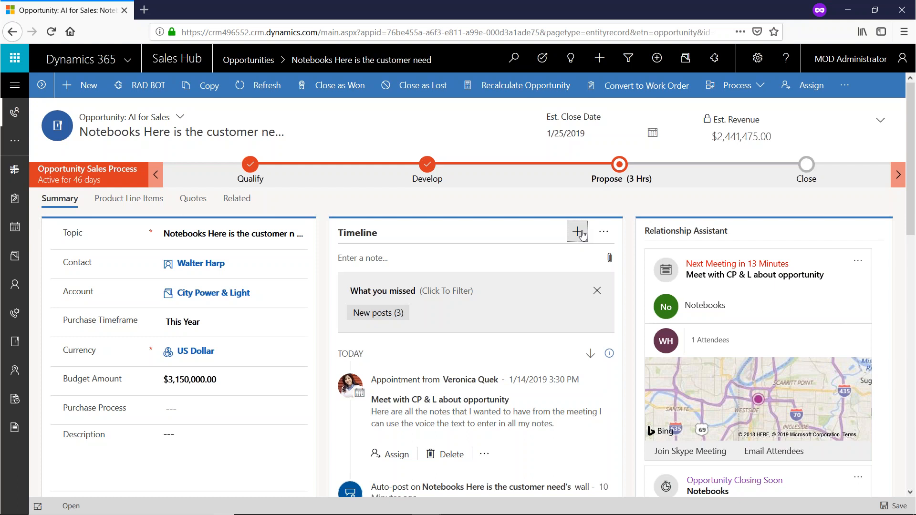
pyautogui.click(577, 232)
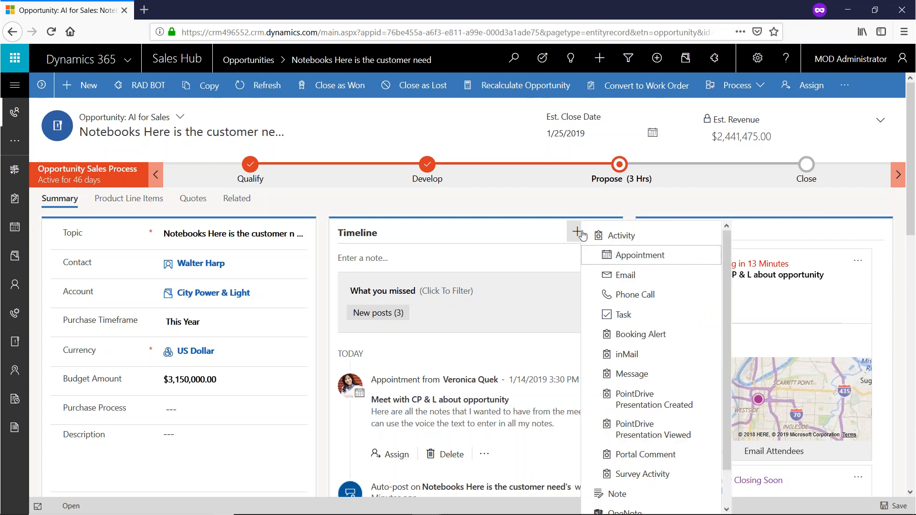
pyautogui.scroll(-3)
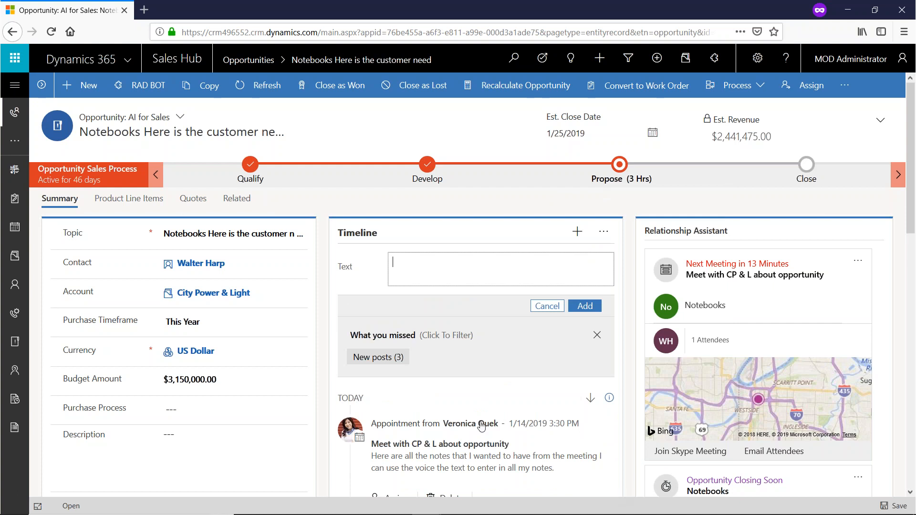
pyautogui.write('@')
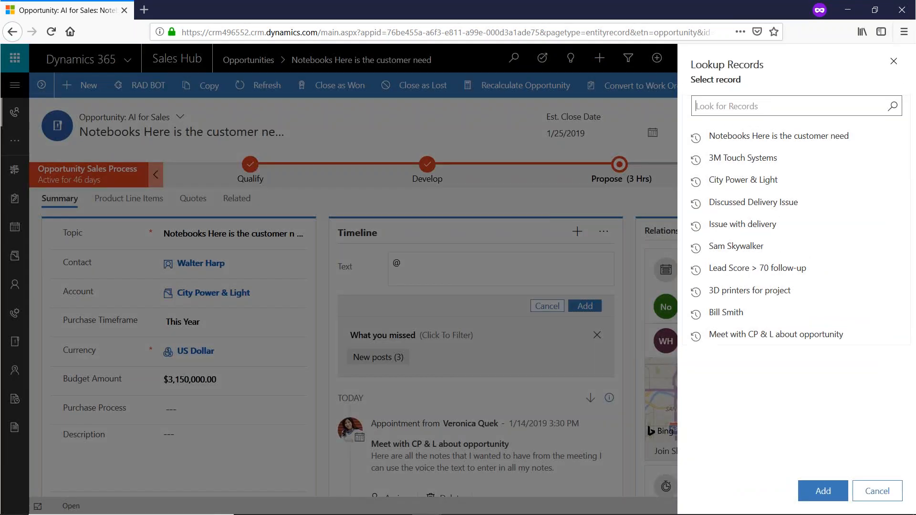
pyautogui.write('vernica')
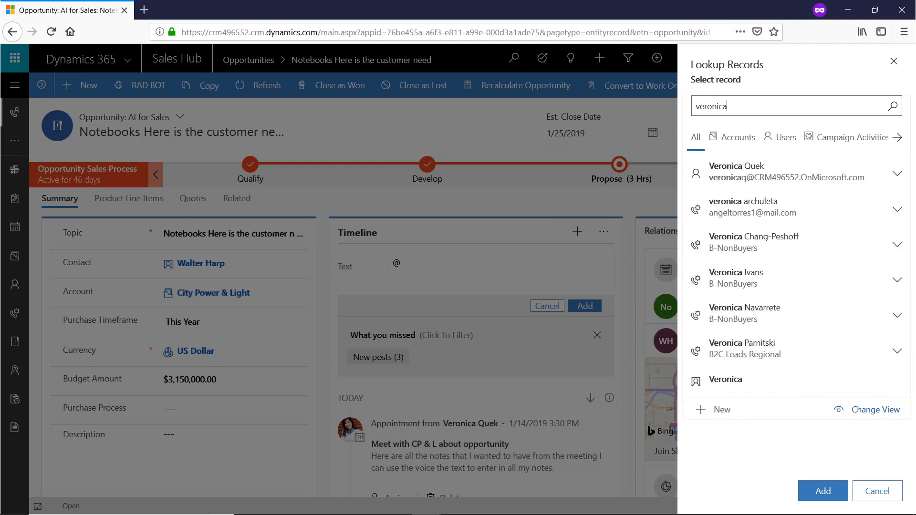
pyautogui.click(743, 171)
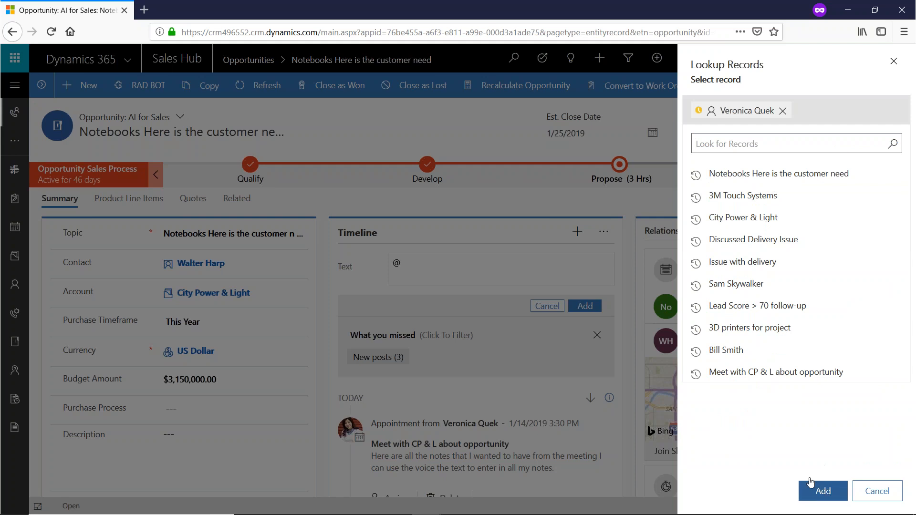
pyautogui.click(821, 491)
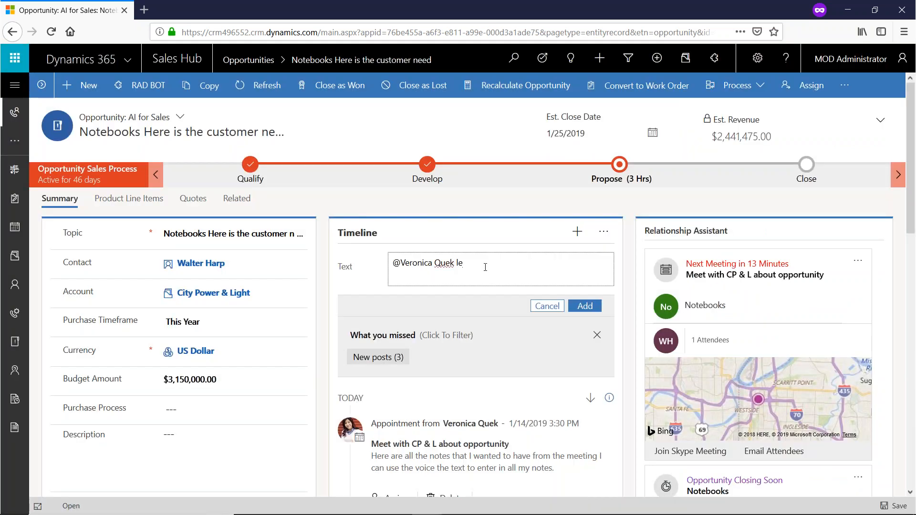
pyautogui.write('ts chat about')
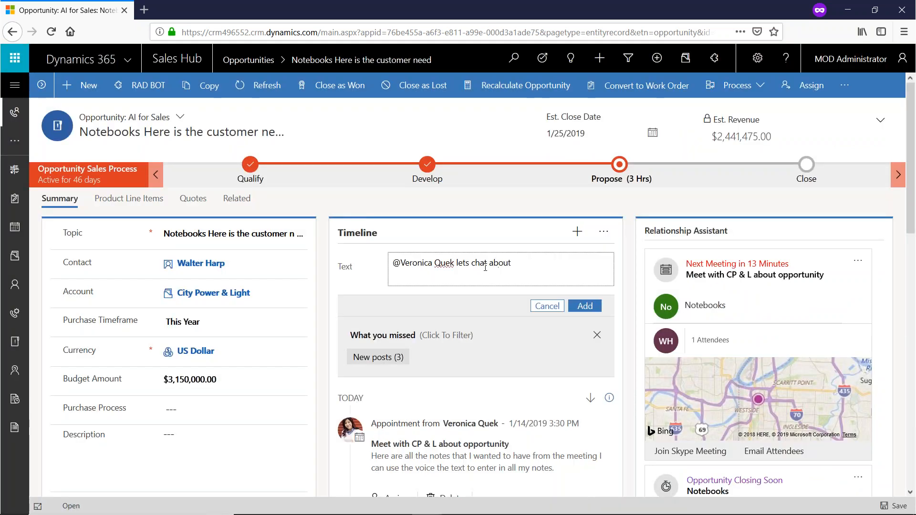
pyautogui.write('this opp')
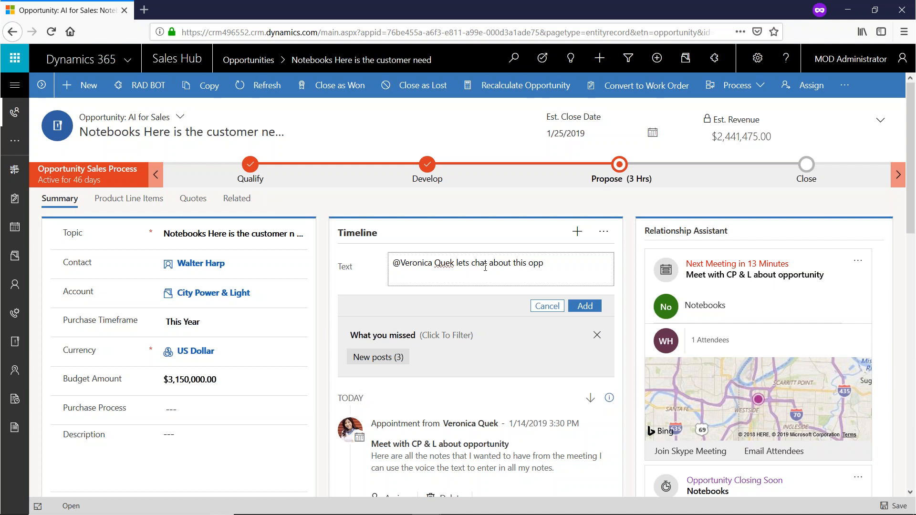
pyautogui.write('during o')
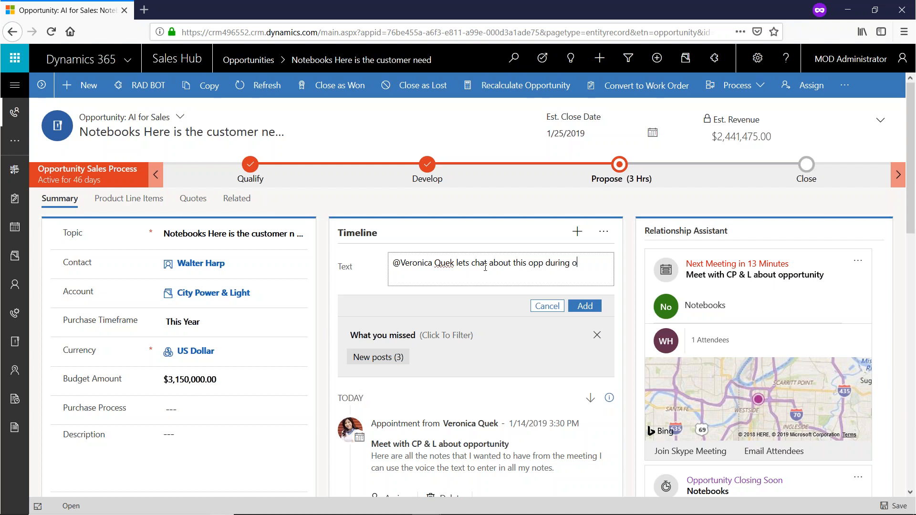
pyautogui.write('ur next 1')
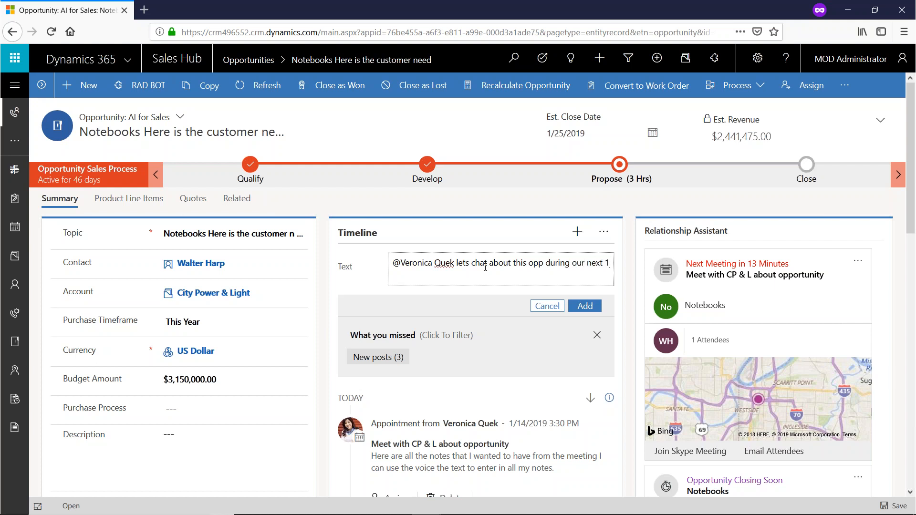
pyautogui.write('X1')
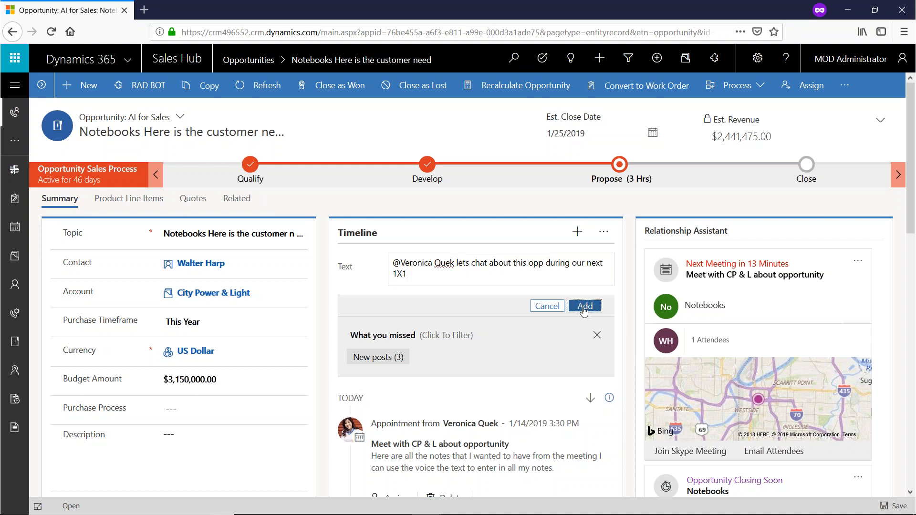
pyautogui.click(584, 306)
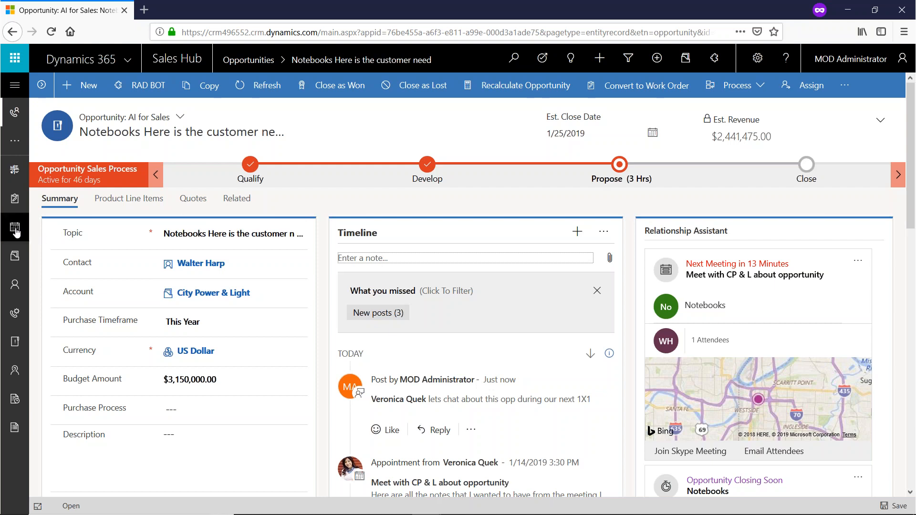
# - Open Appointments and switch the calendar view to All Appointments for 1/13–1/19/2019
pyautogui.click(14, 228)
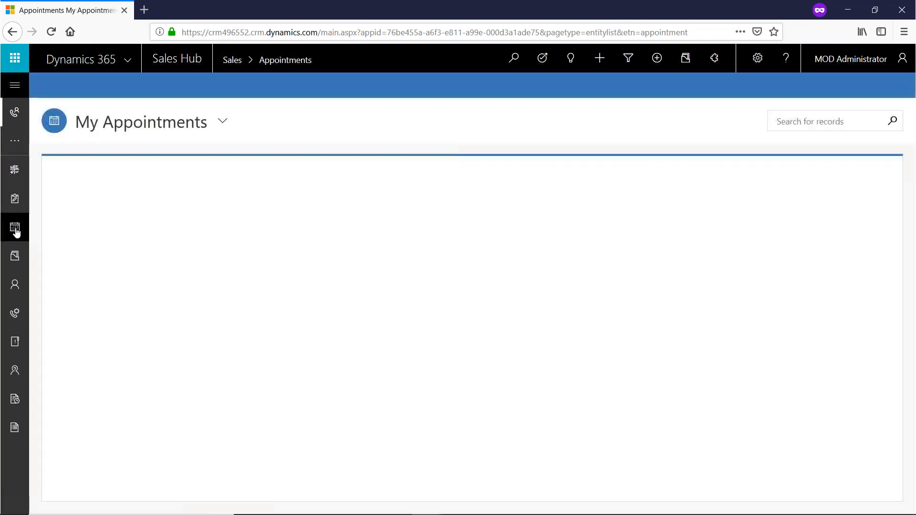
pyautogui.click(14, 228)
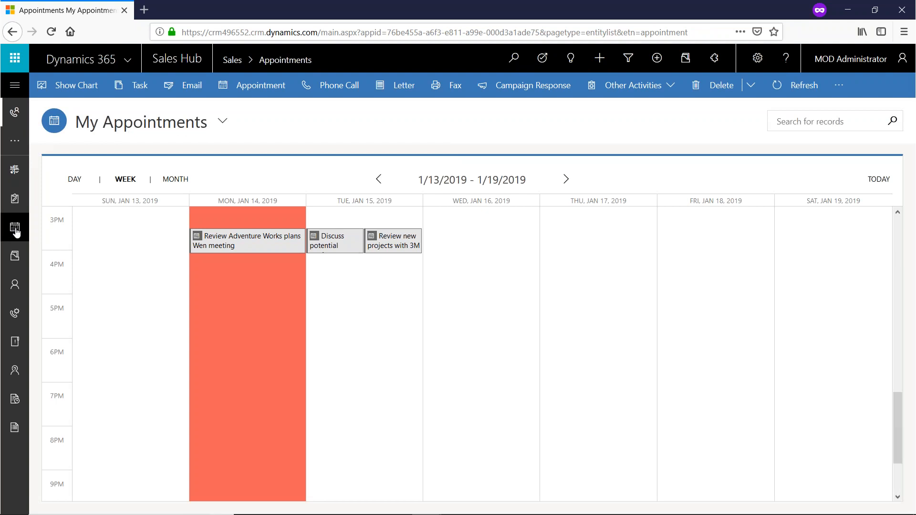
pyautogui.scroll(3)
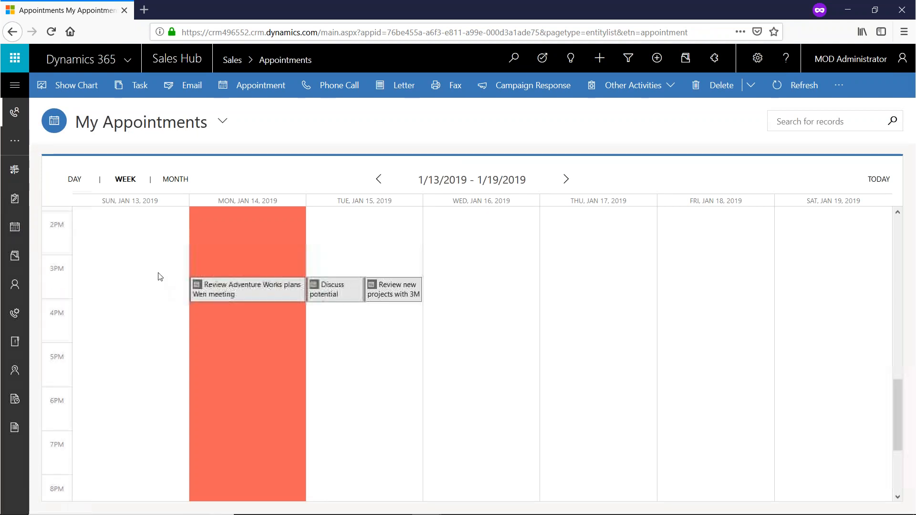
pyautogui.click(221, 122)
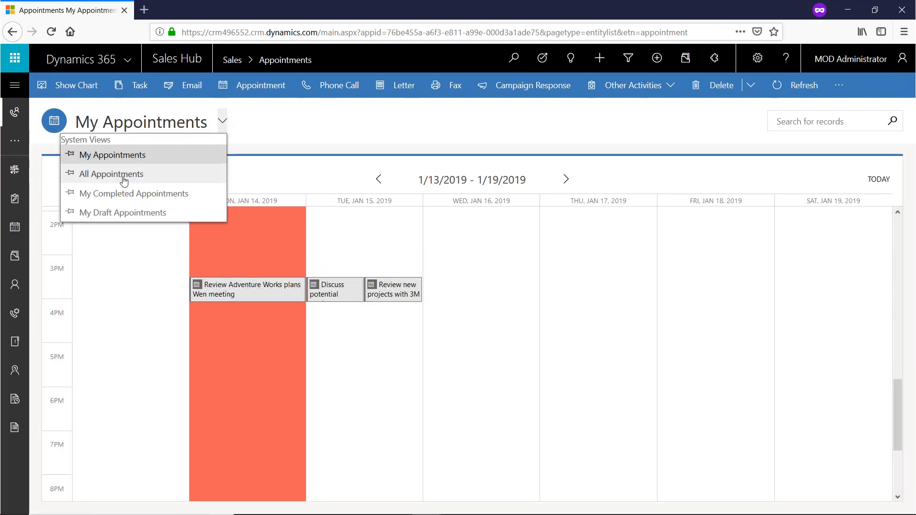
pyautogui.click(111, 174)
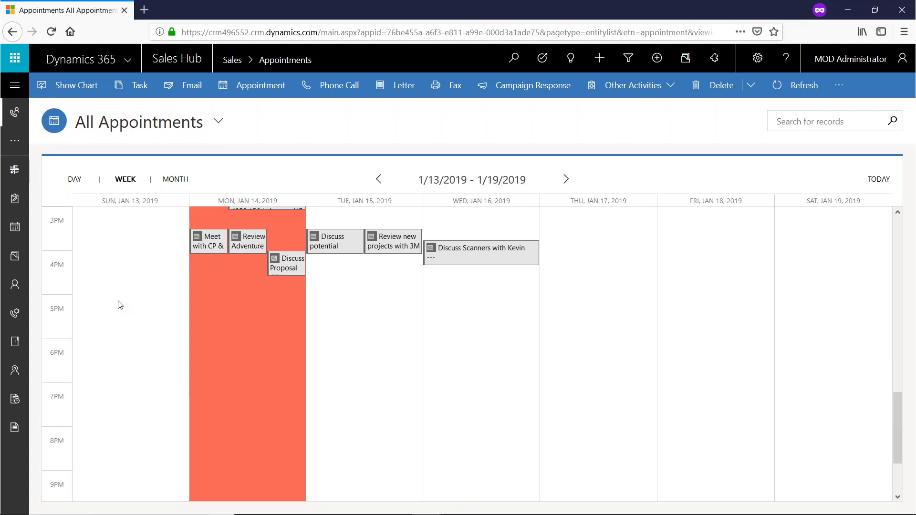
pyautogui.scroll(3)
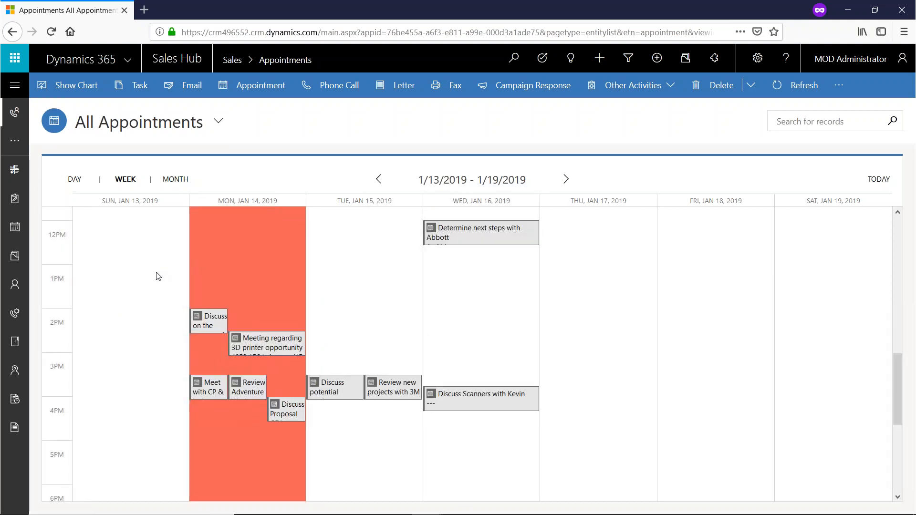
pyautogui.click(175, 179)
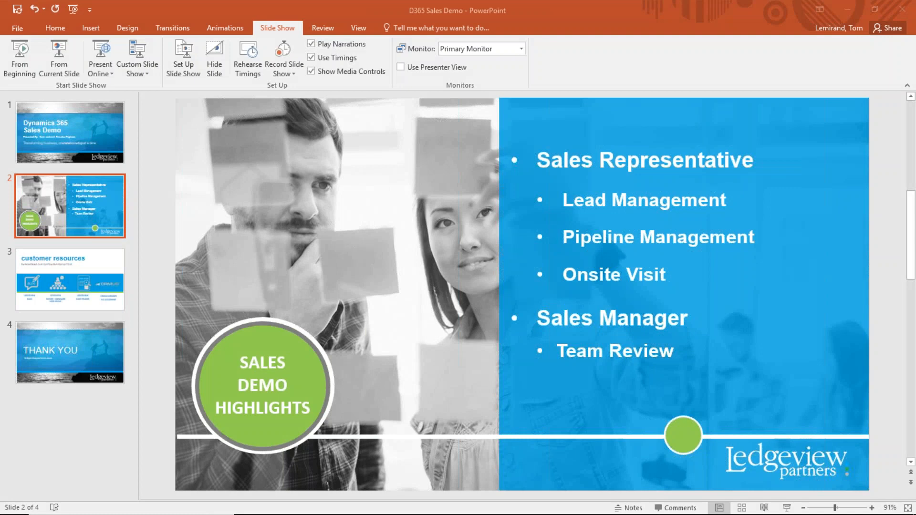
pyautogui.moveTo(645, 383)
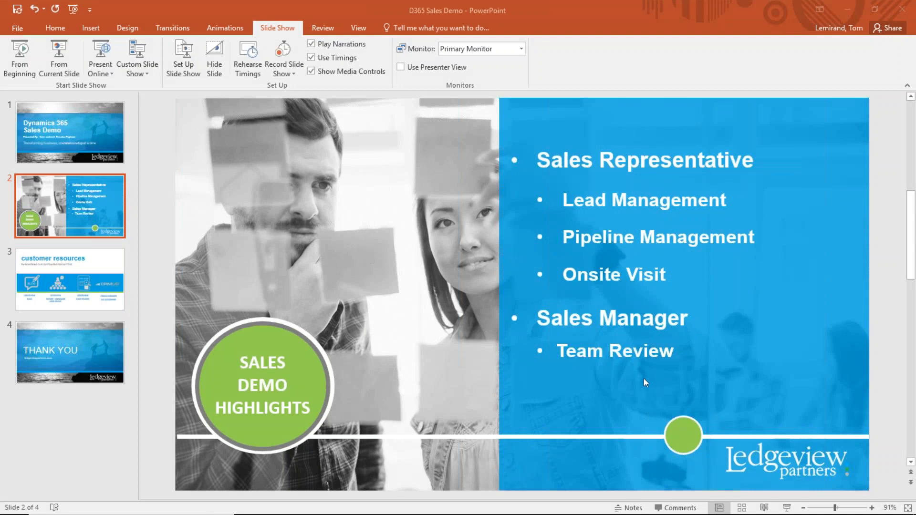
pyautogui.moveTo(788, 508)
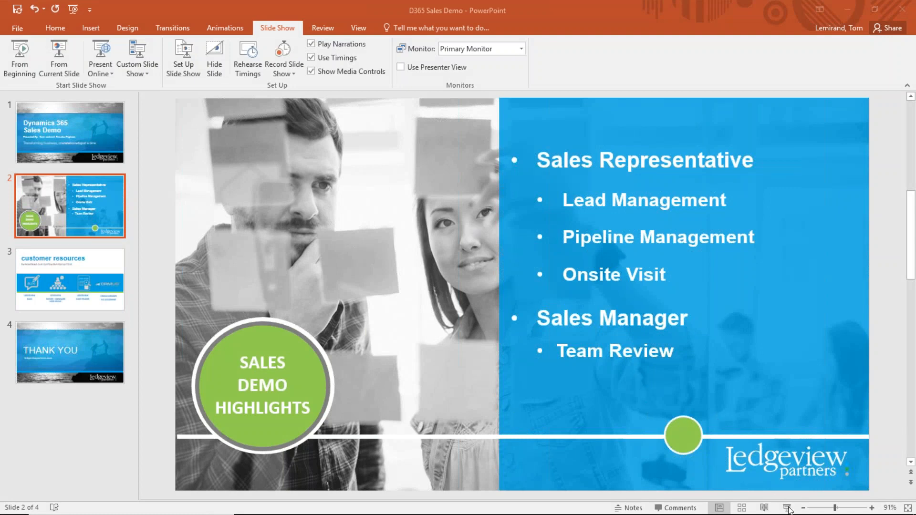